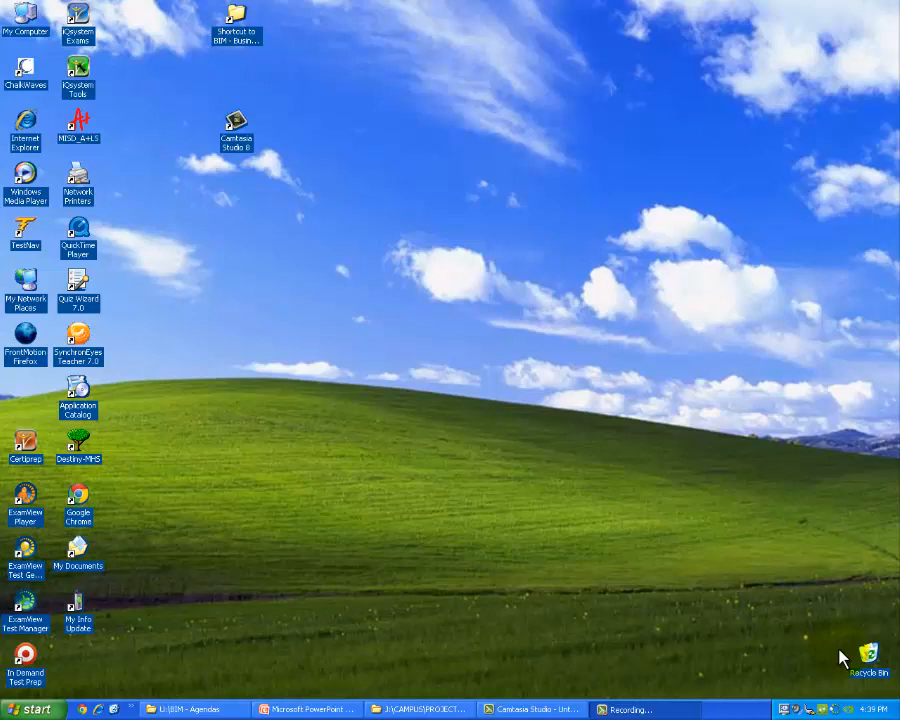
mouse_move(322, 676)
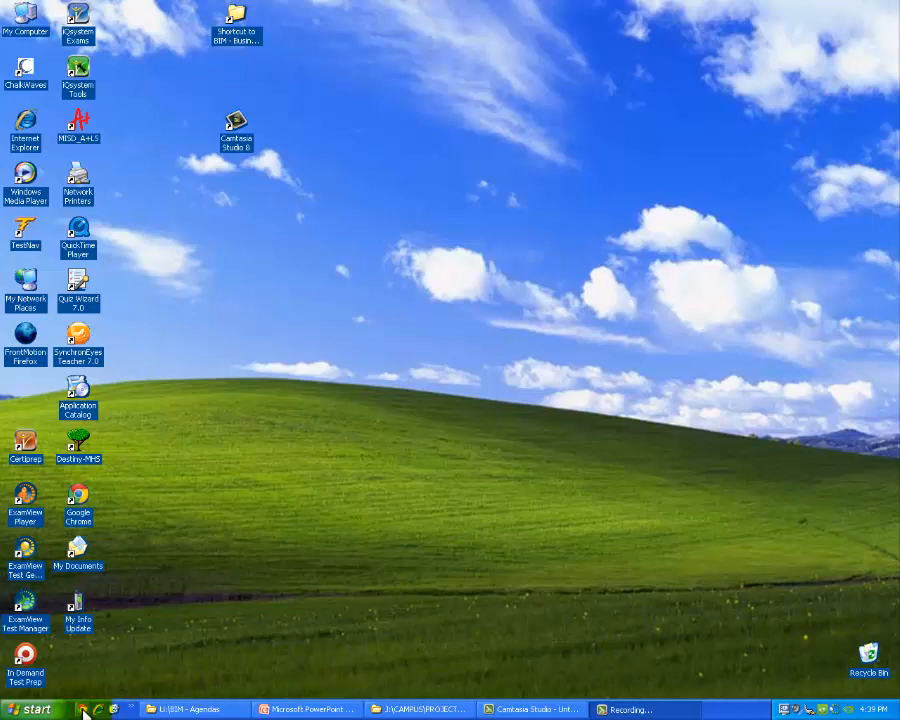
Open the Start menu and expand the Programs list to reach Microsoft Office Excel 2007.
click(28, 708)
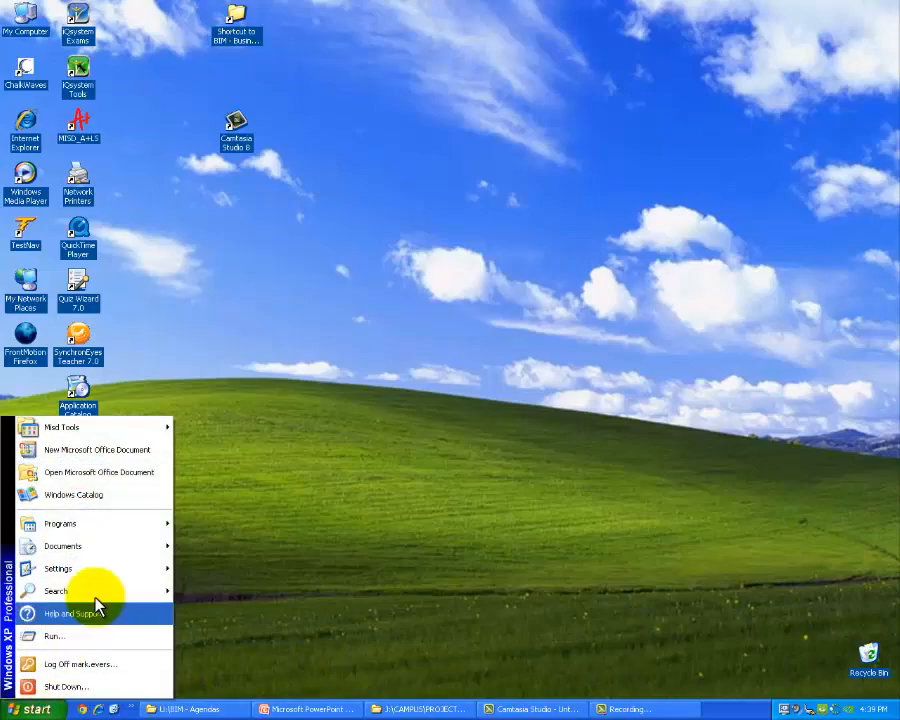
click(60, 524)
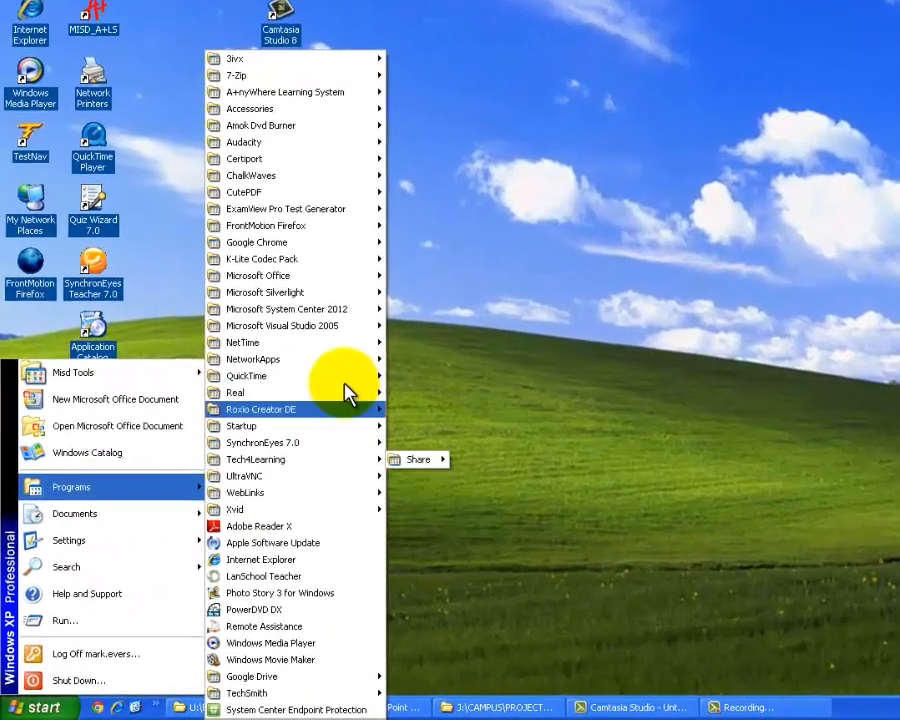
mouse_move(270, 258)
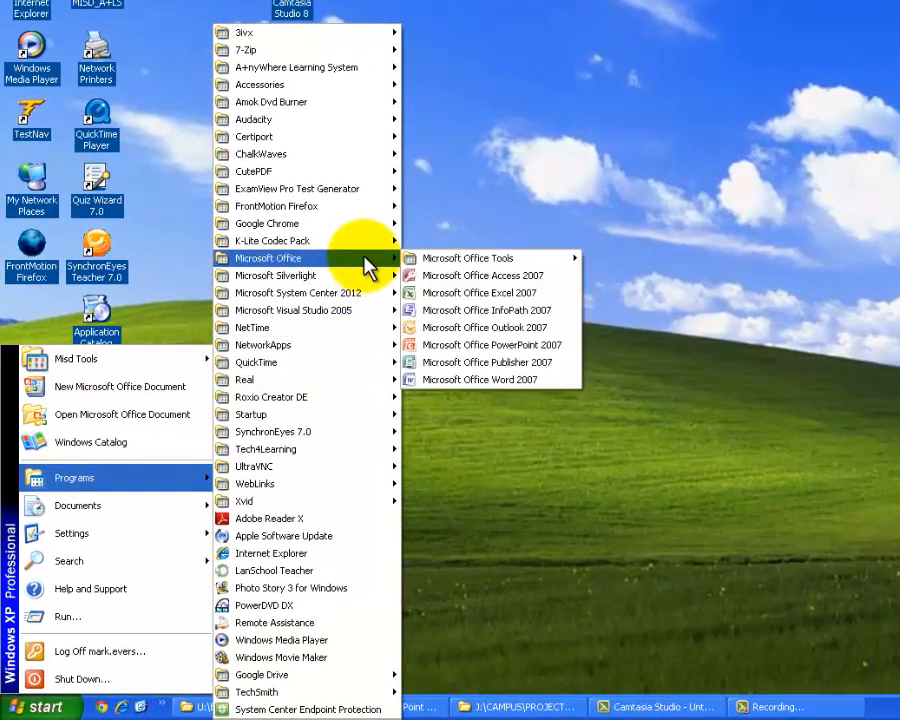
mouse_move(480, 292)
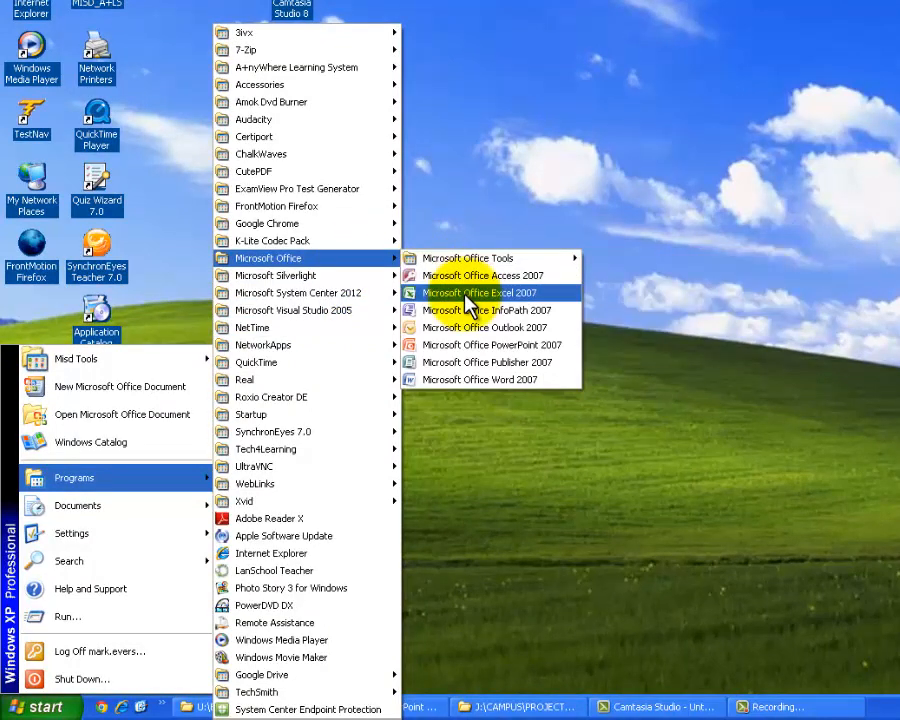
mouse_move(424, 304)
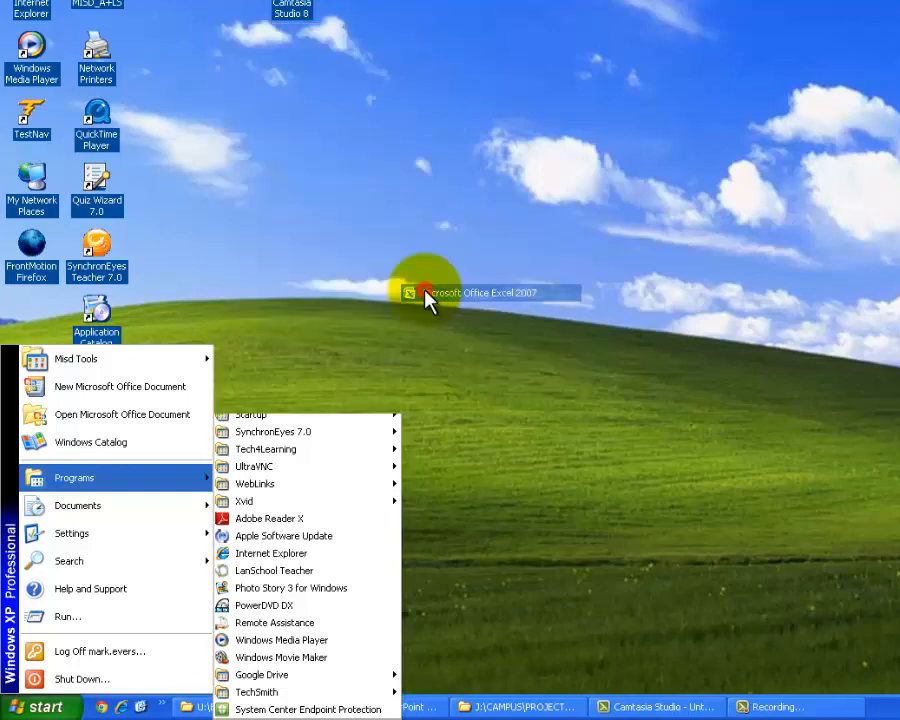
click(410, 292)
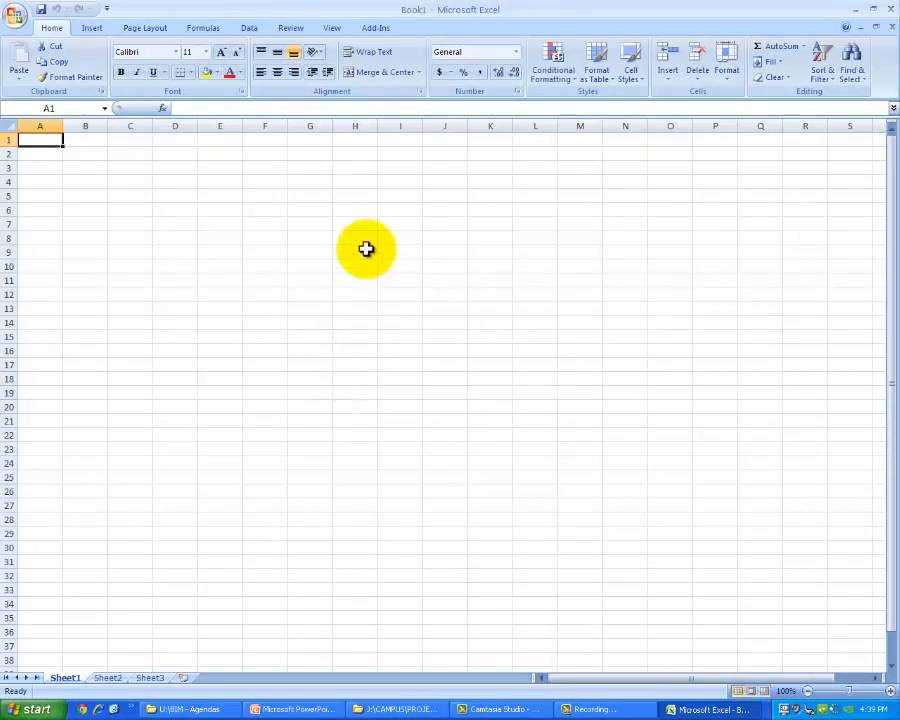
mouse_move(294, 248)
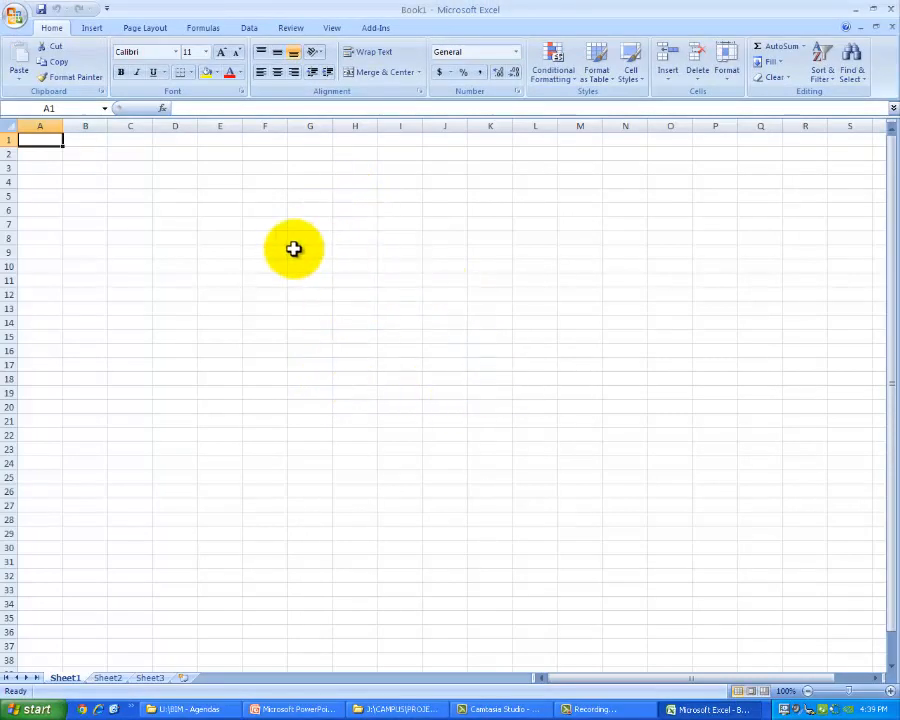
click(356, 280)
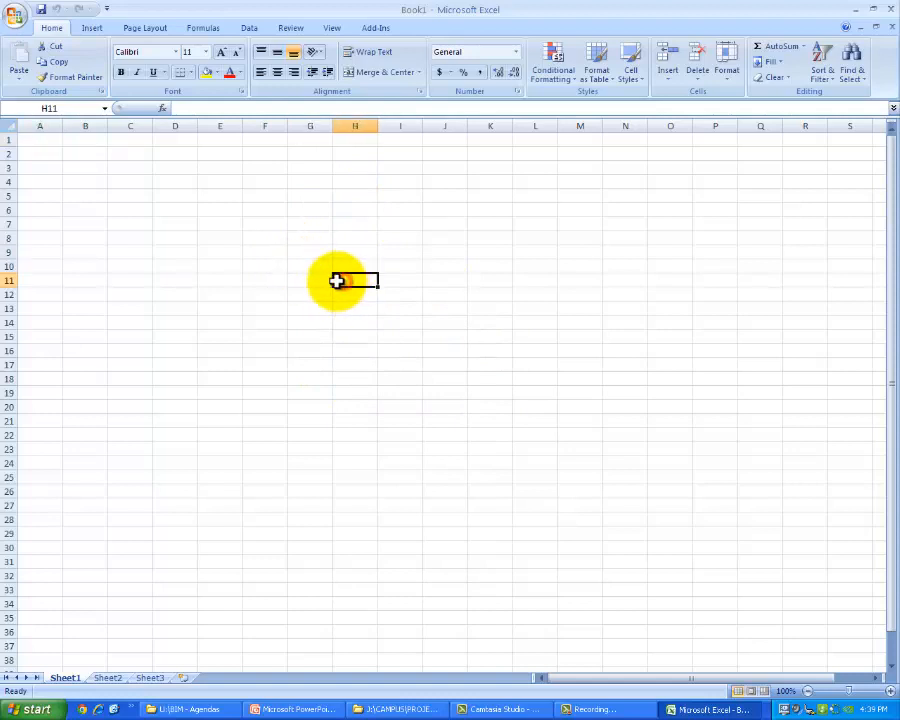
click(310, 266)
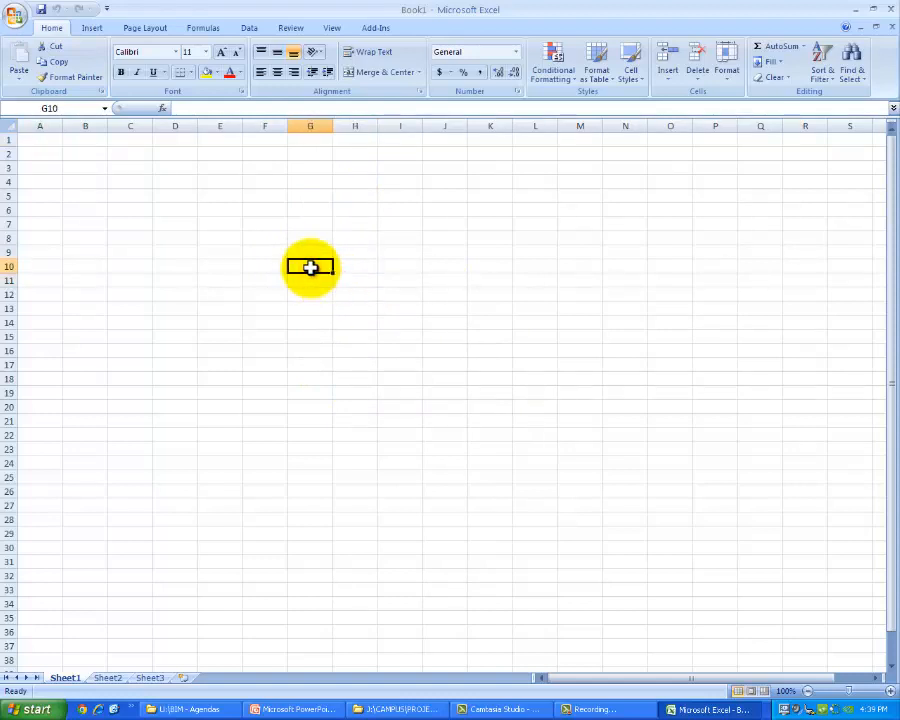
mouse_move(248, 168)
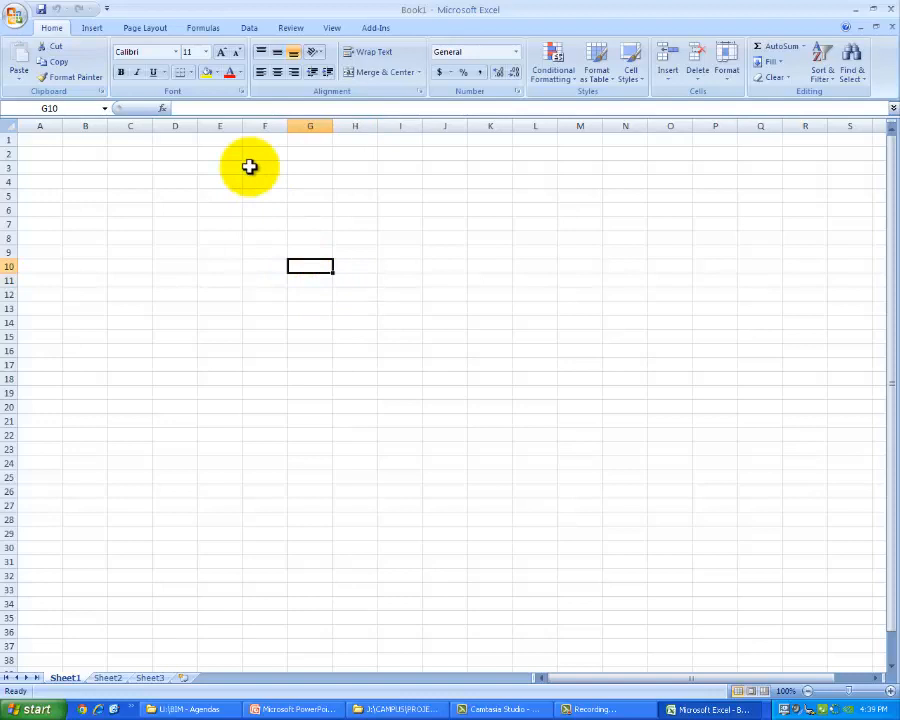
mouse_move(370, 100)
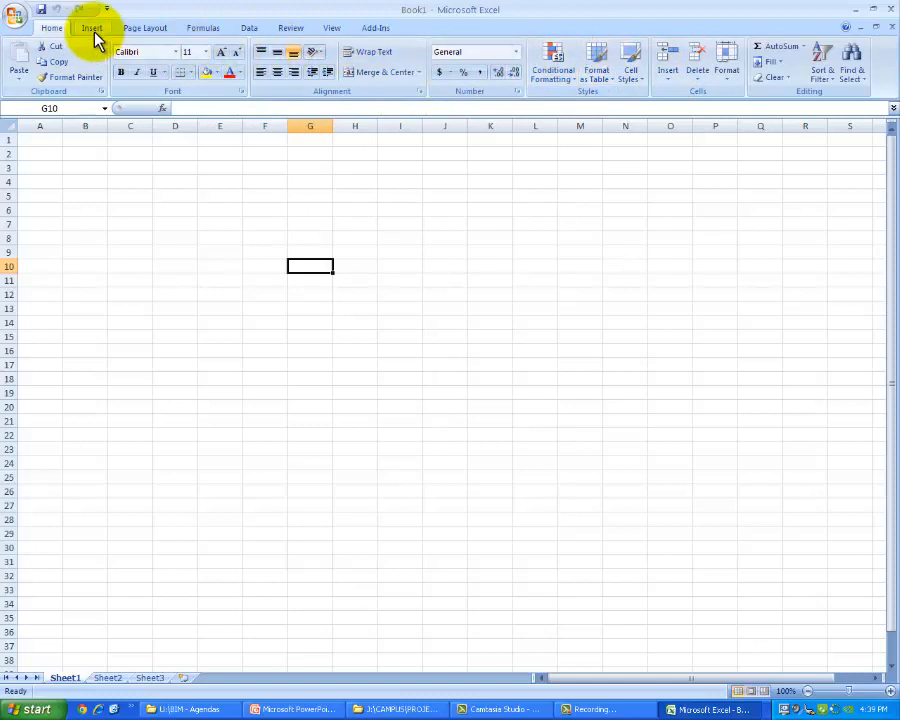
click(204, 28)
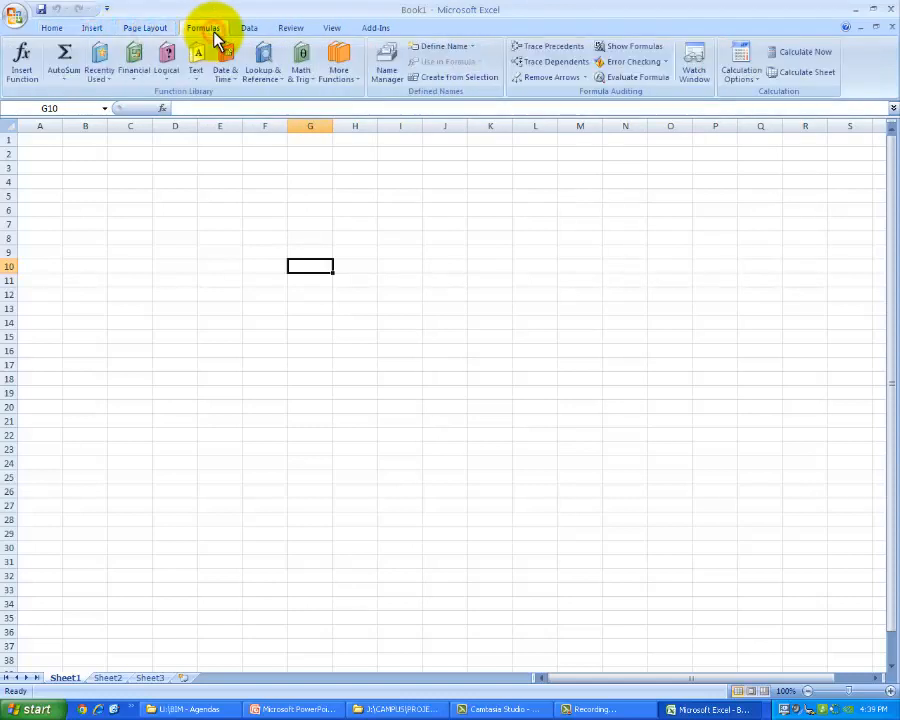
click(52, 28)
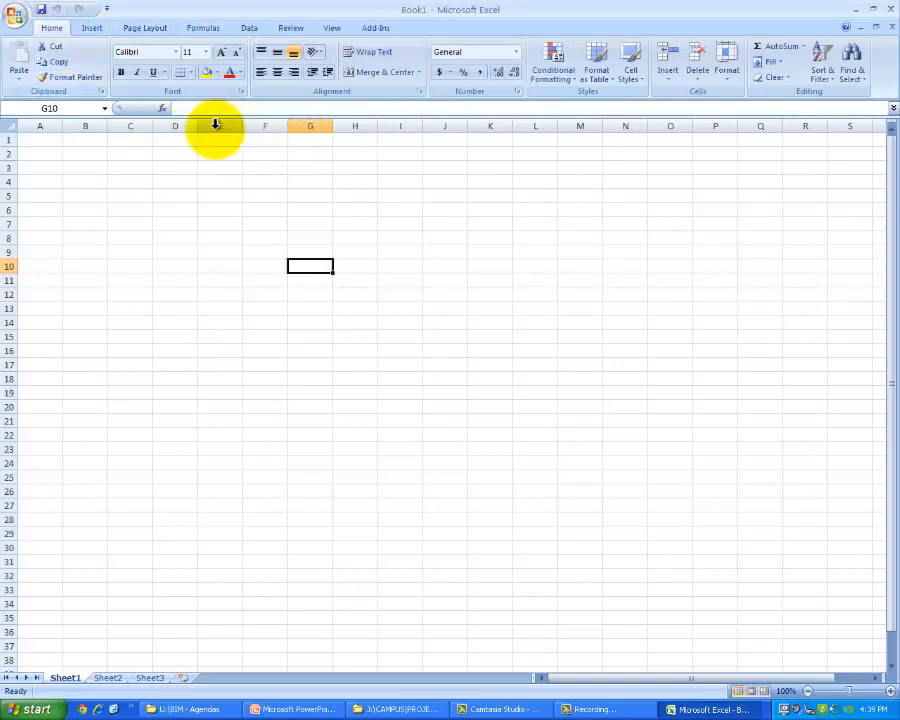
mouse_move(464, 128)
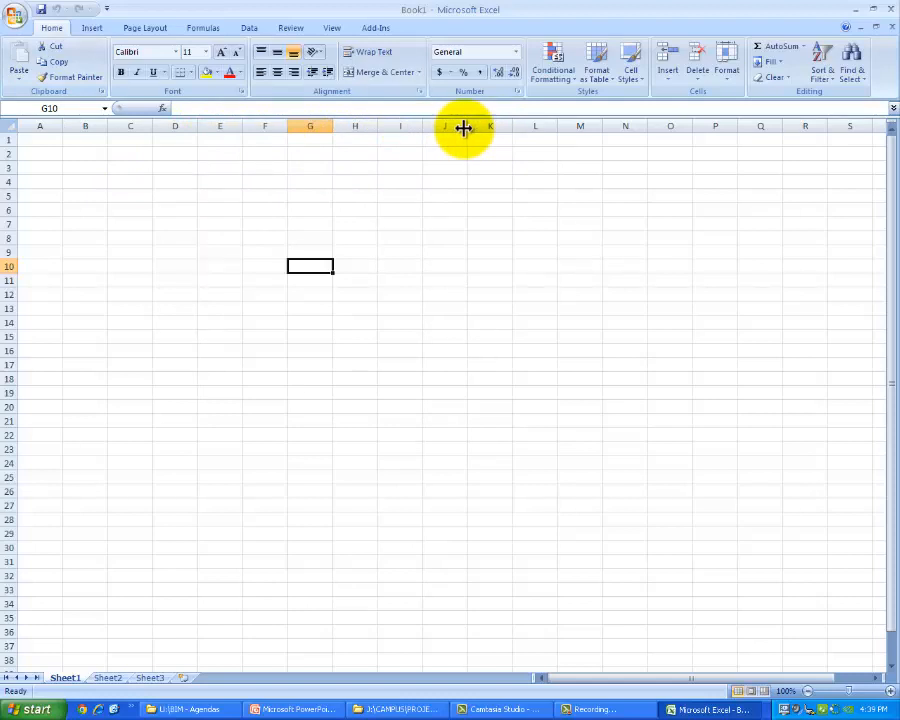
mouse_move(334, 136)
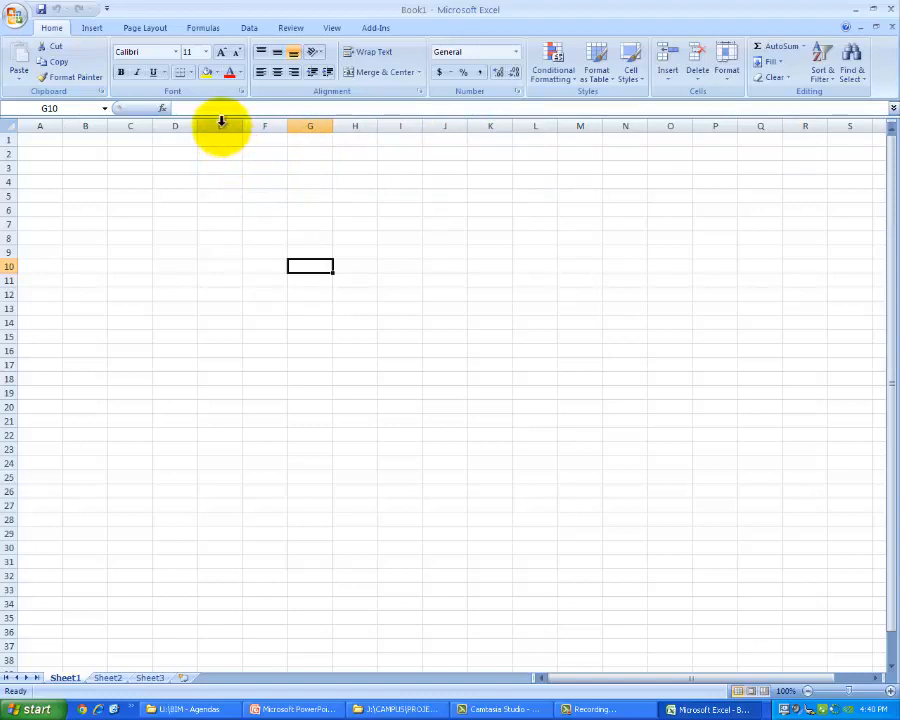
click(220, 124)
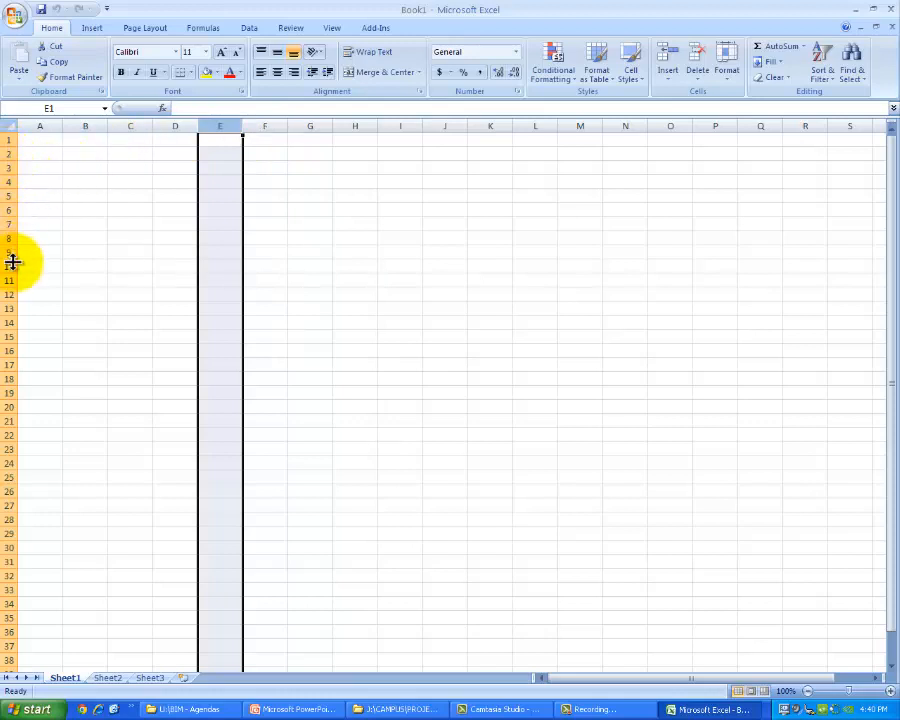
mouse_move(12, 238)
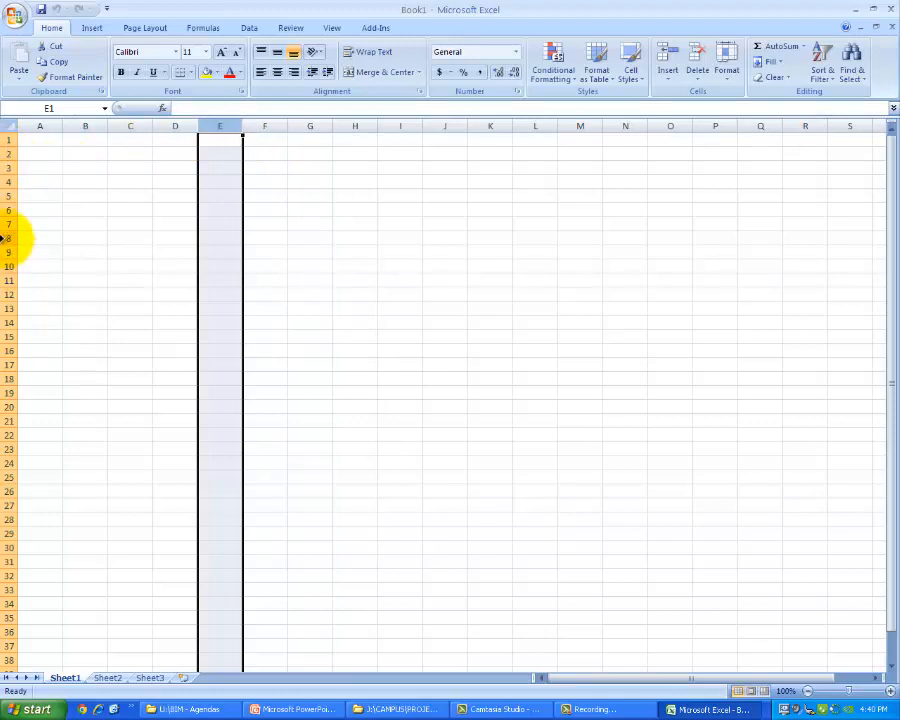
click(8, 238)
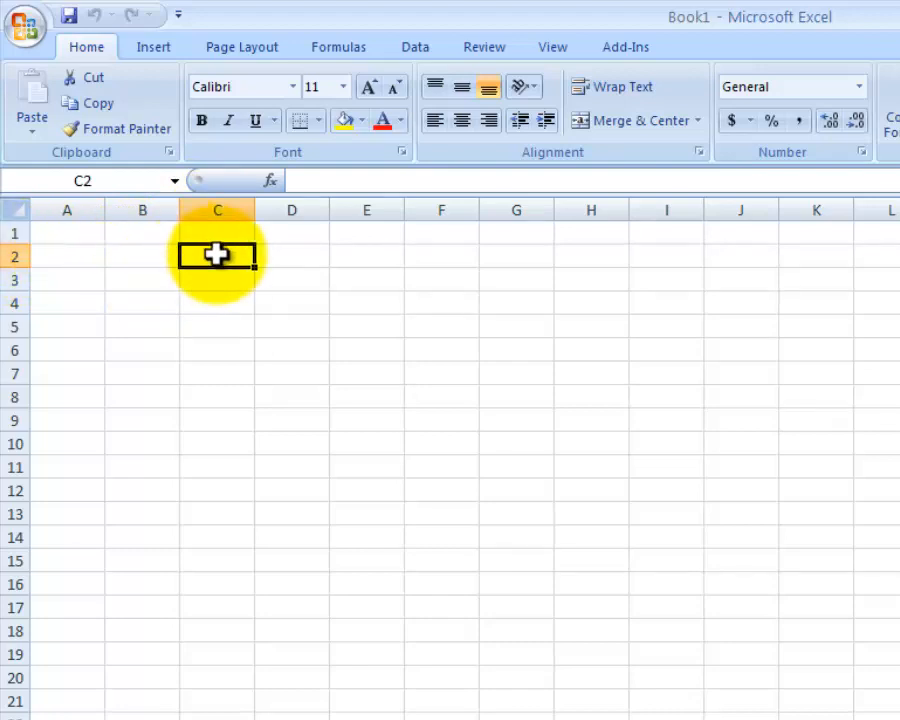
mouse_move(264, 280)
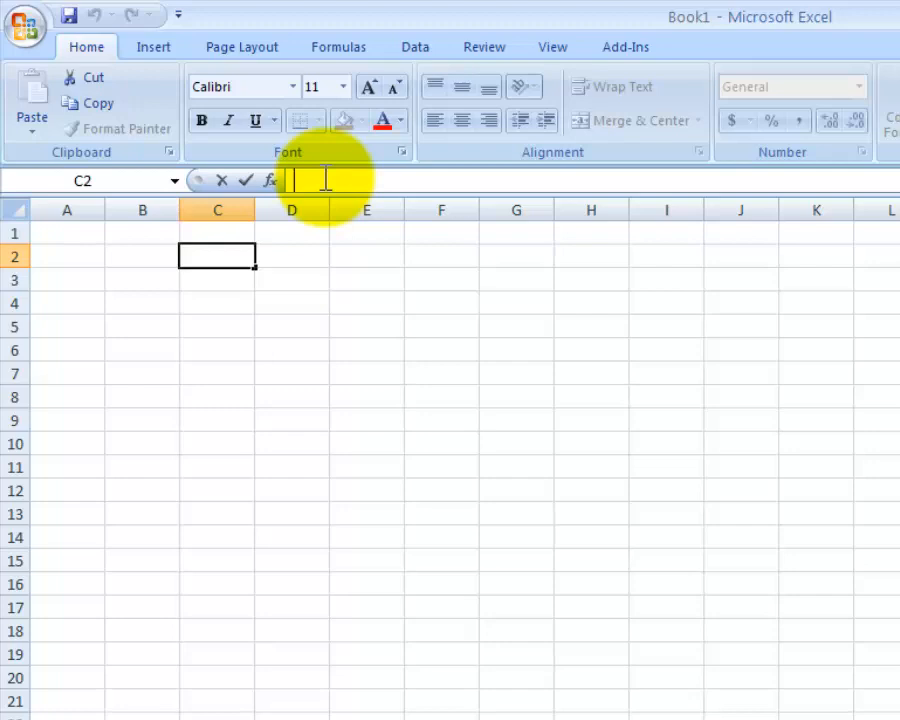
Enter the title "Xavis Basketball Points" into cell C2, correcting a typo along the way.
text(Xavis)
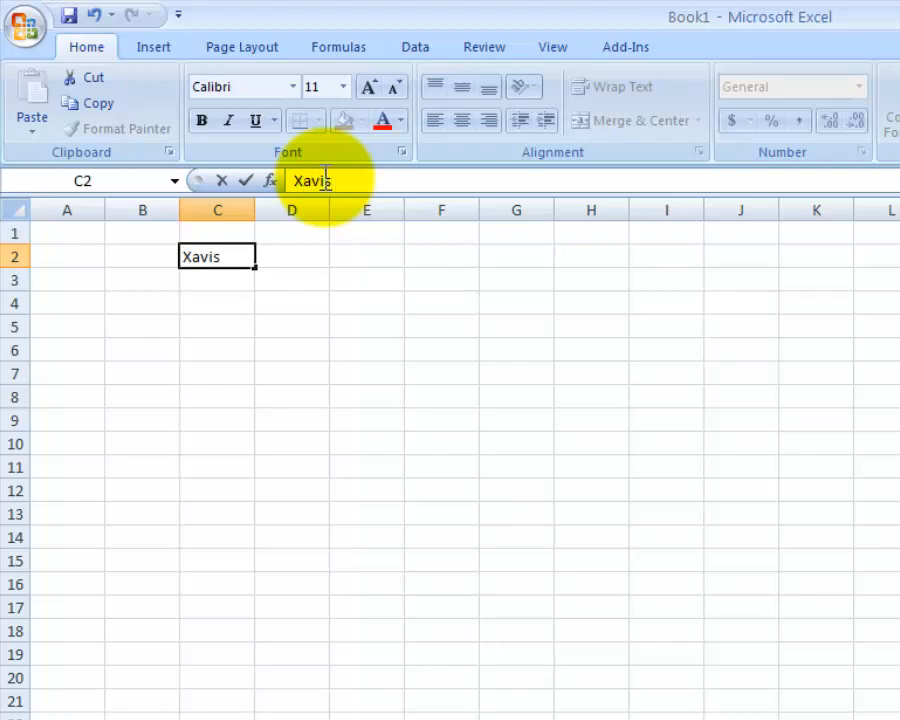
text(Bakset)
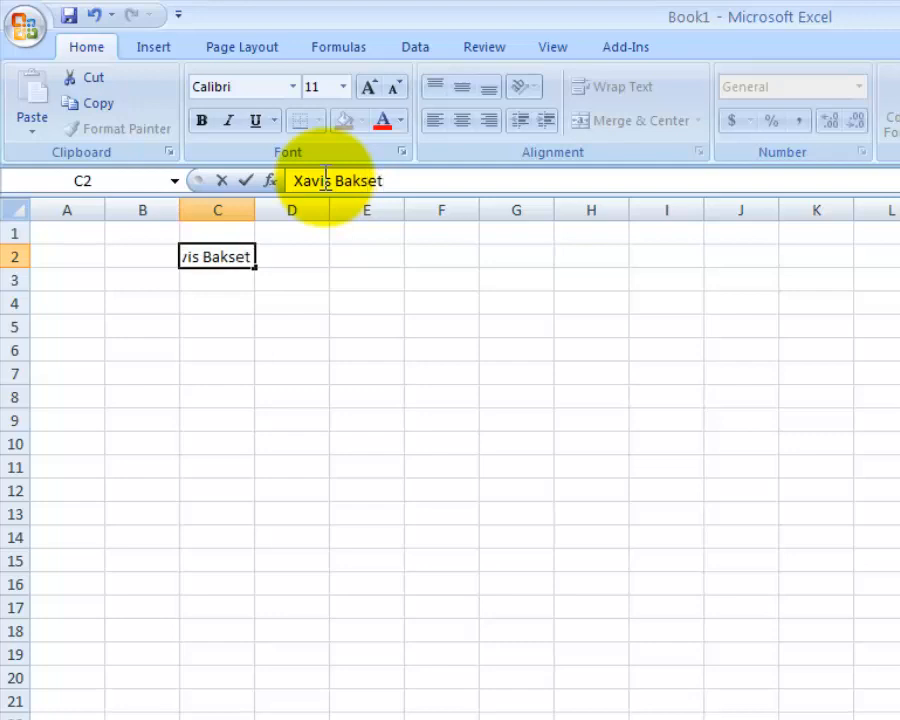
key(Backspace)
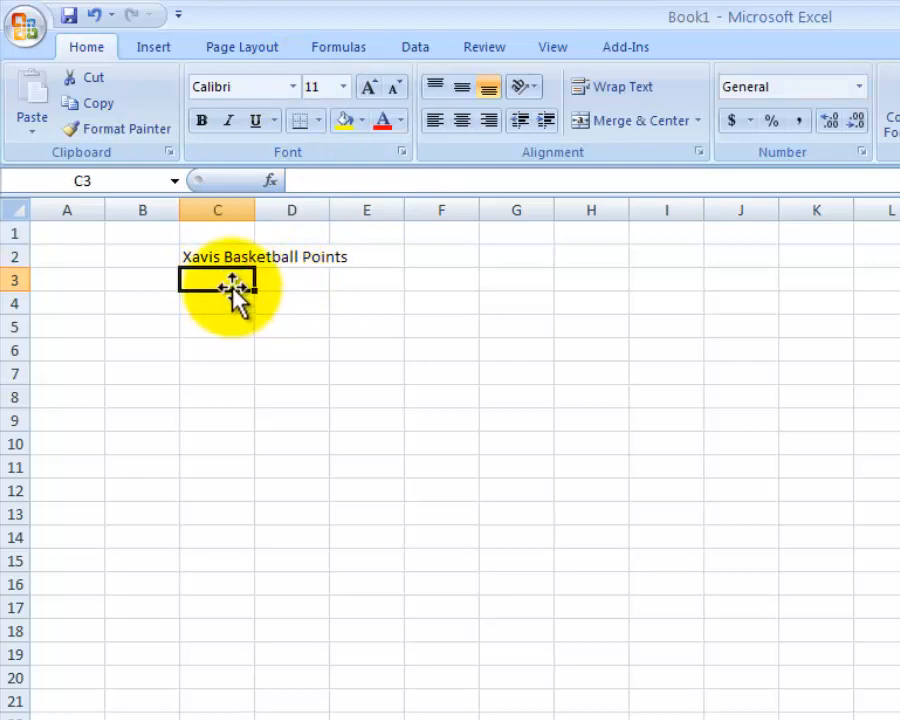
Select C2 and drag column C's right border to a width of about 12.29.
click(216, 256)
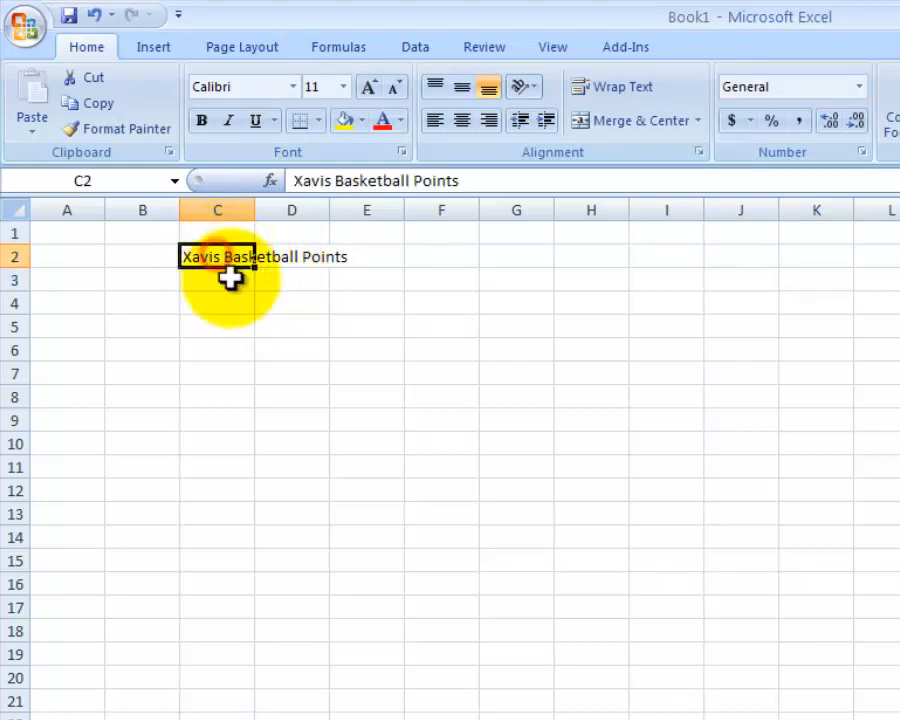
mouse_move(324, 244)
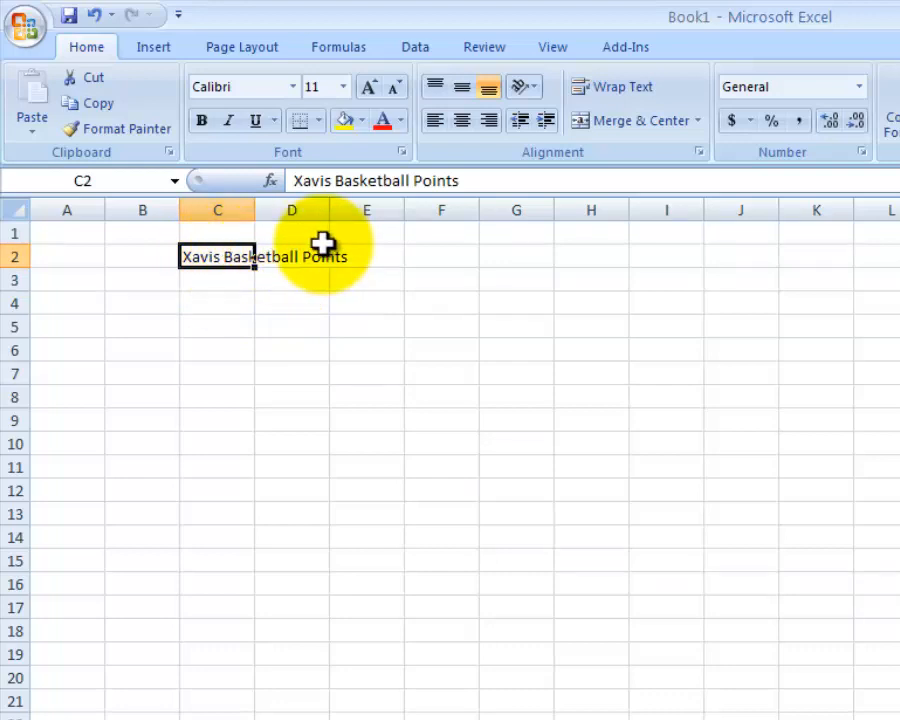
mouse_move(256, 230)
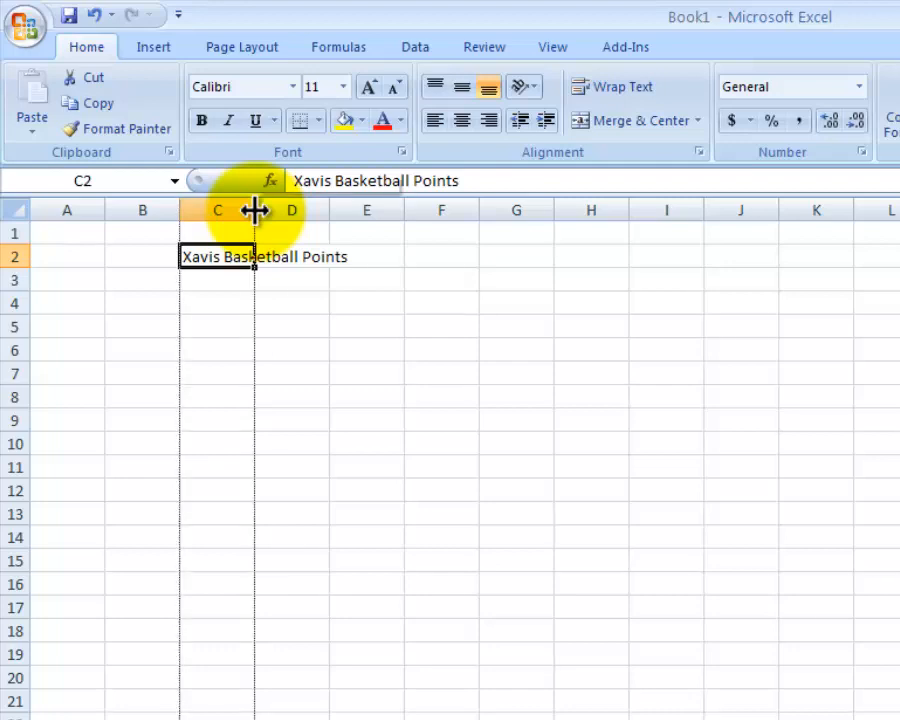
drag(256, 210, 262, 210)
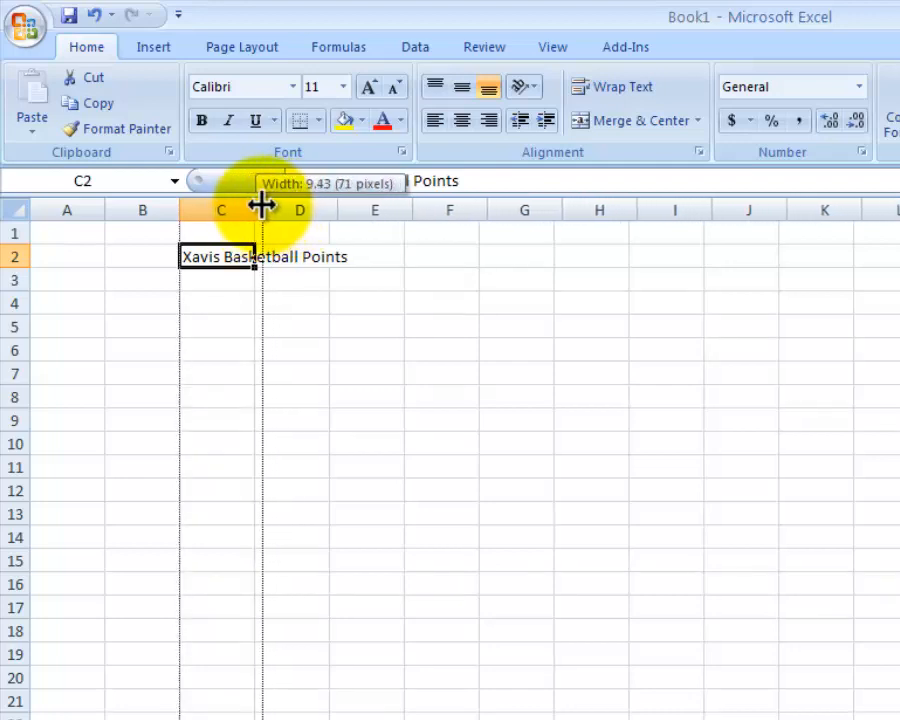
drag(258, 210, 288, 210)
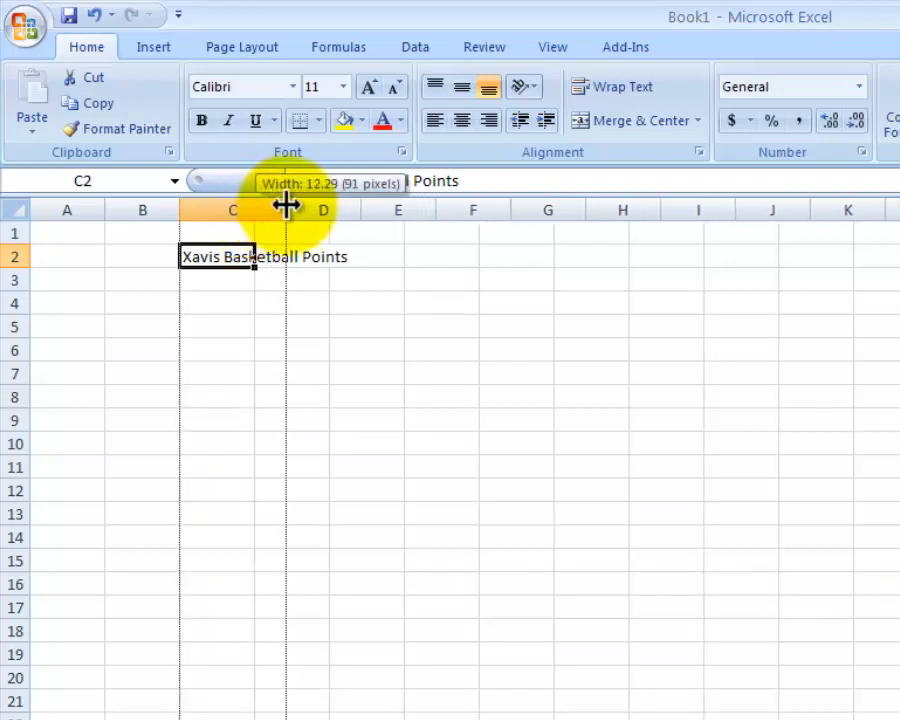
drag(286, 210, 284, 210)
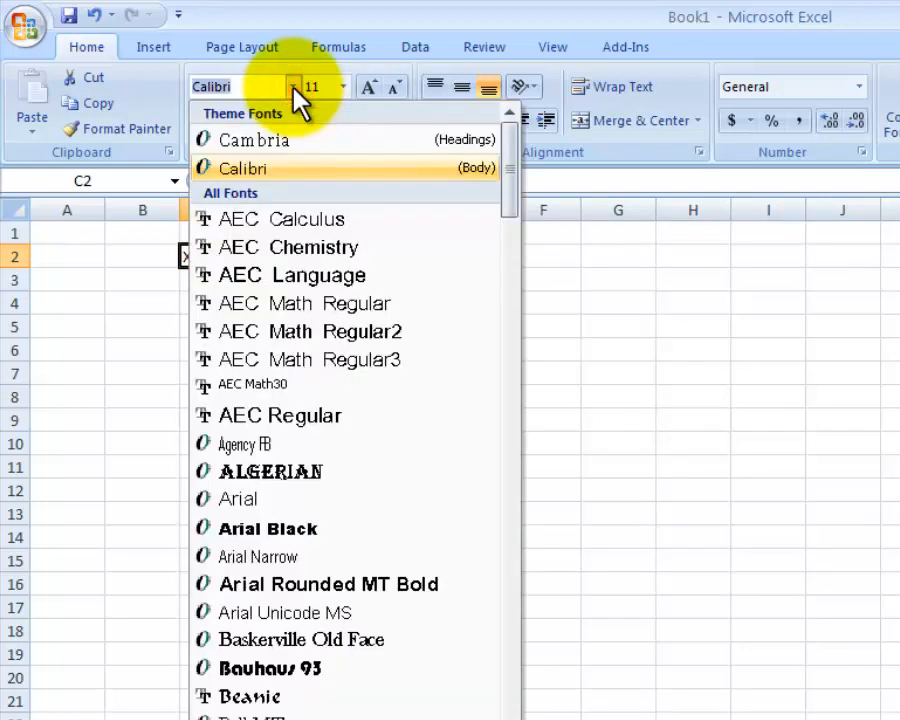
mouse_move(300, 444)
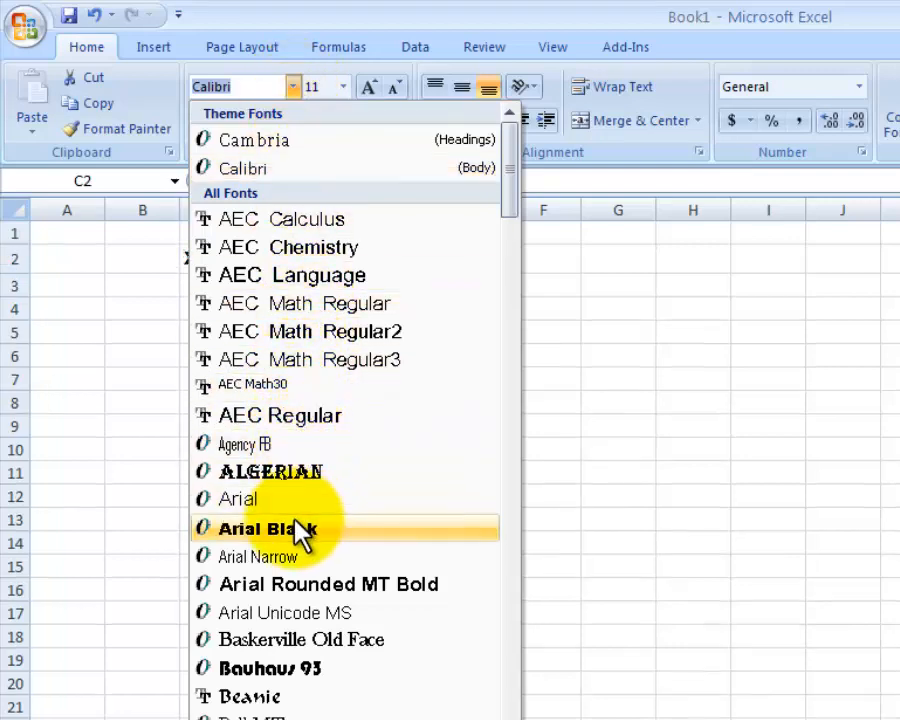
Set the title in C2 to font size 18.
click(264, 528)
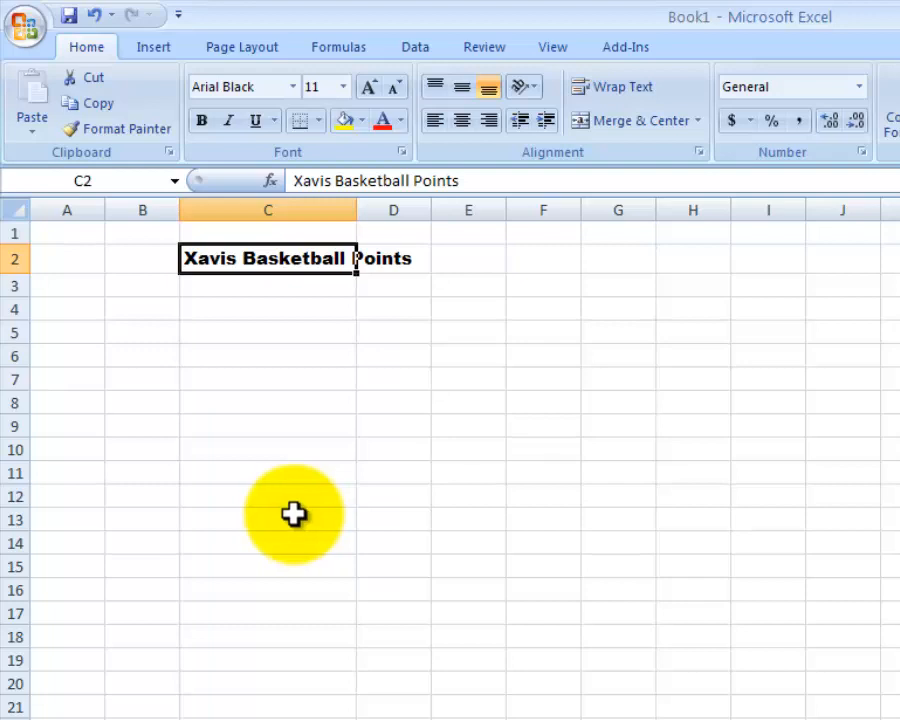
mouse_move(344, 276)
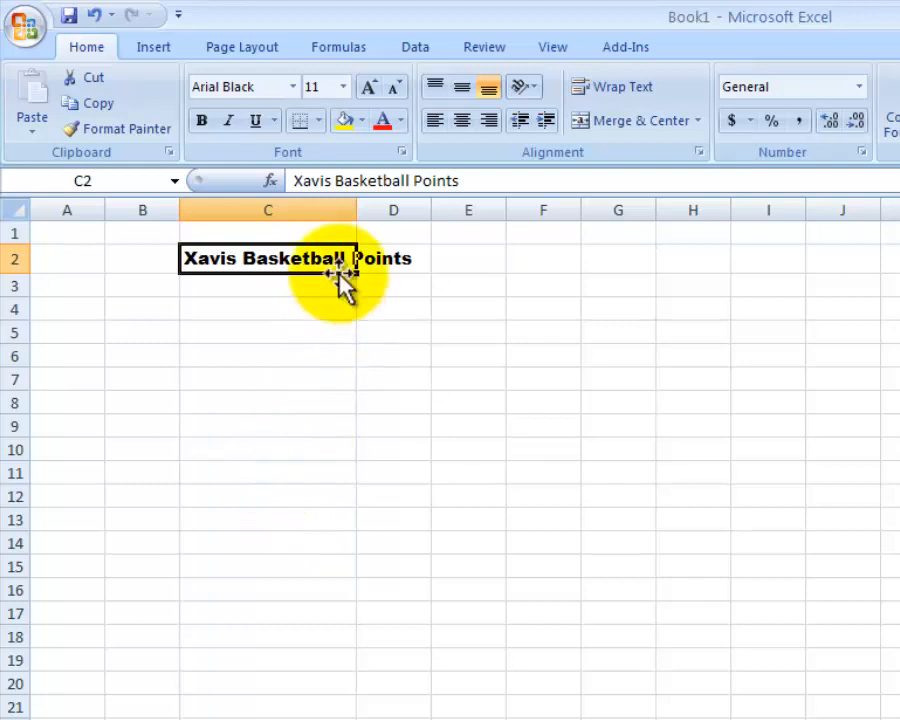
click(344, 88)
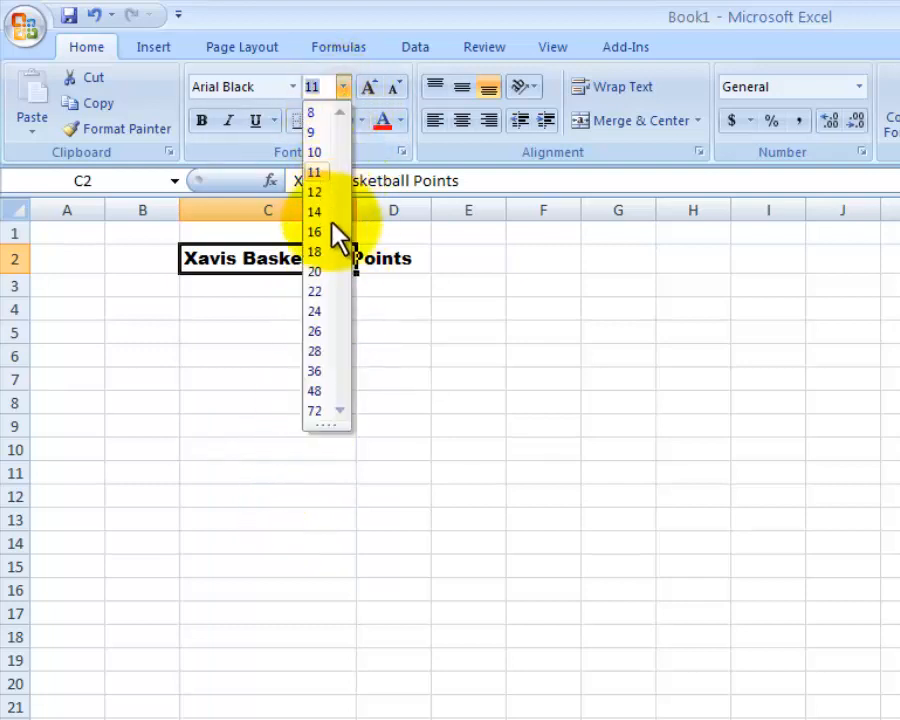
click(314, 252)
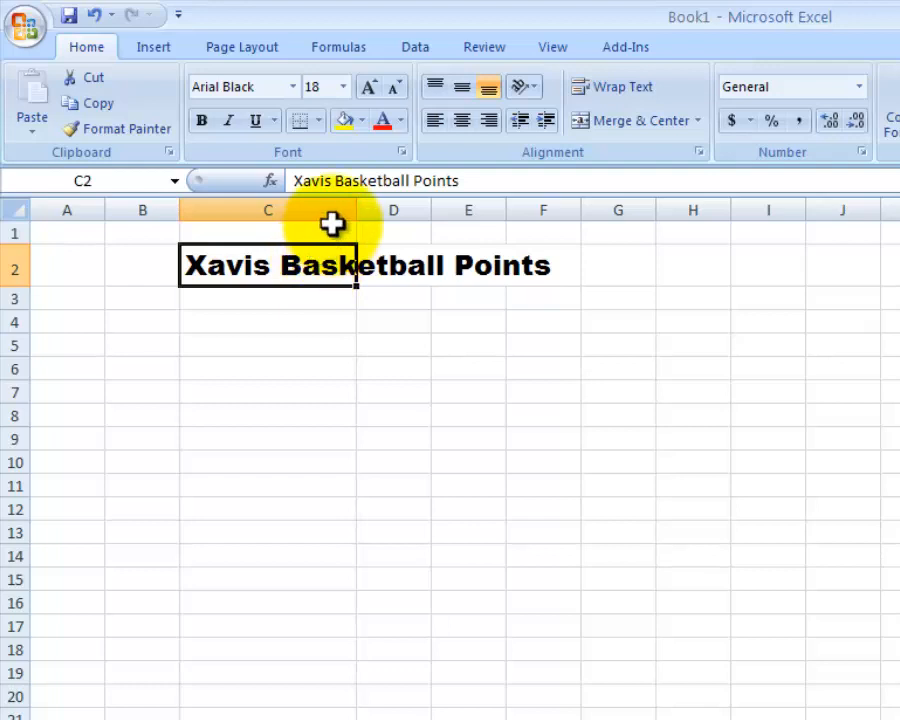
mouse_move(356, 210)
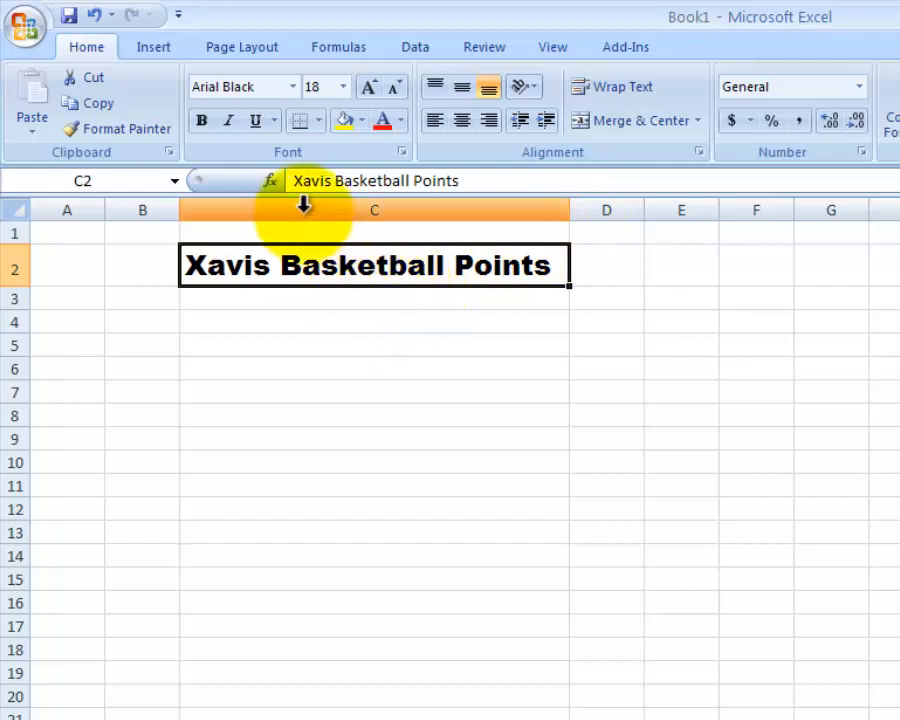
mouse_move(344, 276)
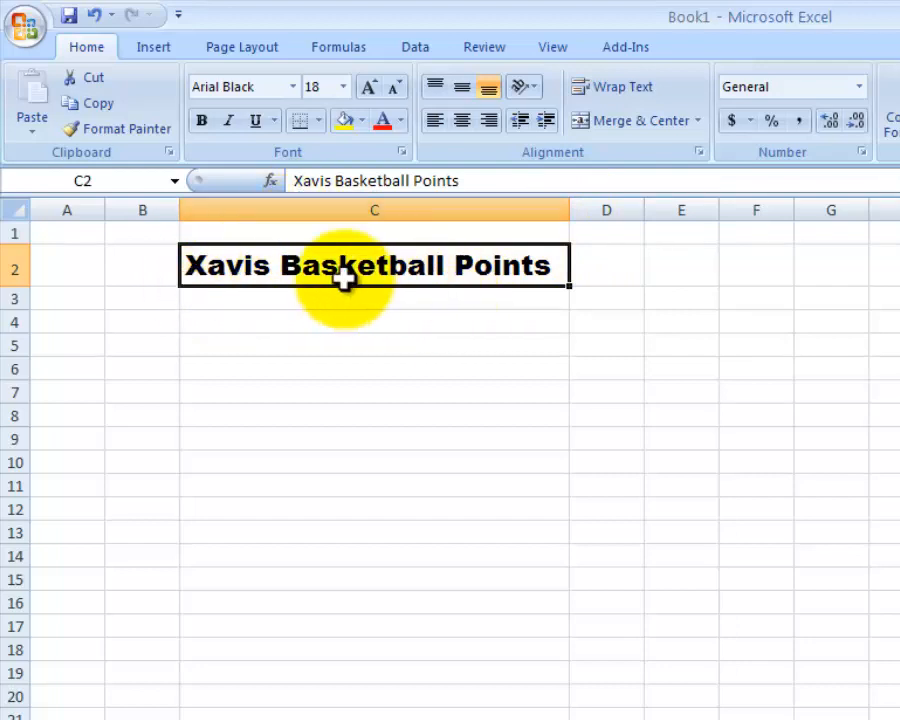
mouse_move(324, 140)
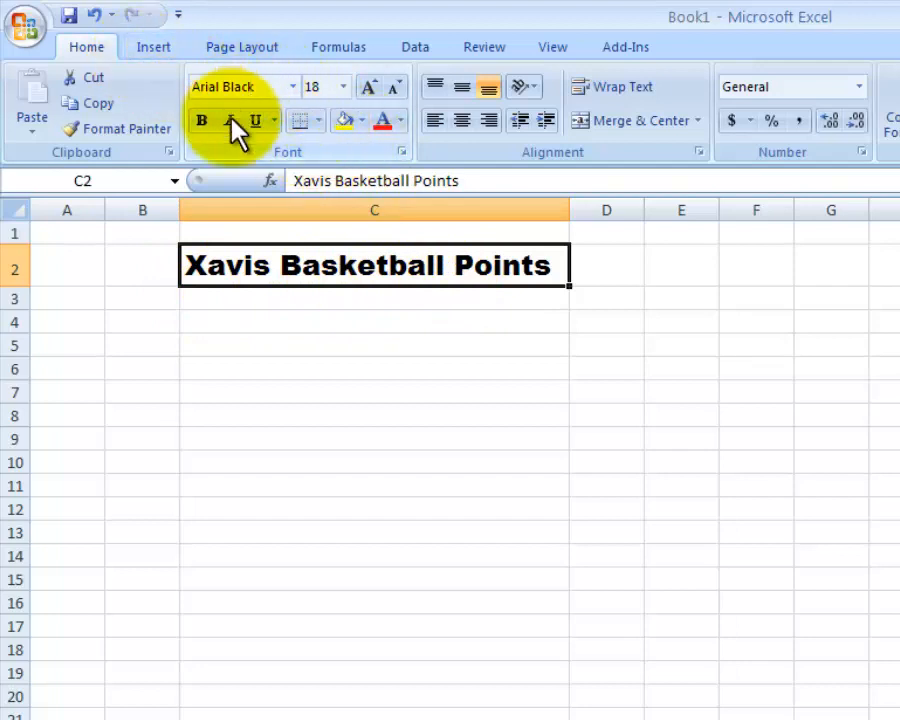
Bring up the border options for the title cell C2.
click(318, 120)
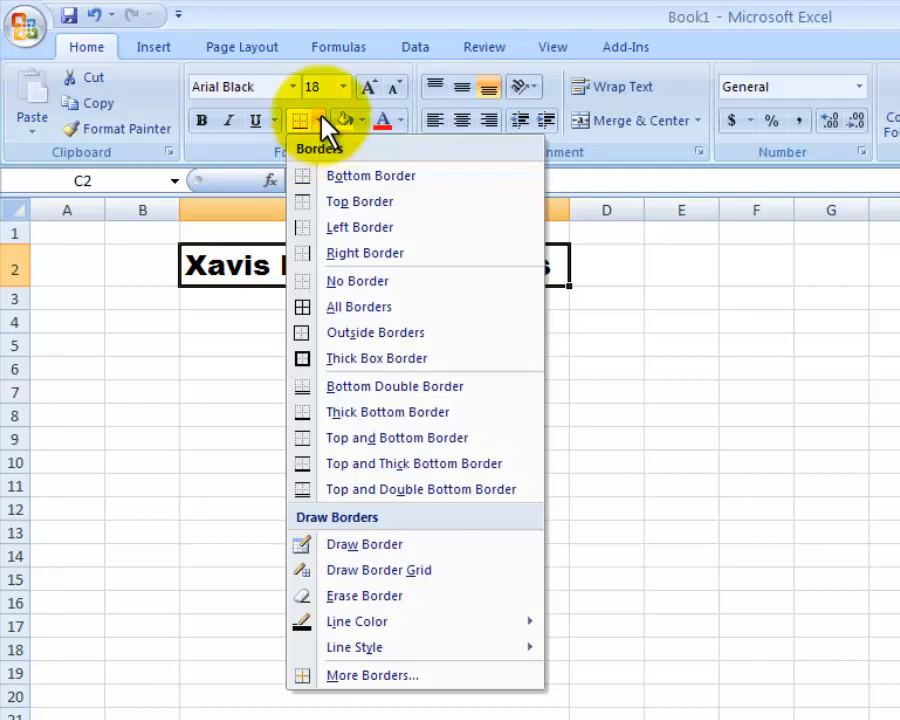
mouse_move(332, 312)
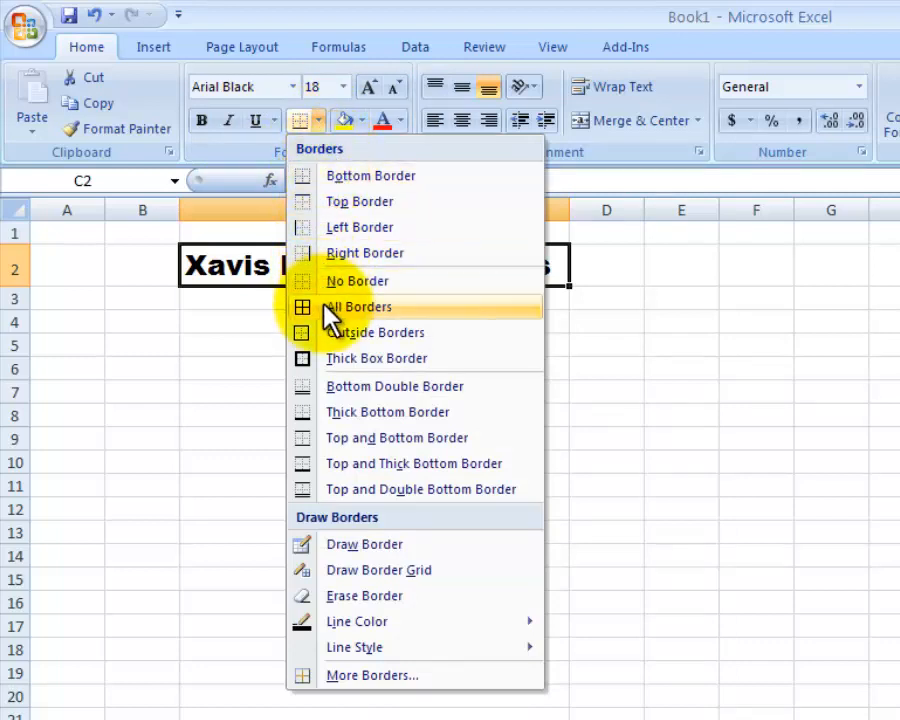
mouse_move(336, 184)
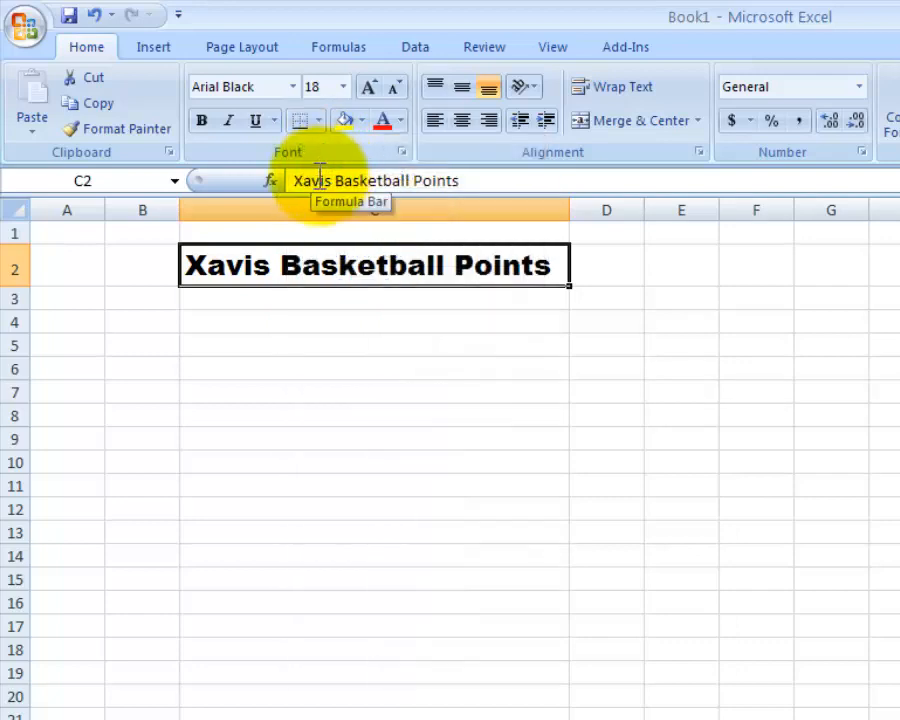
Enter the headings Game #, Team Played and Points Scored into B3, C3 and D3.
click(142, 298)
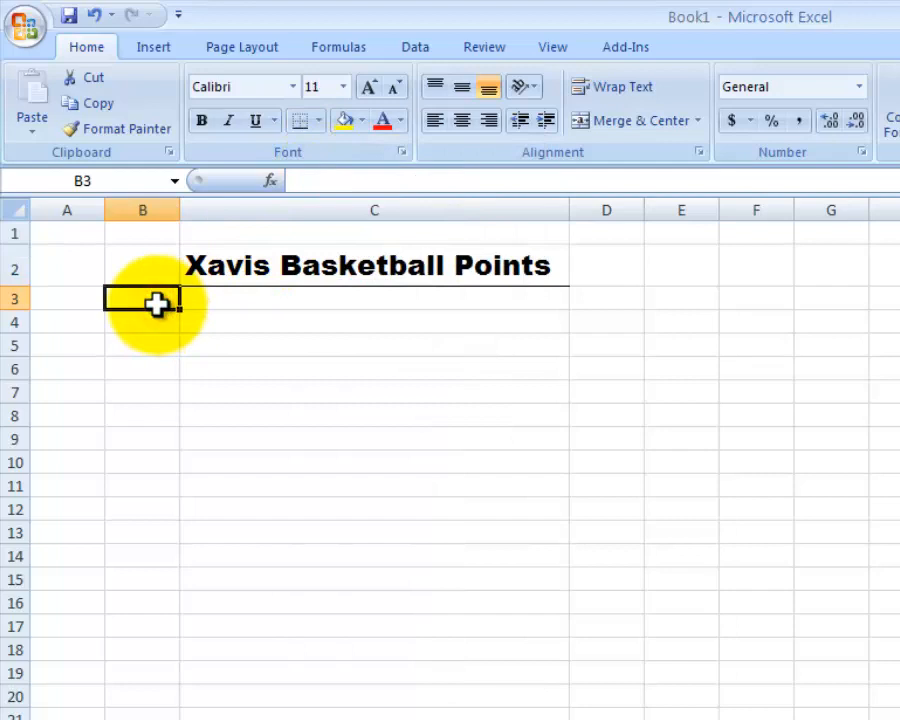
mouse_move(410, 280)
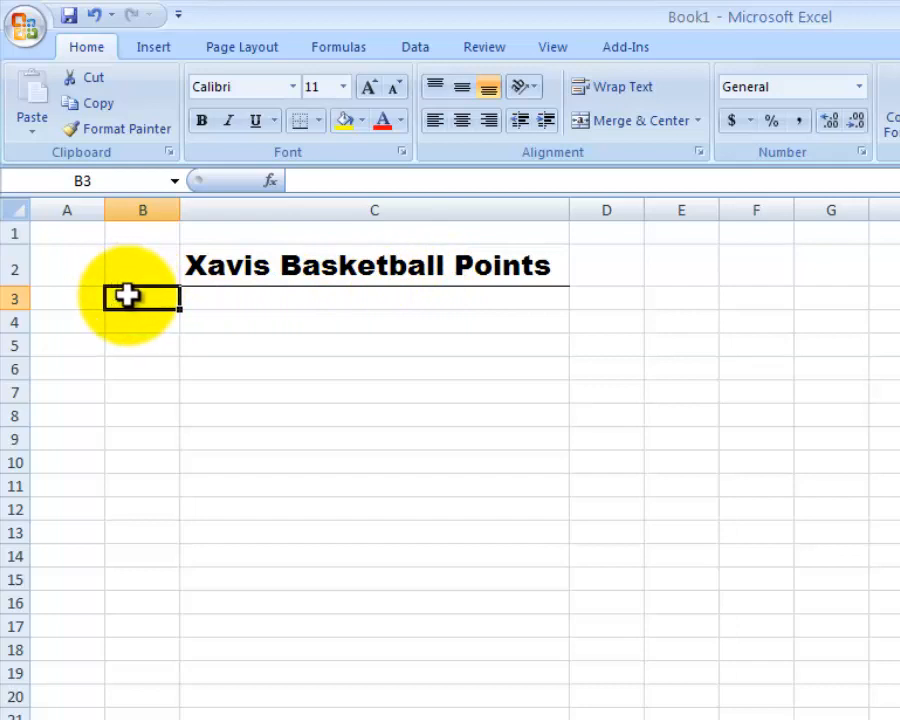
mouse_move(142, 280)
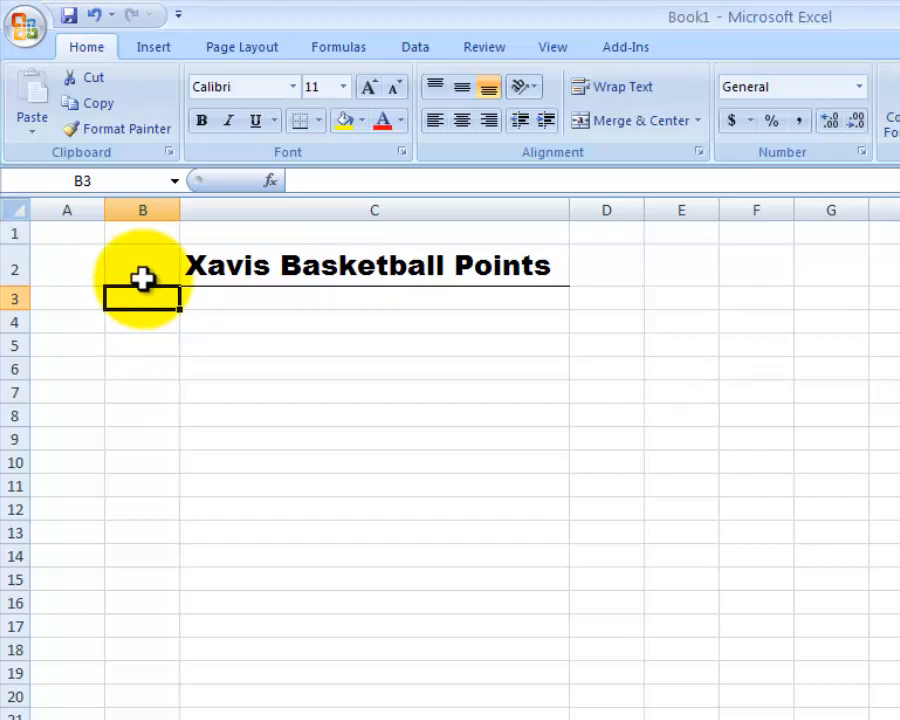
text(Game)
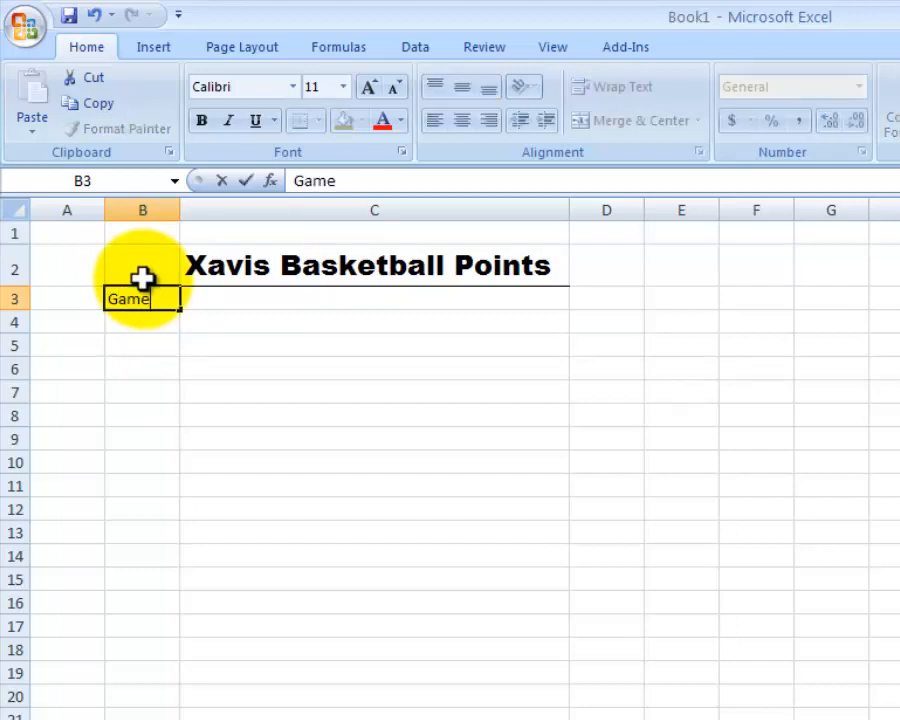
text(#)
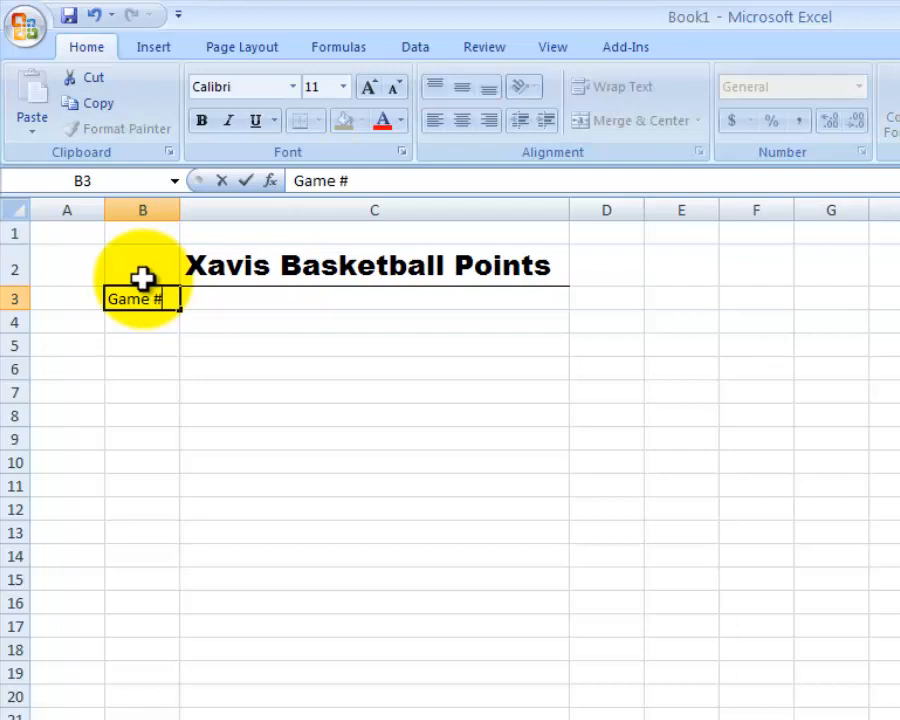
mouse_move(252, 296)
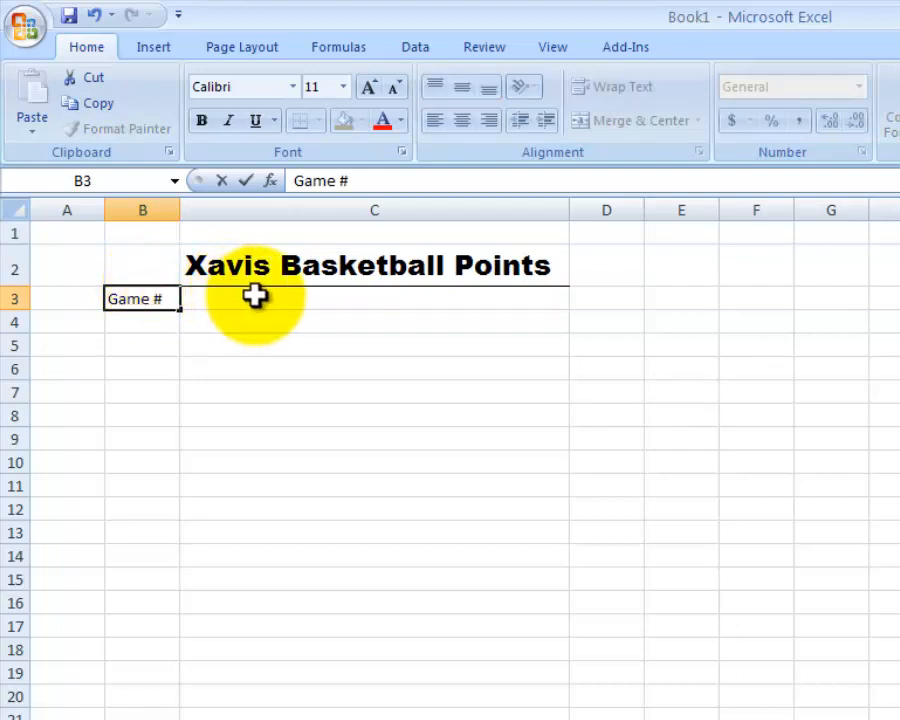
click(374, 298)
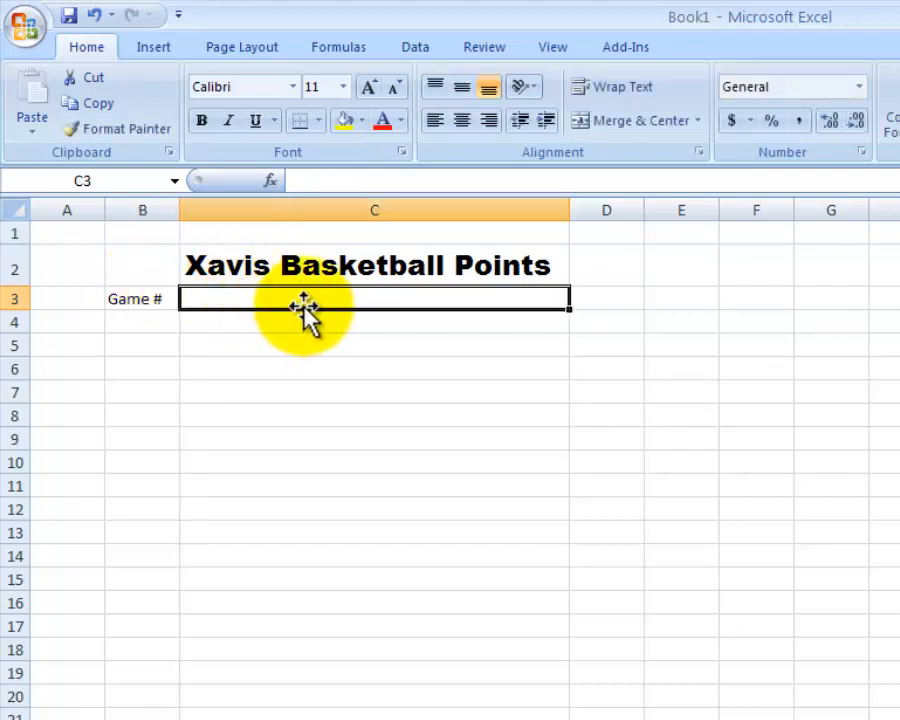
text(Team Played)
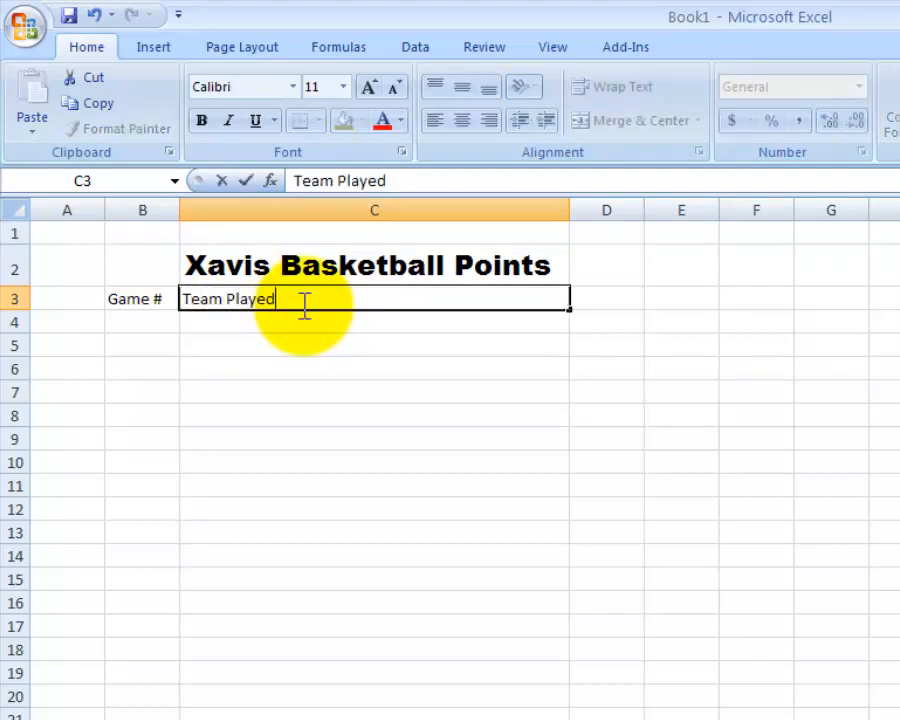
mouse_move(490, 304)
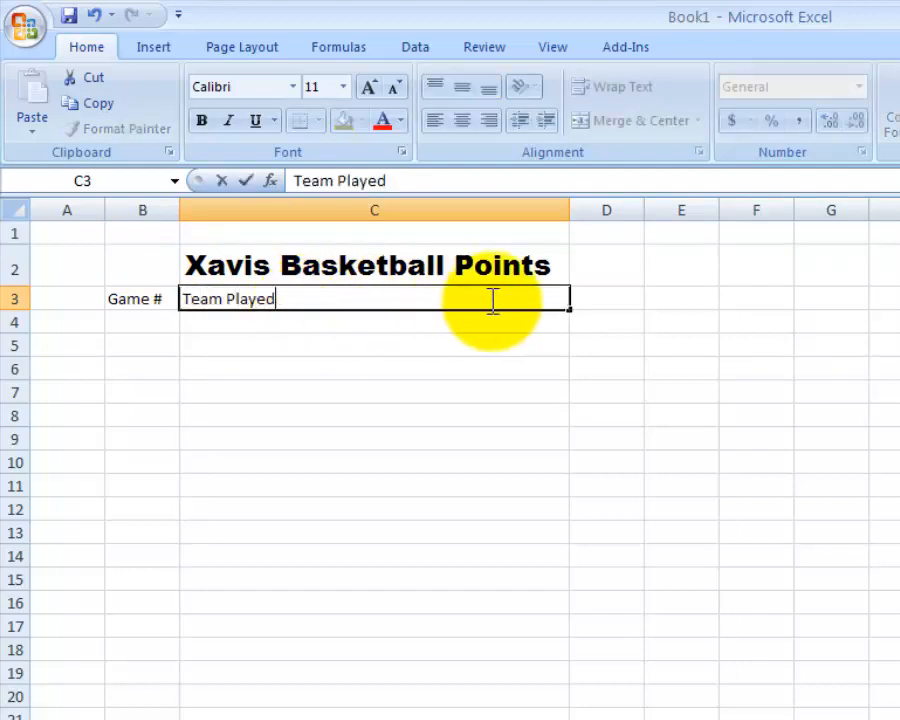
mouse_move(620, 298)
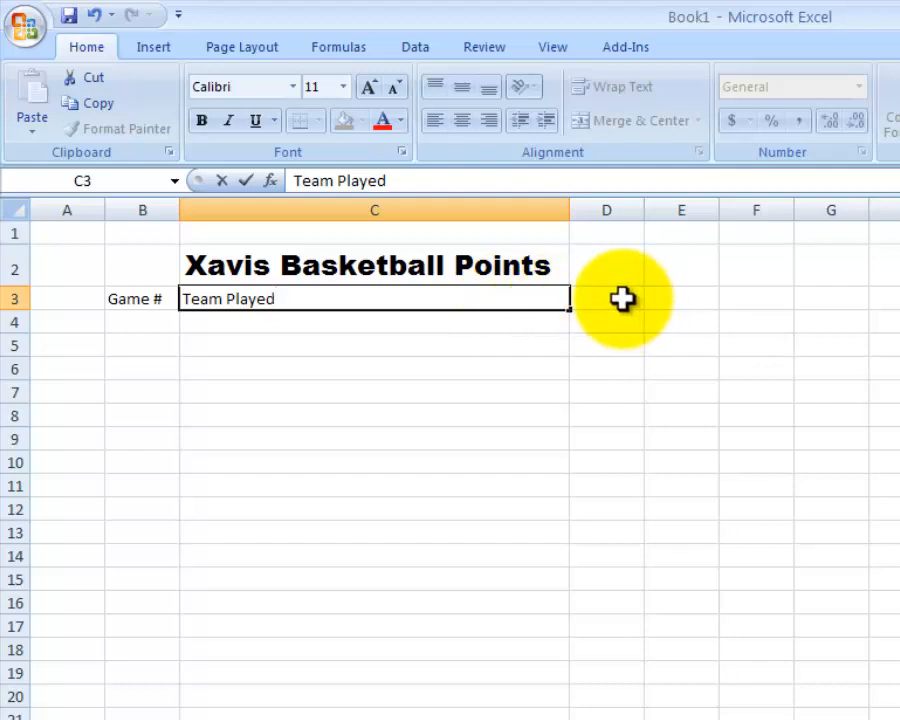
click(606, 298)
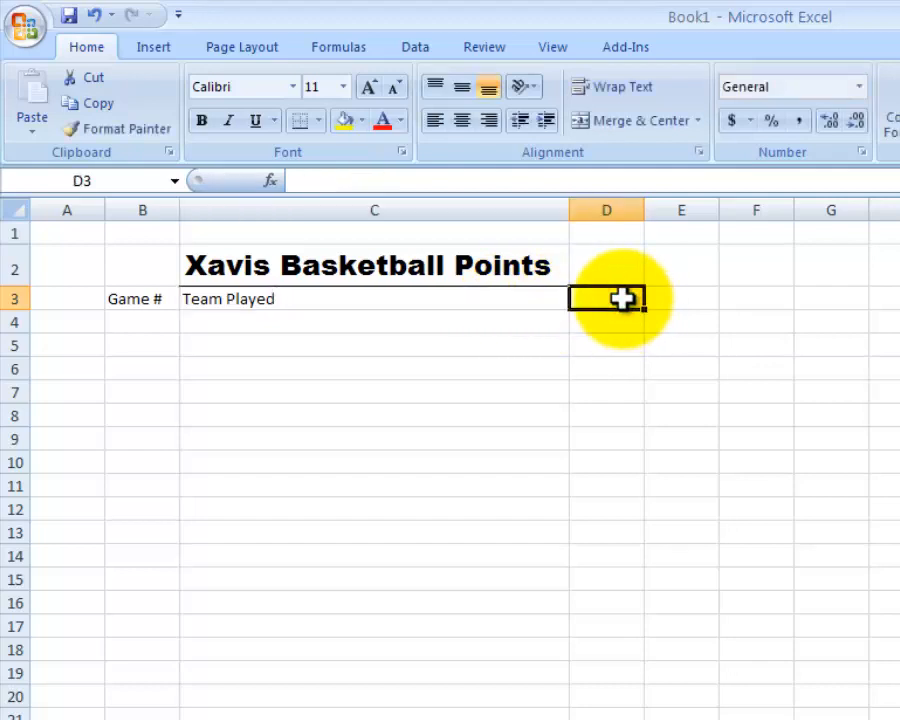
text(Points Scored)
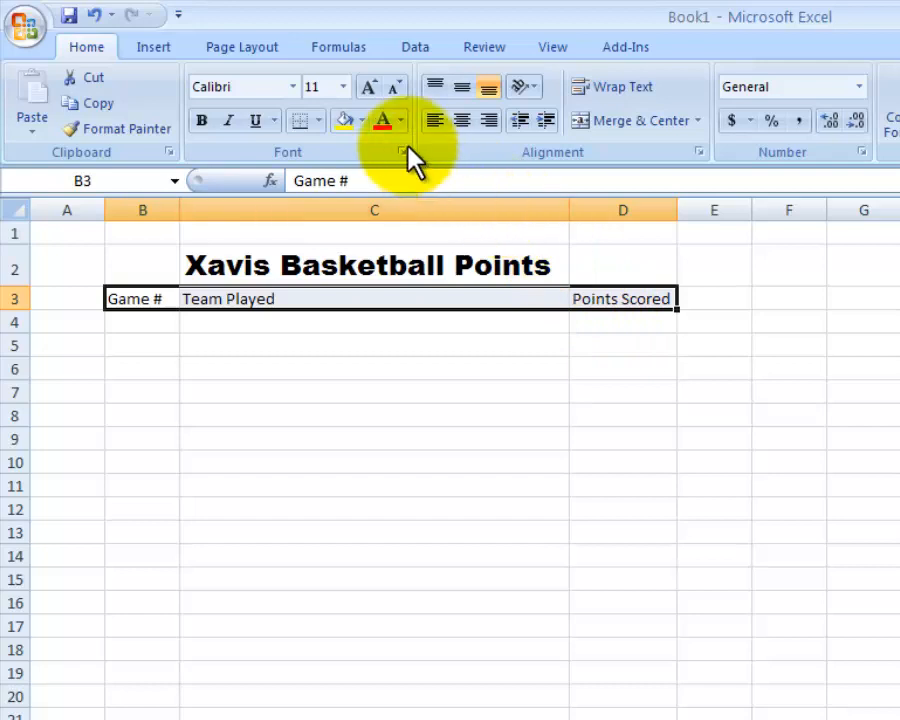
Format the B3:D3 headings as 14-point Arial Black with a bottom border.
click(344, 86)
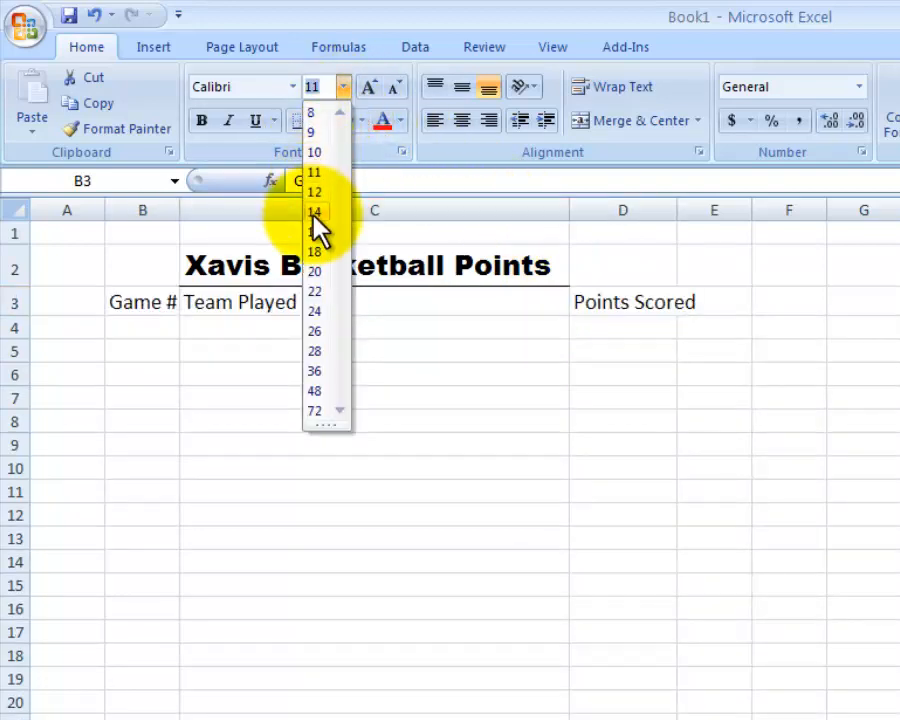
click(284, 88)
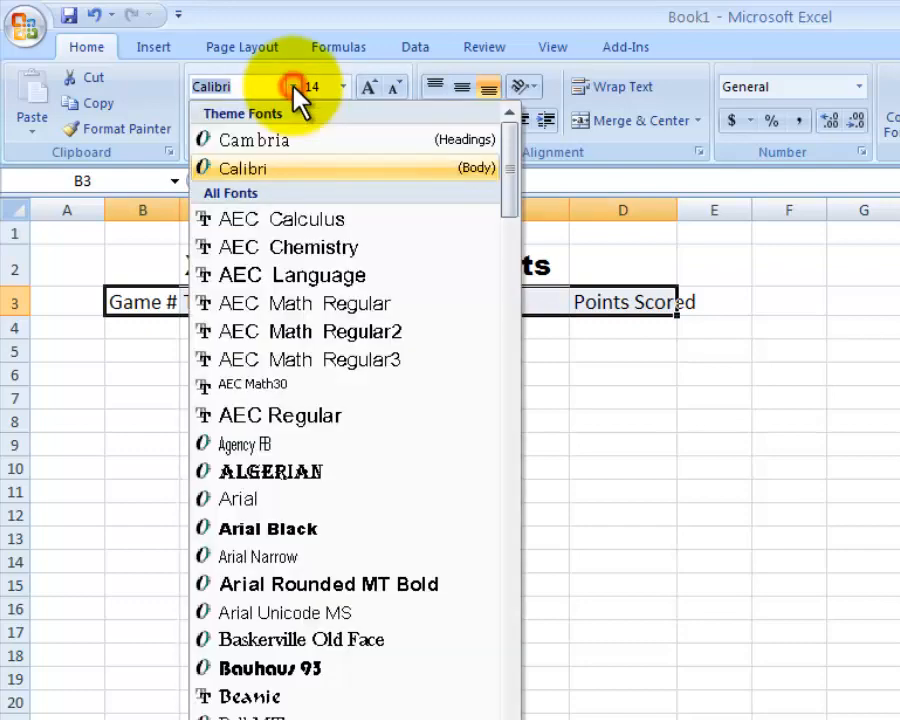
mouse_move(238, 500)
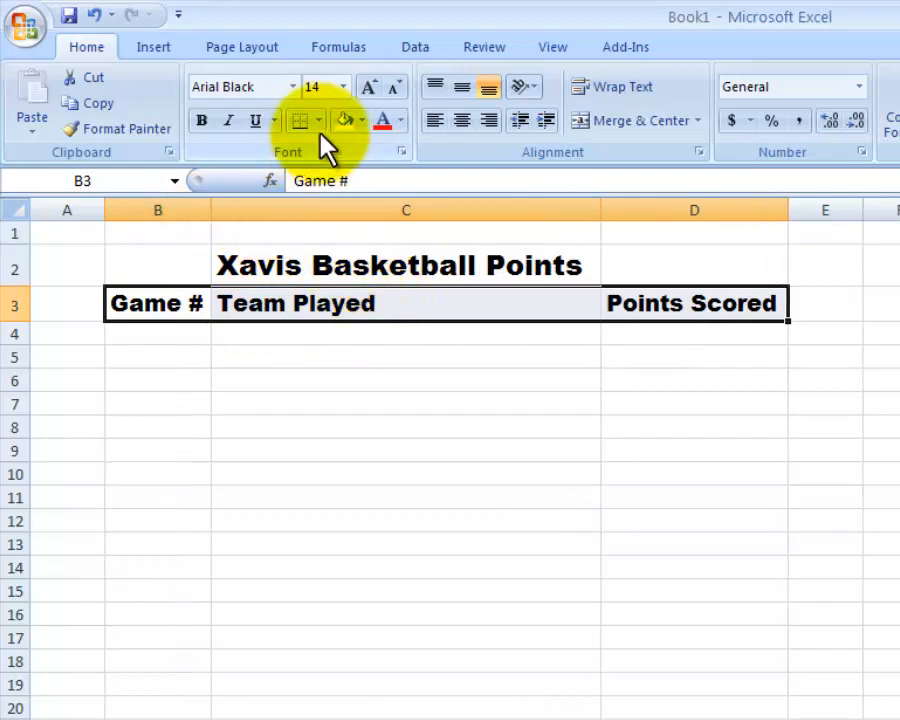
click(298, 120)
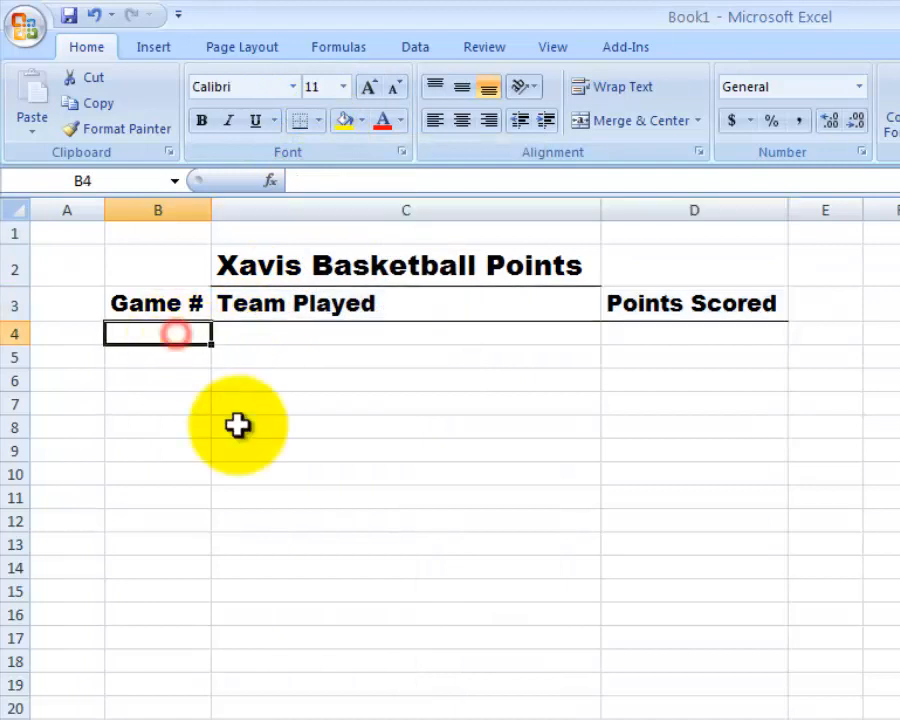
mouse_move(292, 464)
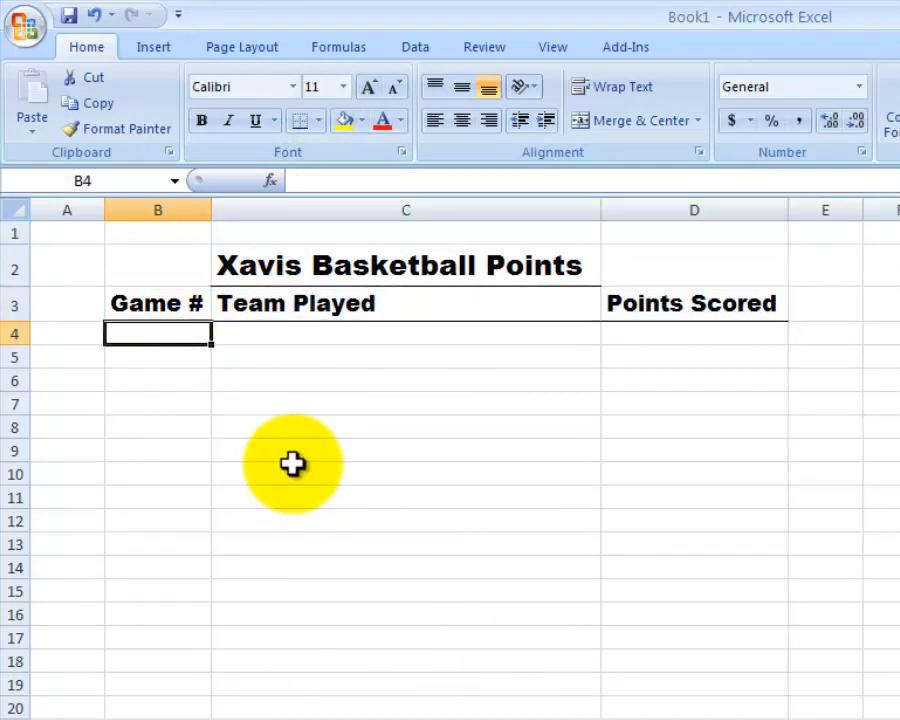
Enter game numbers 1 and 2 in B4:B5 and select both cells.
text(1)
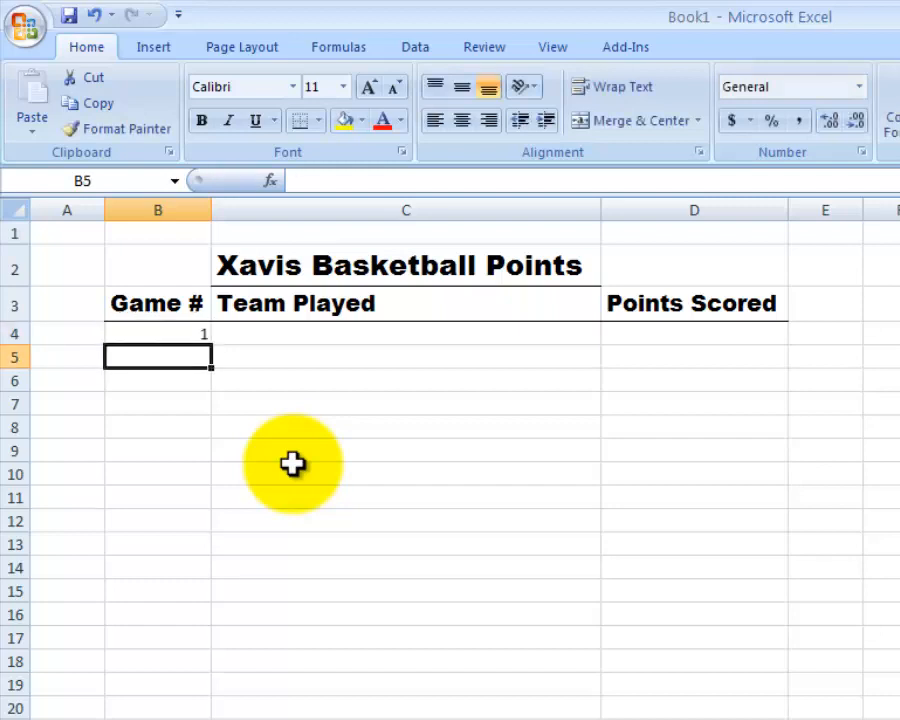
text(2)
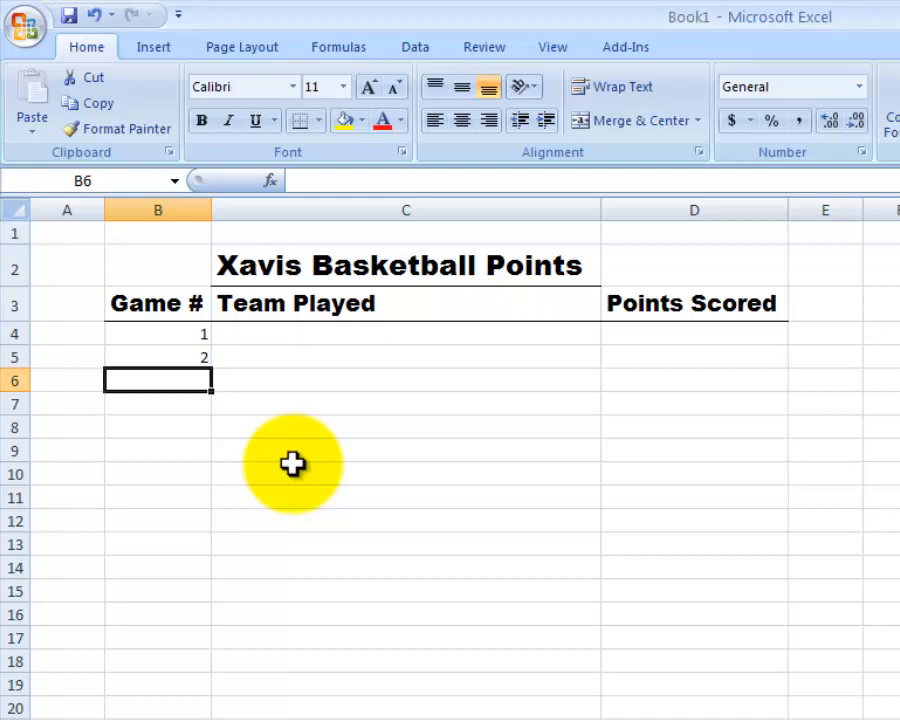
mouse_move(162, 336)
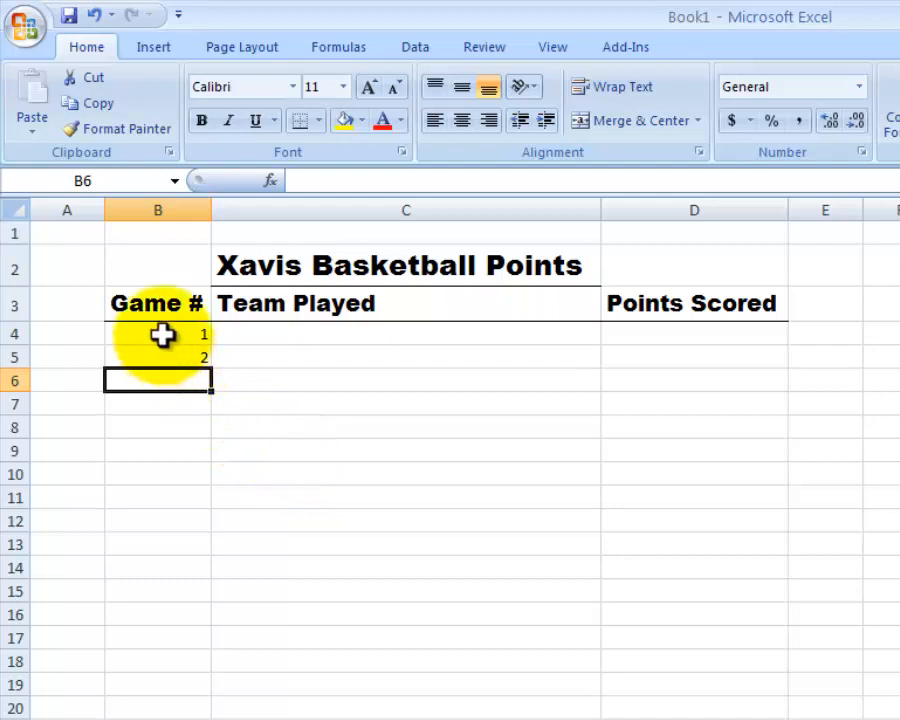
click(158, 332)
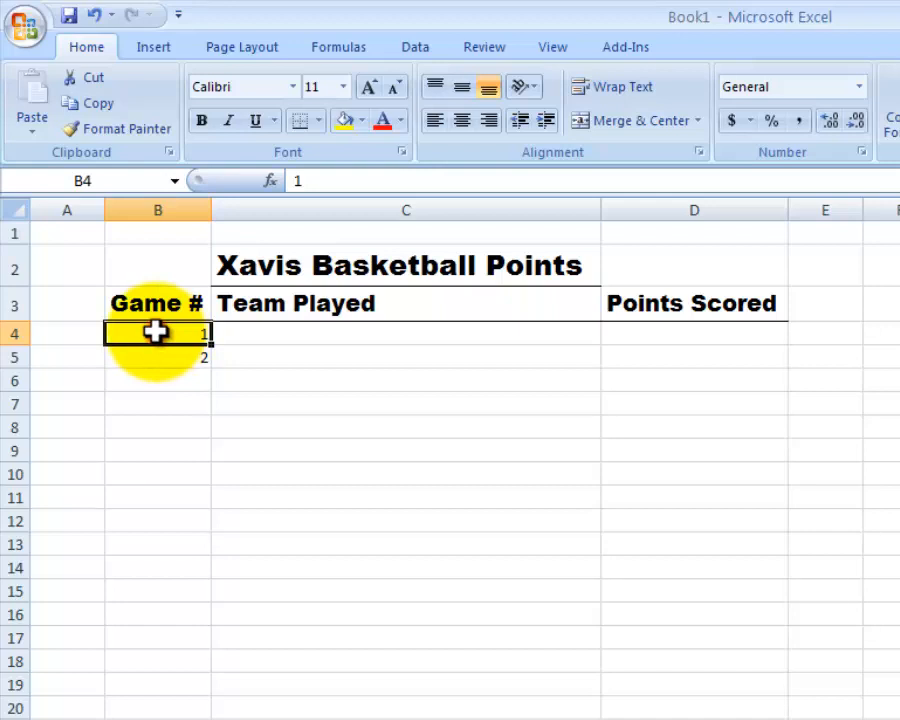
drag(156, 332, 156, 356)
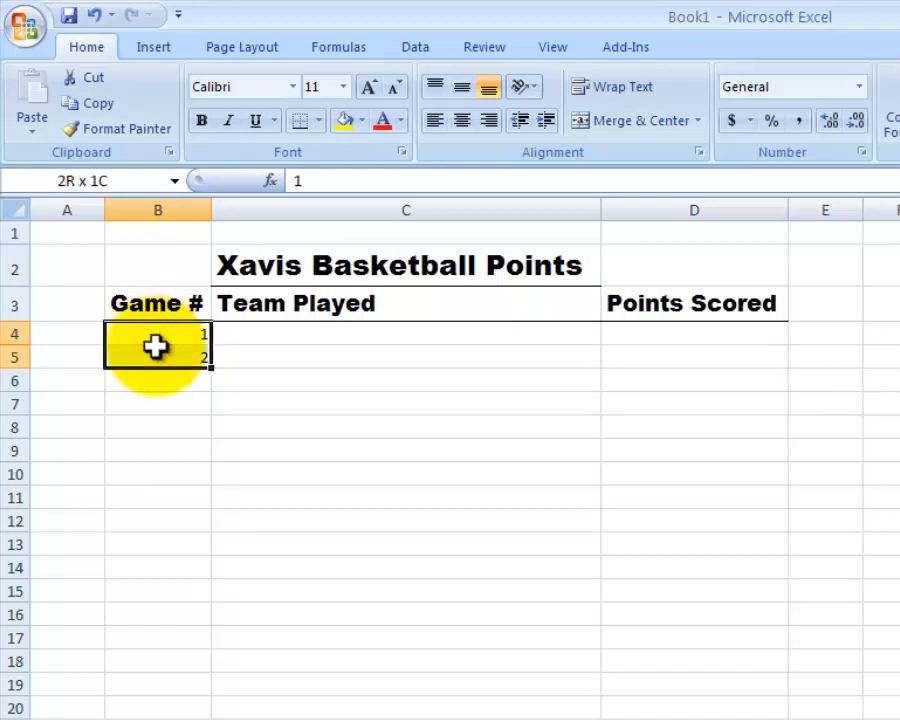
click(156, 344)
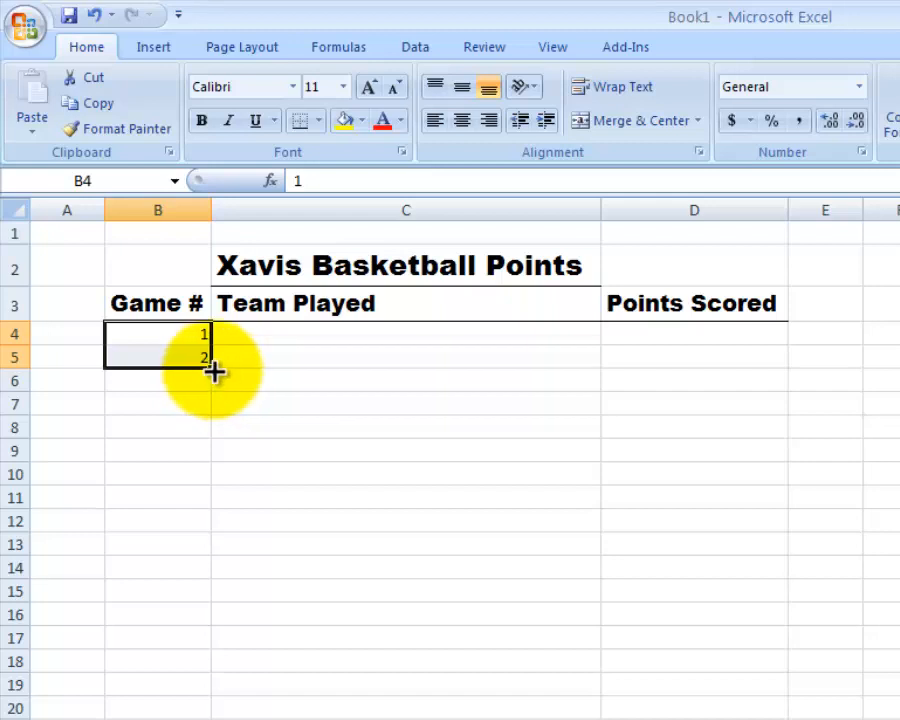
Fill the series down to B11 so the Game # column counts 1 through 8.
drag(216, 372, 210, 436)
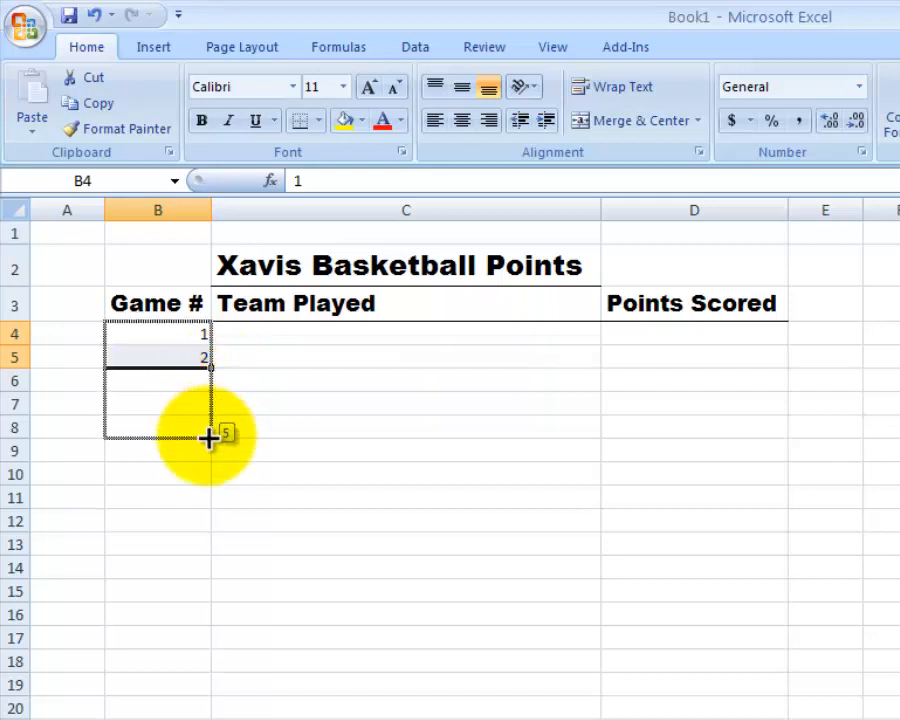
drag(210, 436, 208, 504)
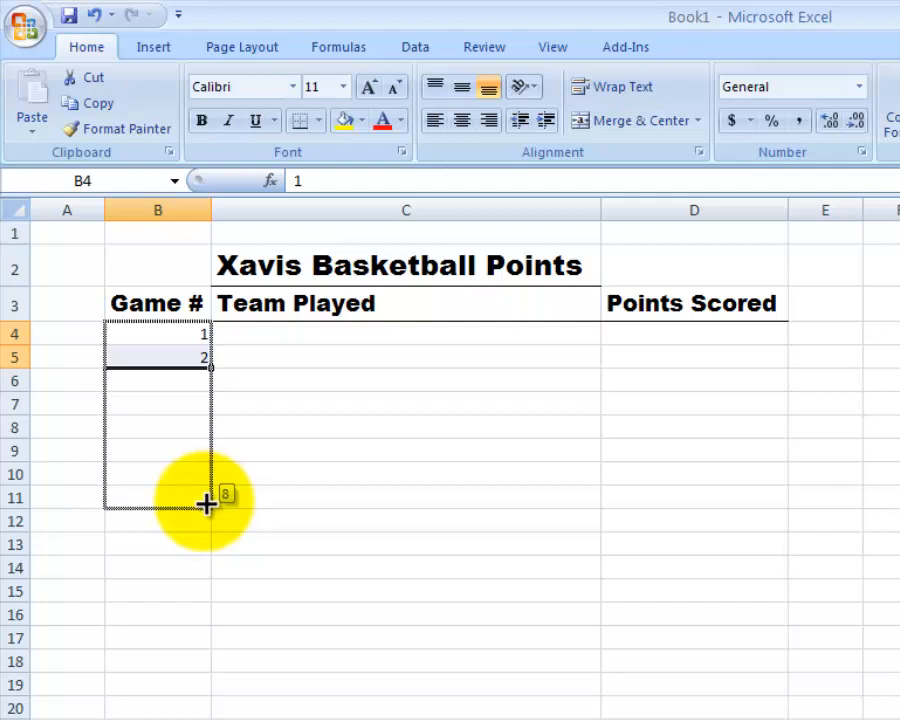
drag(208, 368, 208, 504)
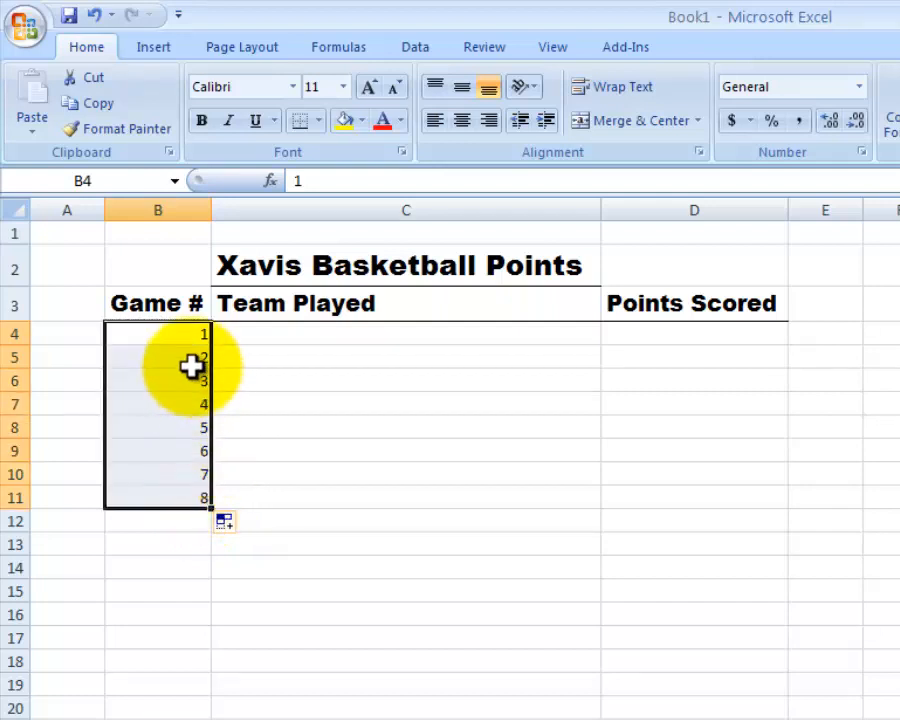
mouse_move(176, 456)
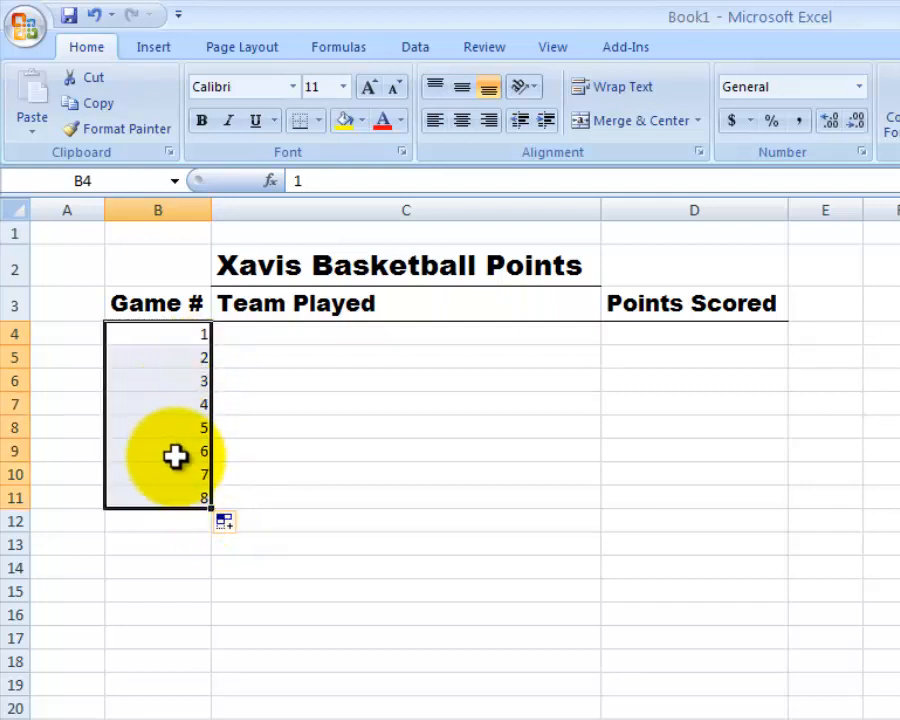
mouse_move(340, 324)
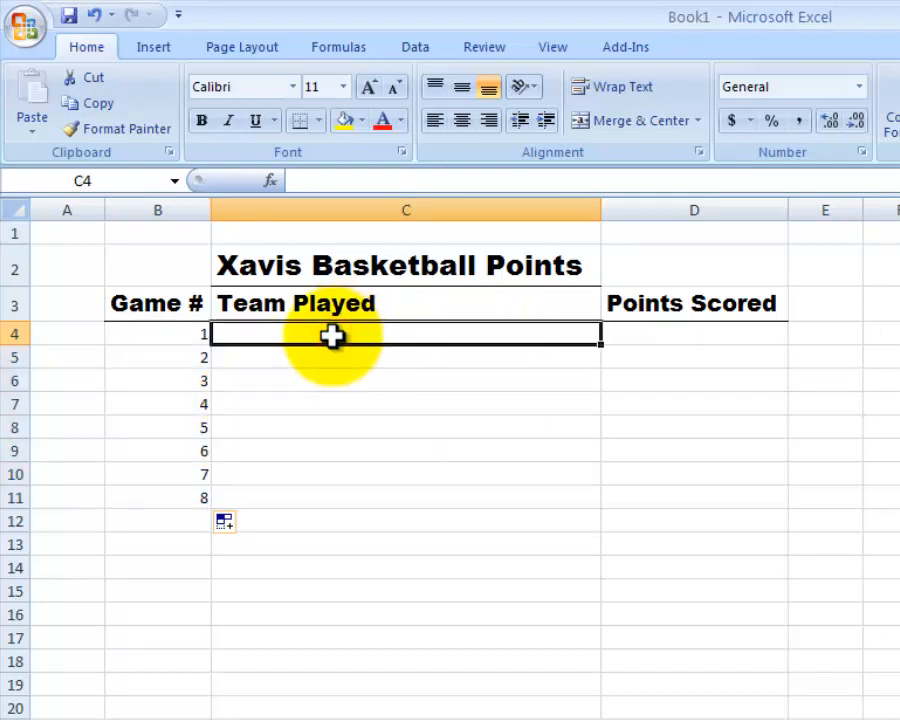
List Stony Point, Anderson, Bastrop and Cedar Creek in C4:C7.
text(S)
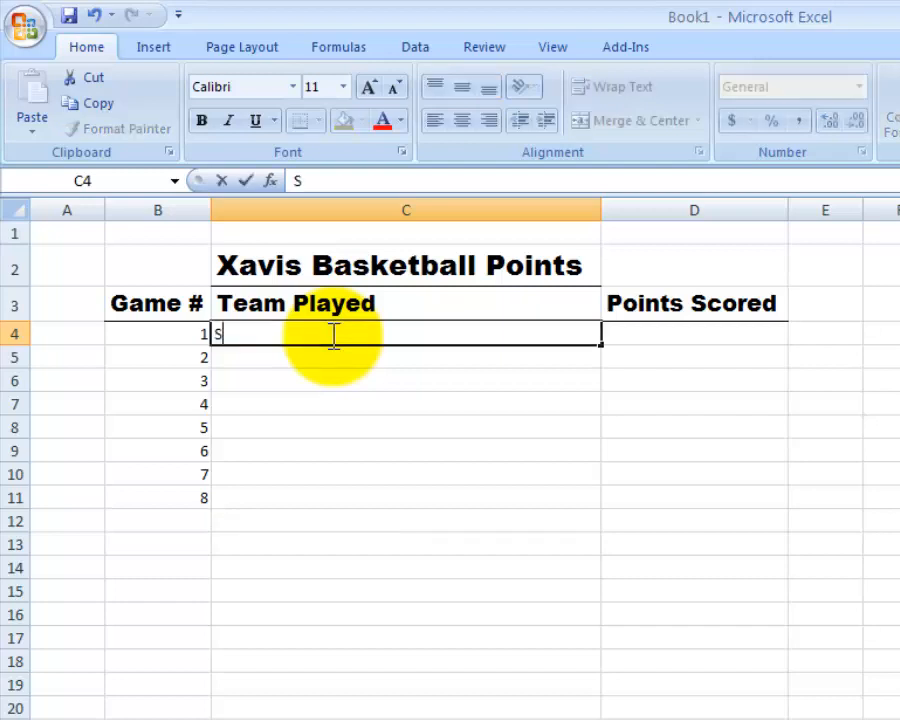
text(tony)
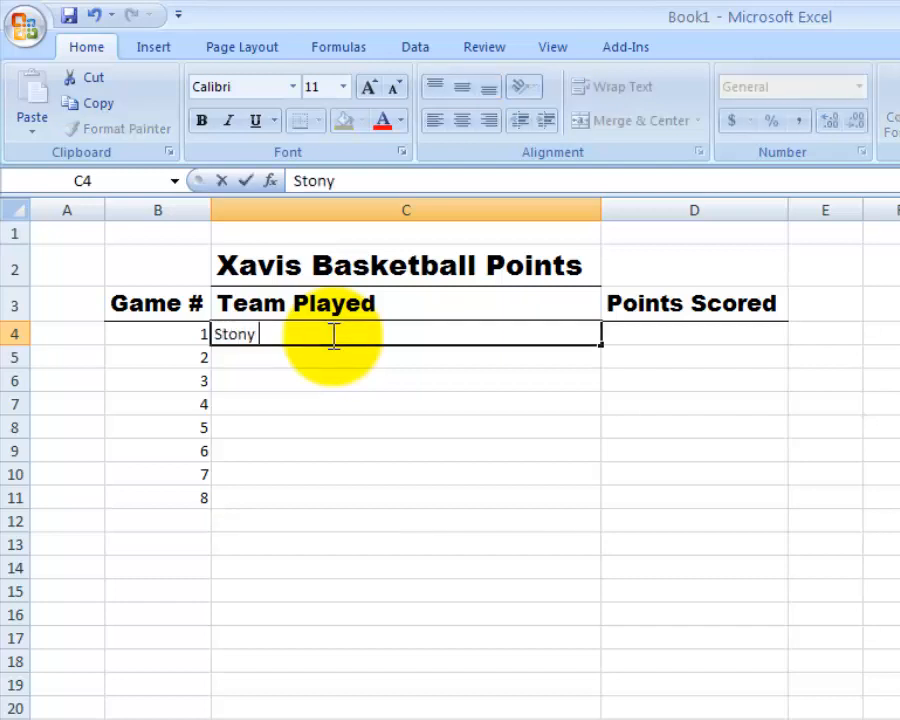
text(Point)
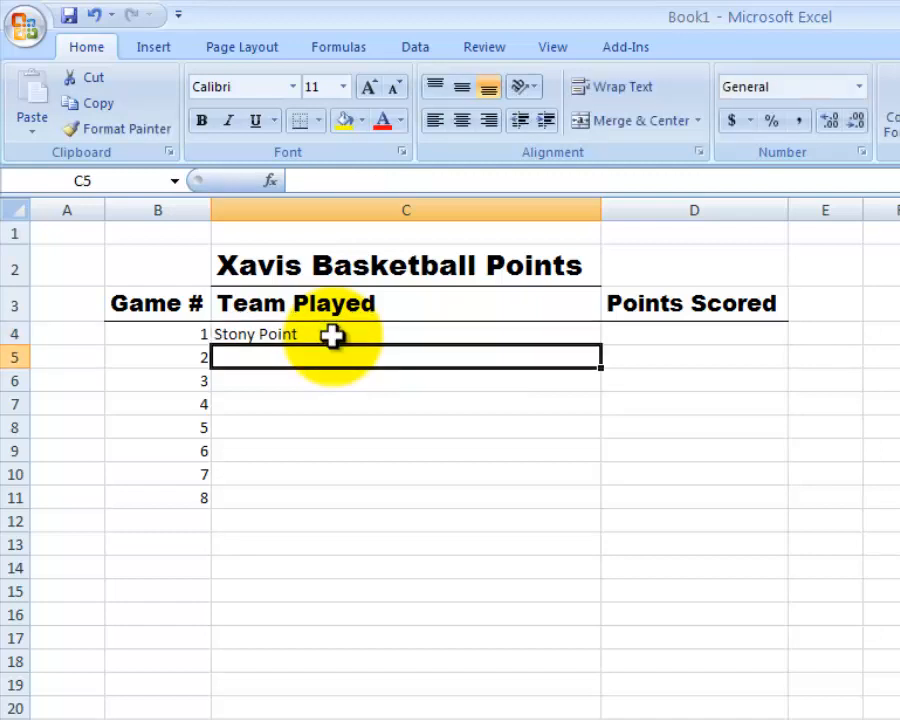
text(Anderson)
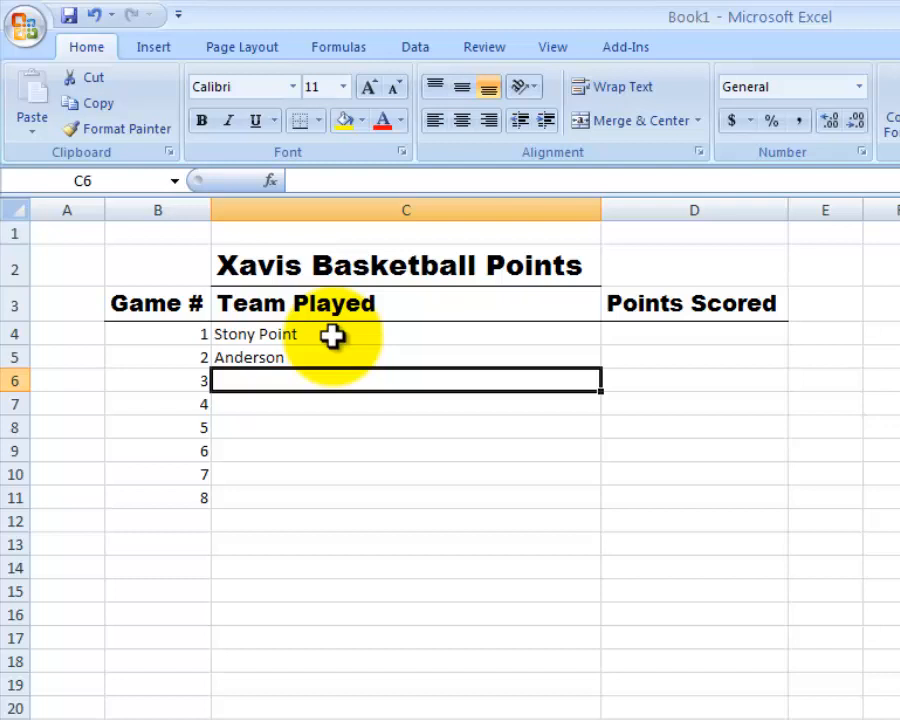
text(Bastrop)
click(406, 404)
text(C)
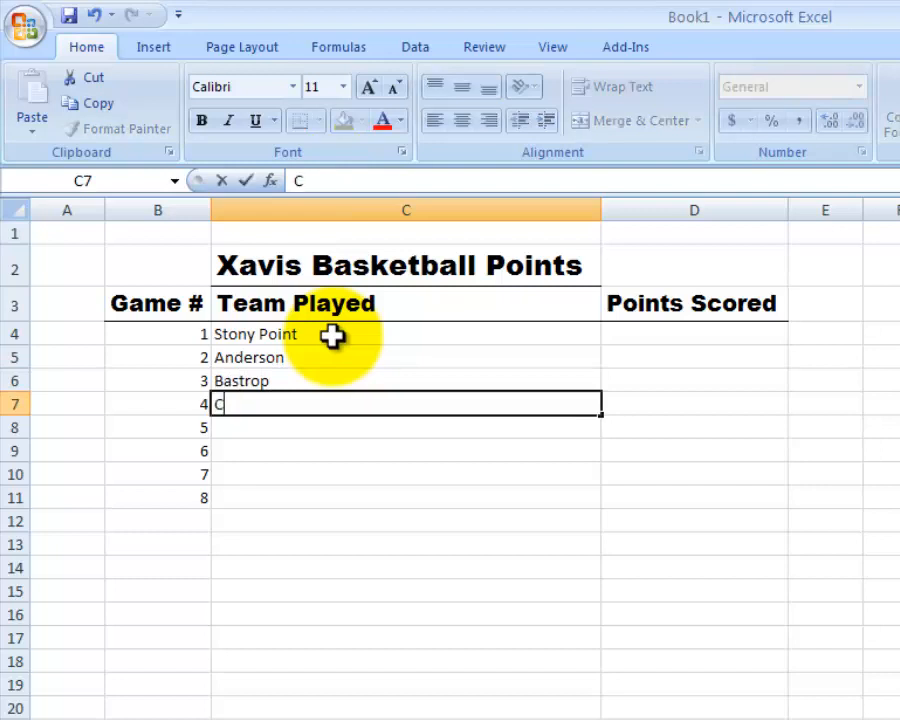
text(edar Cree)
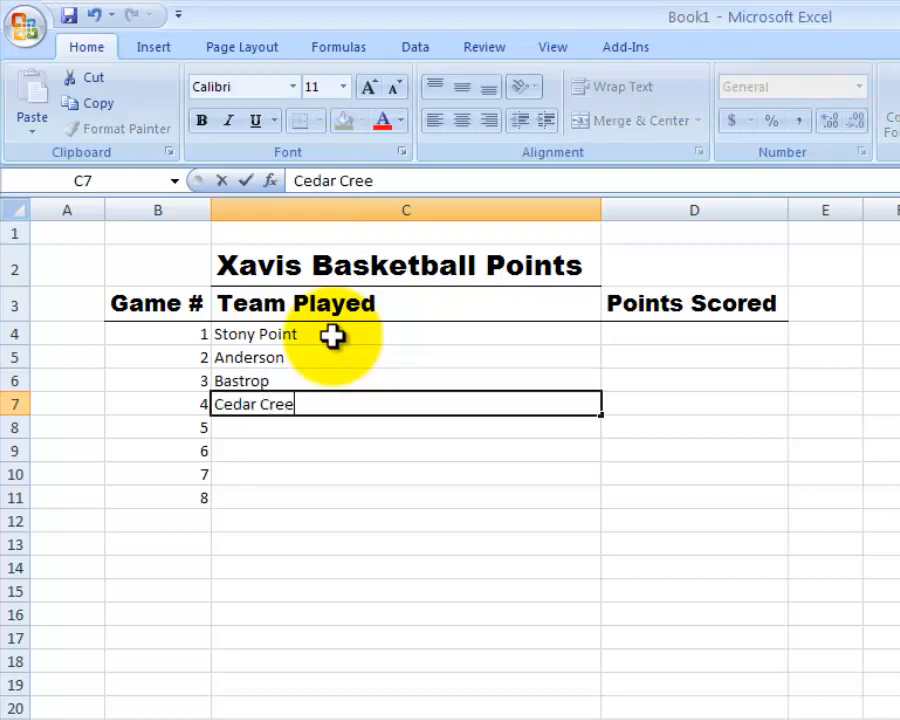
key(enter)
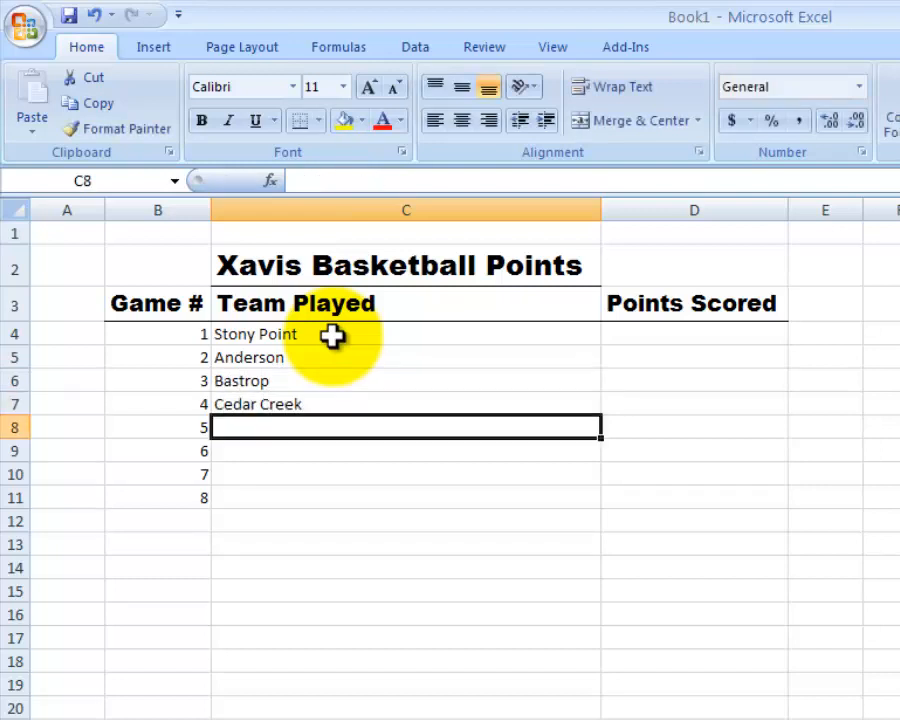
List Elgin, Georgetown, Eastview and Hutto in C8:C11.
text(Elgin)
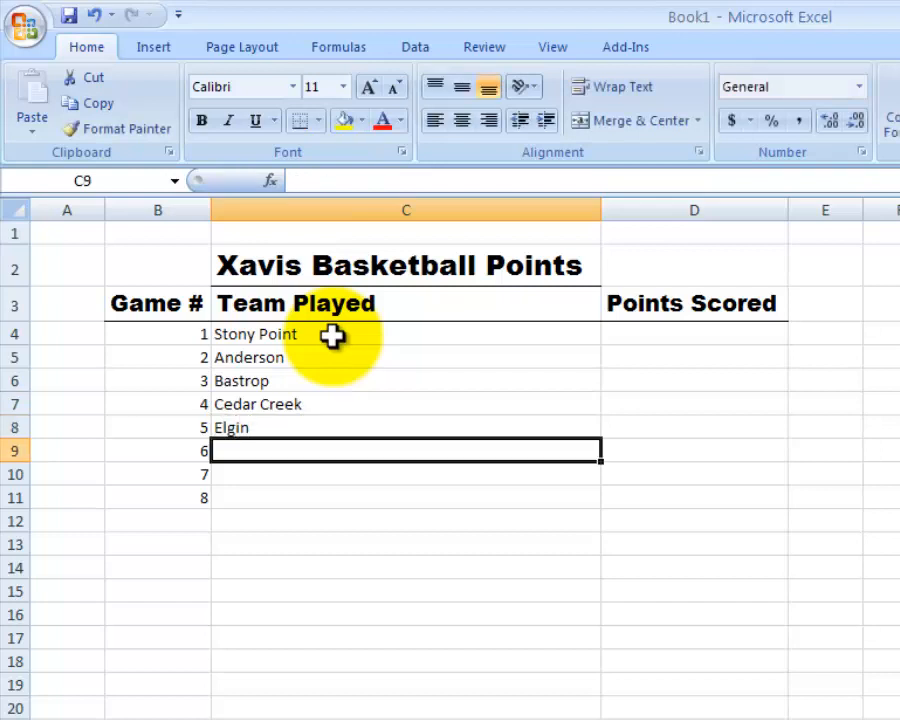
text(Georgetown)
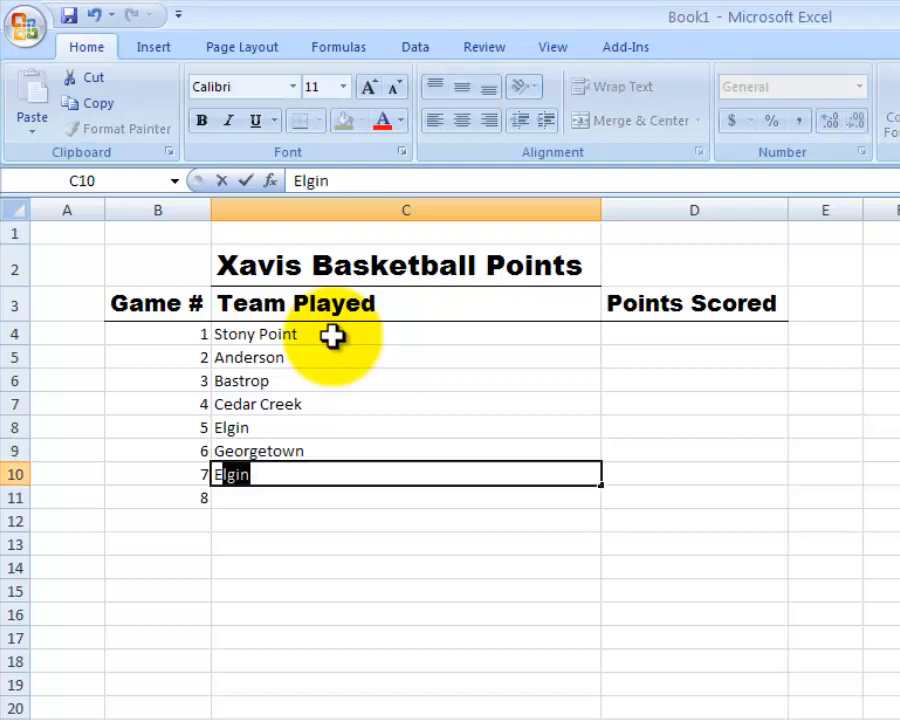
text(Eastviwe)
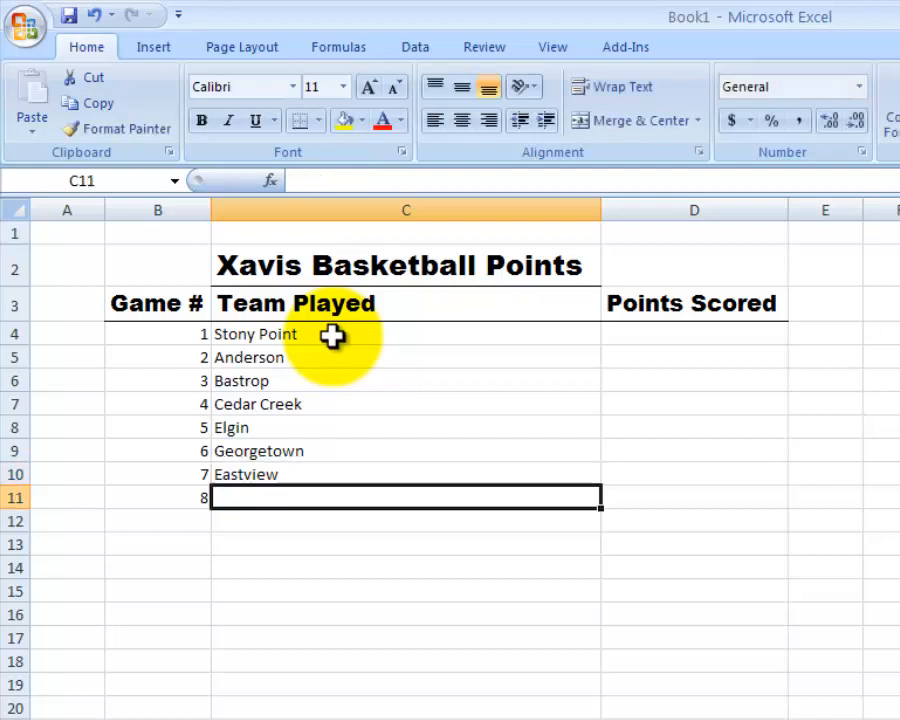
text(Hutto)
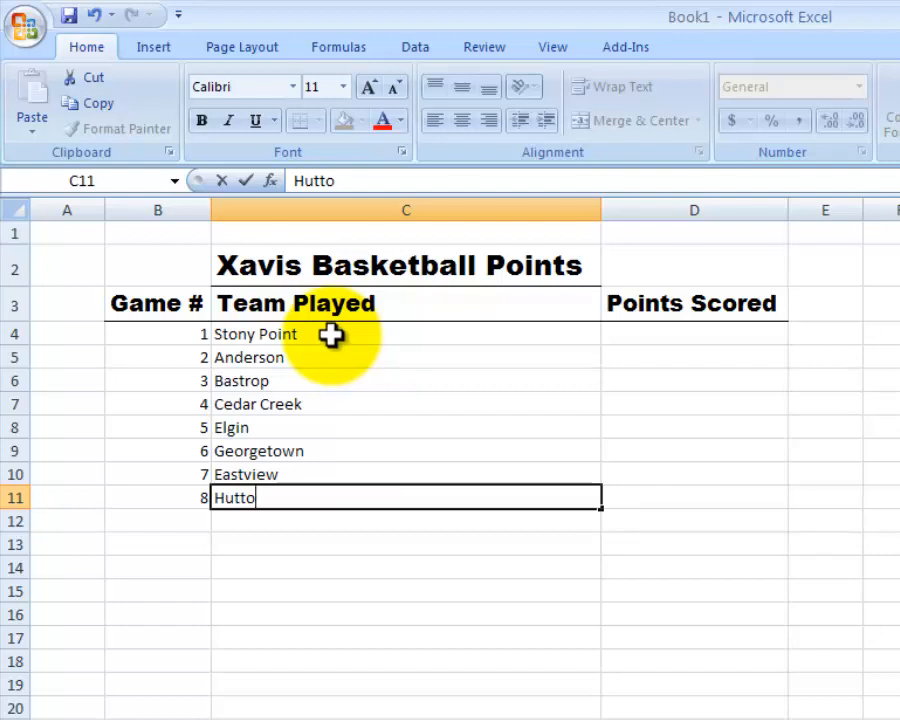
mouse_move(430, 468)
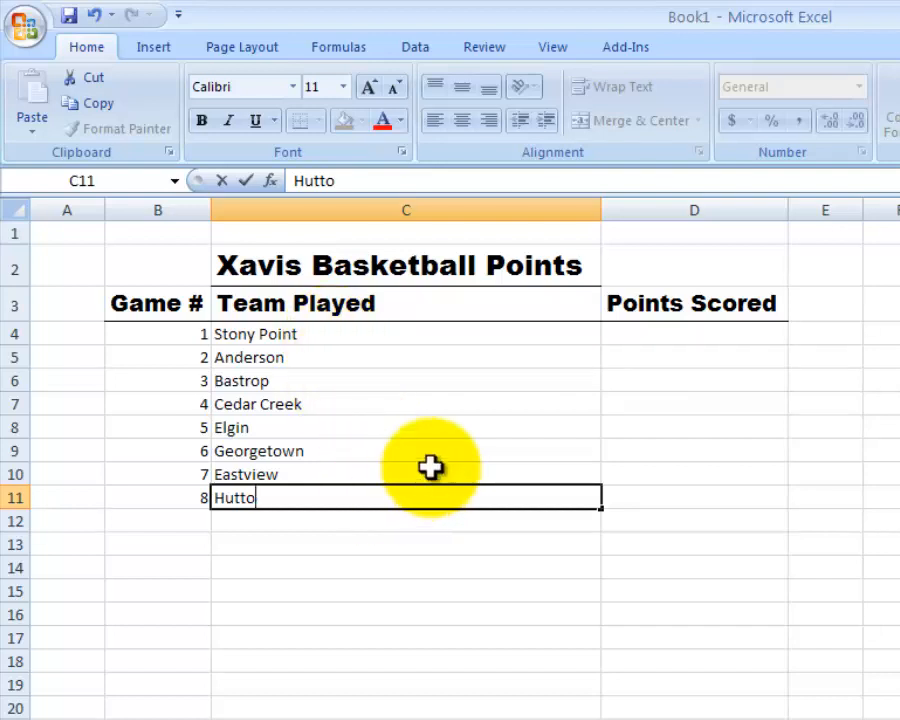
Enter the Points Scored values 8, 20, 14, 34, 22, 16, 36 and 40 into D4:D11.
click(694, 334)
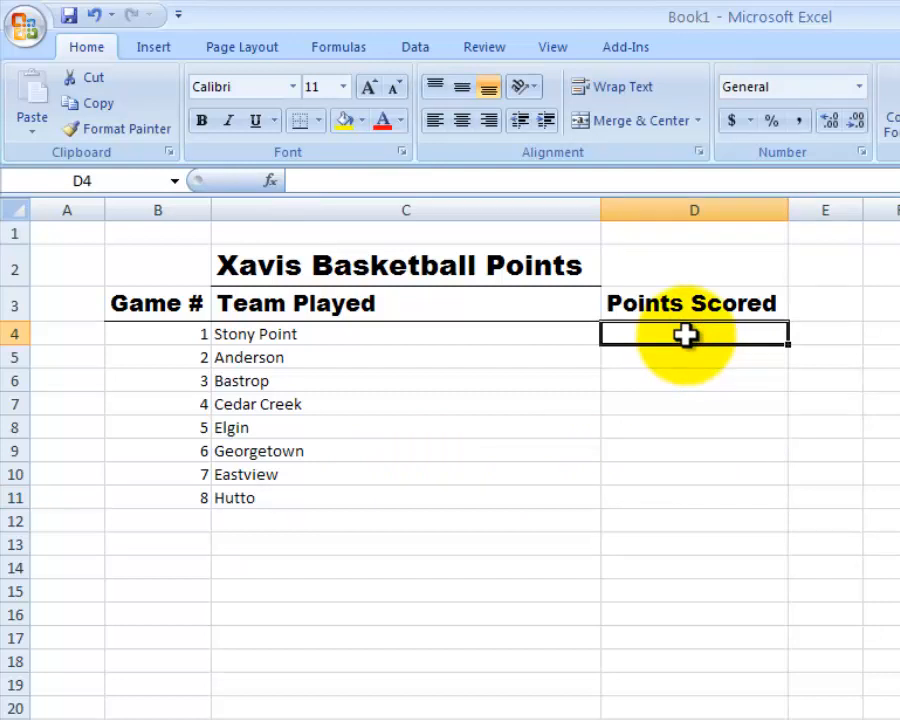
text(8)
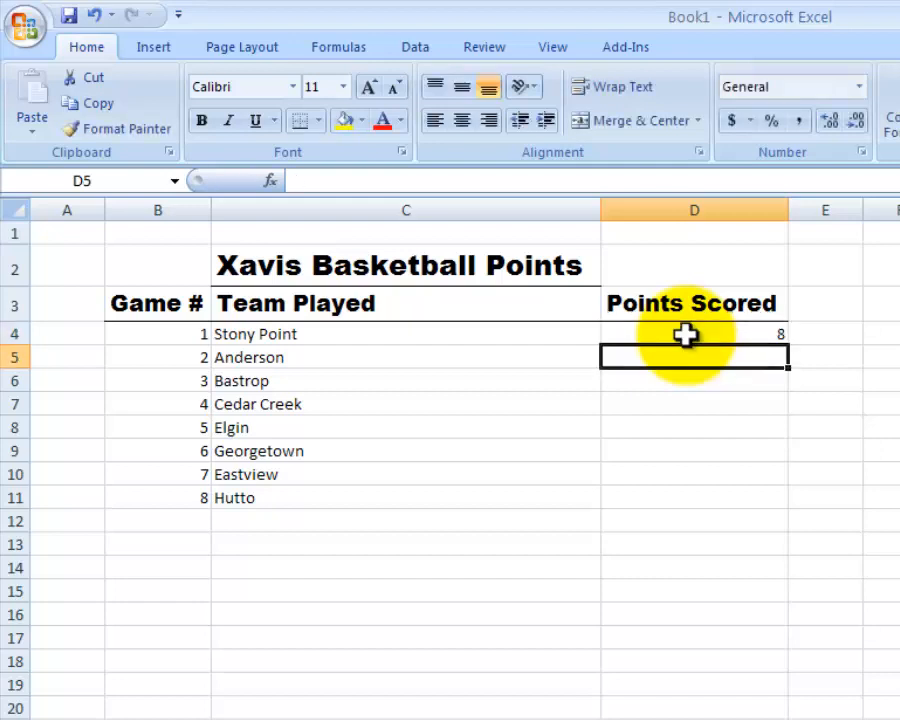
text(20)
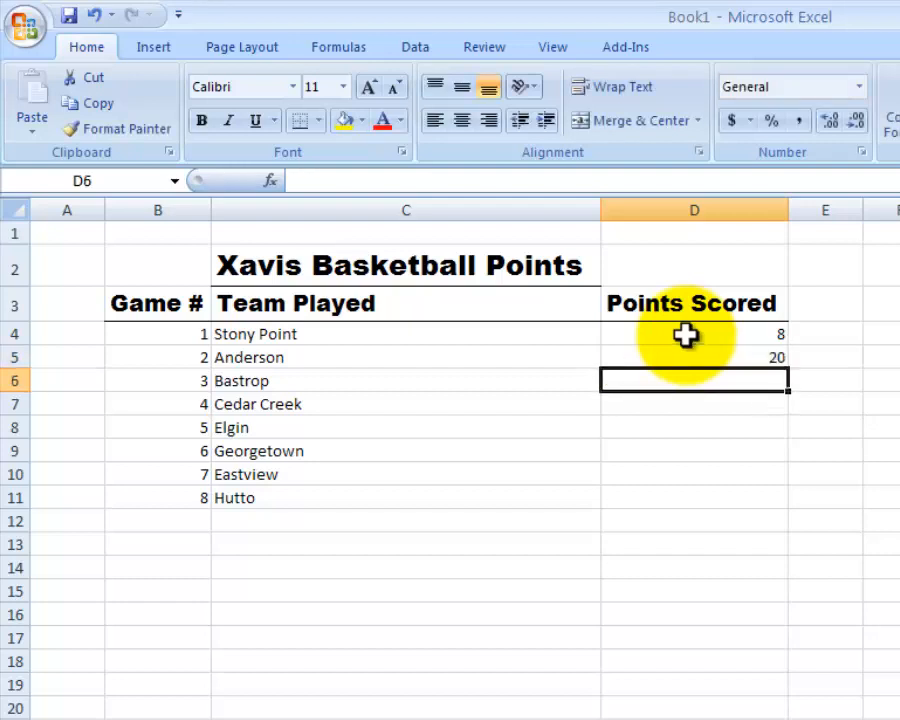
text(14)
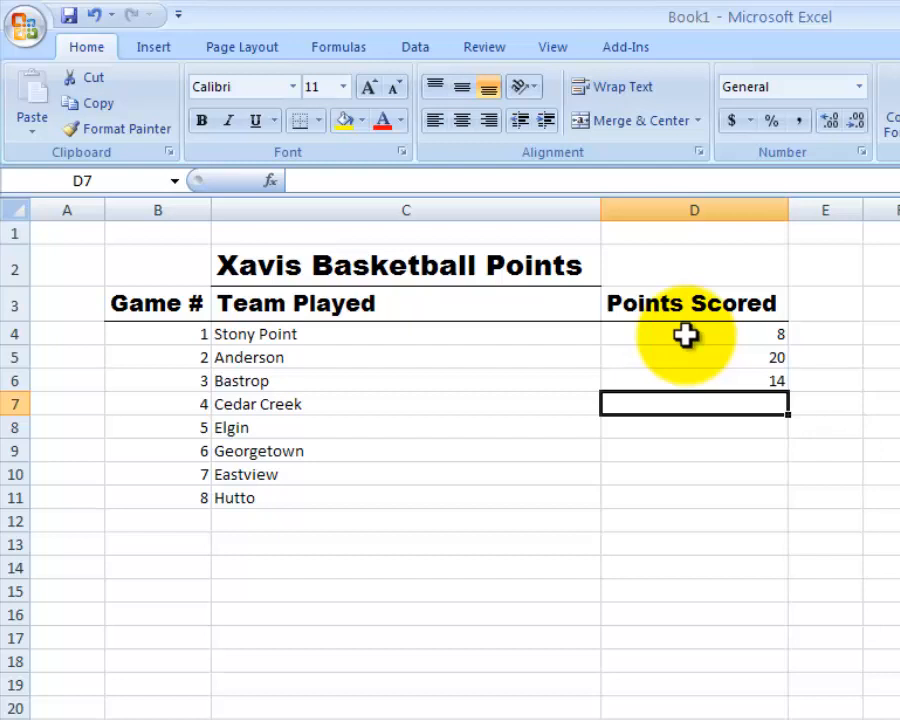
text(34)
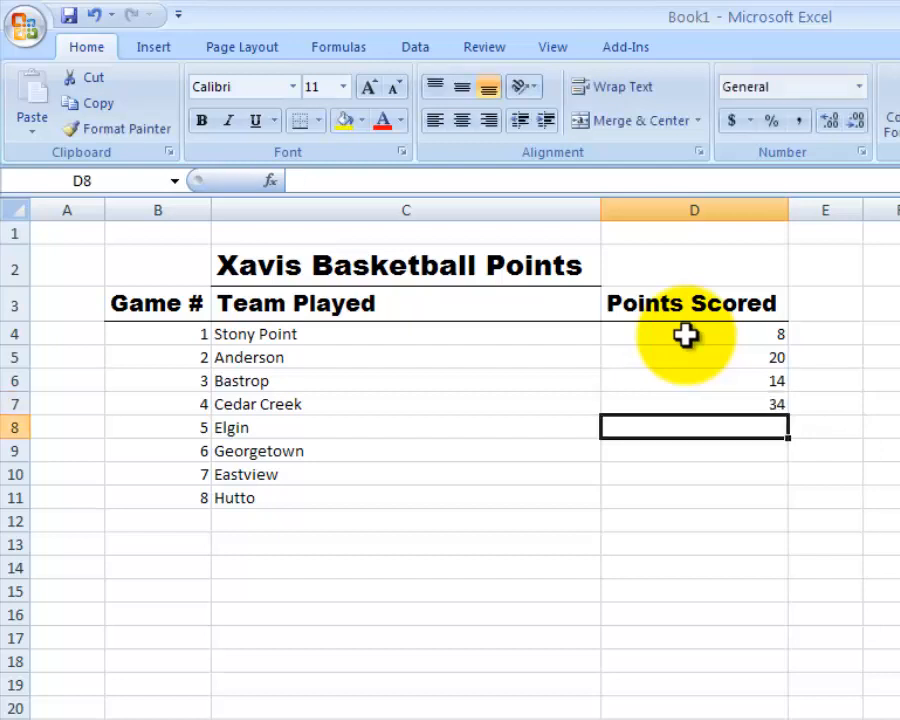
text(22)
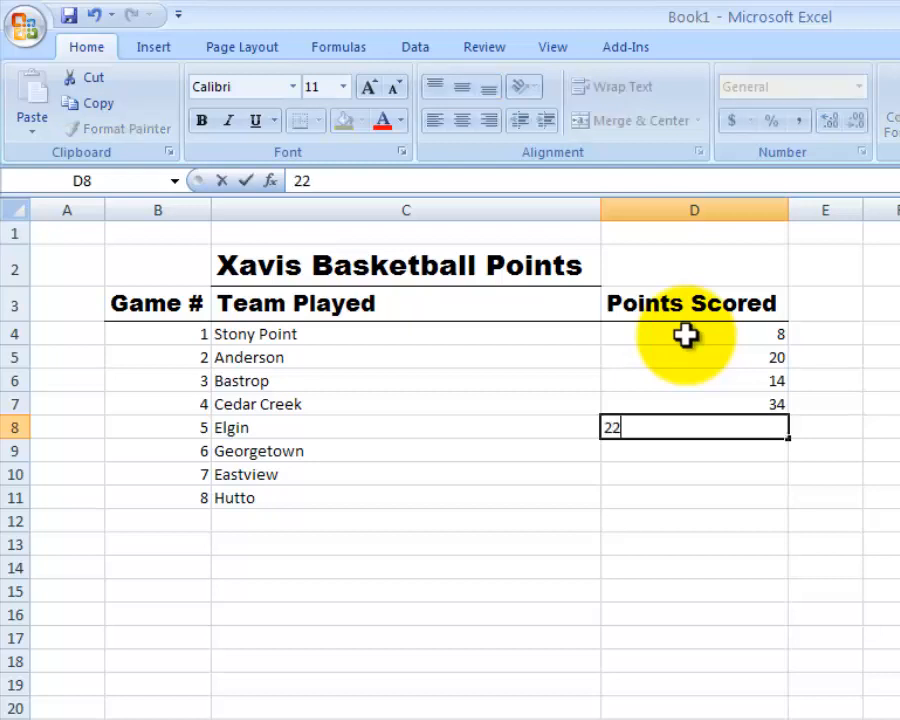
text(16)
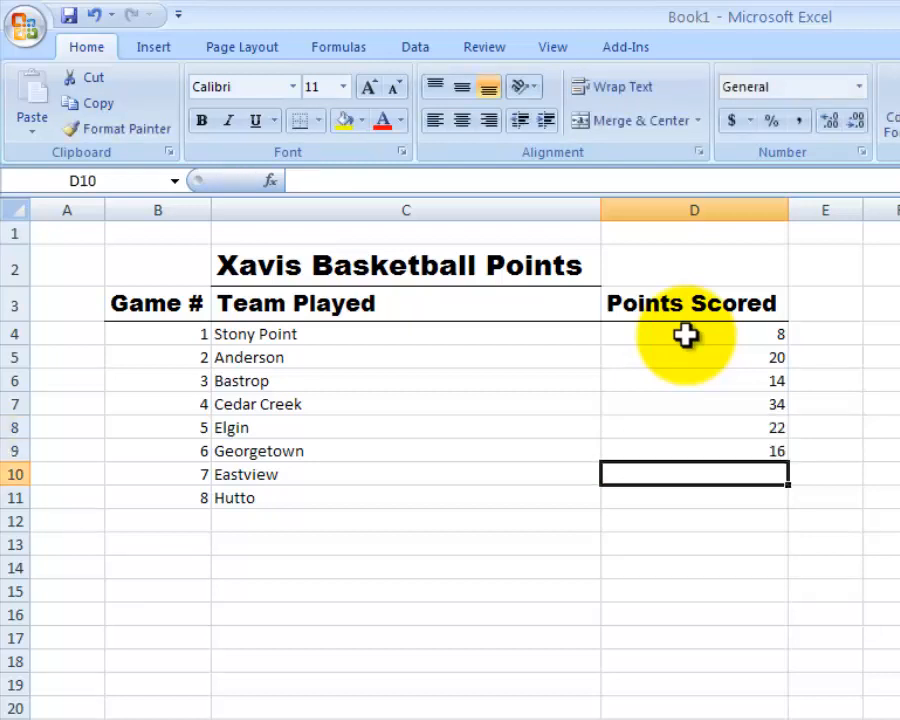
text(36)
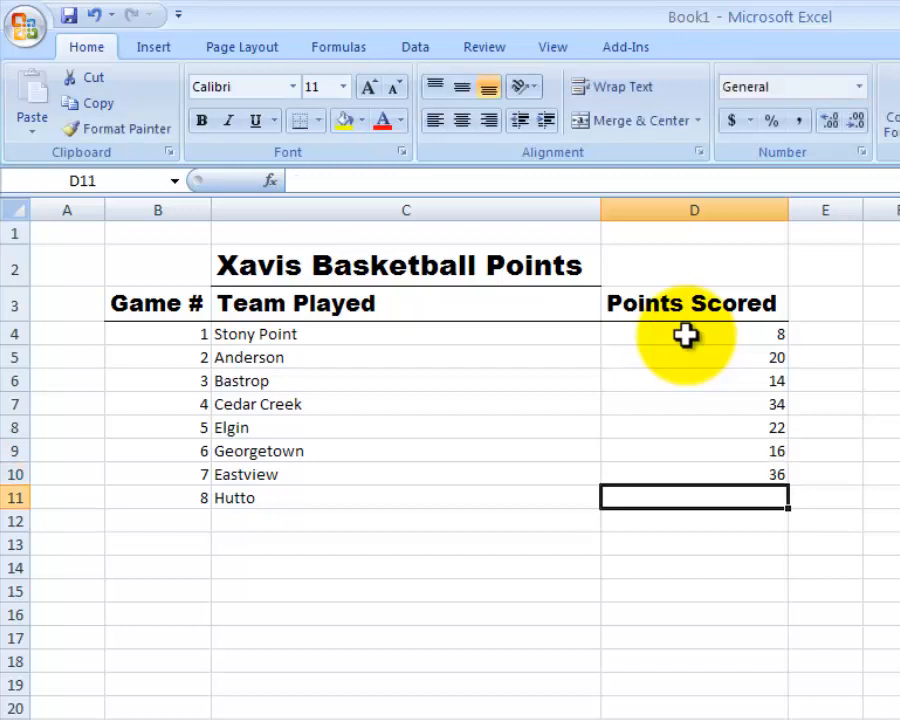
text(40)
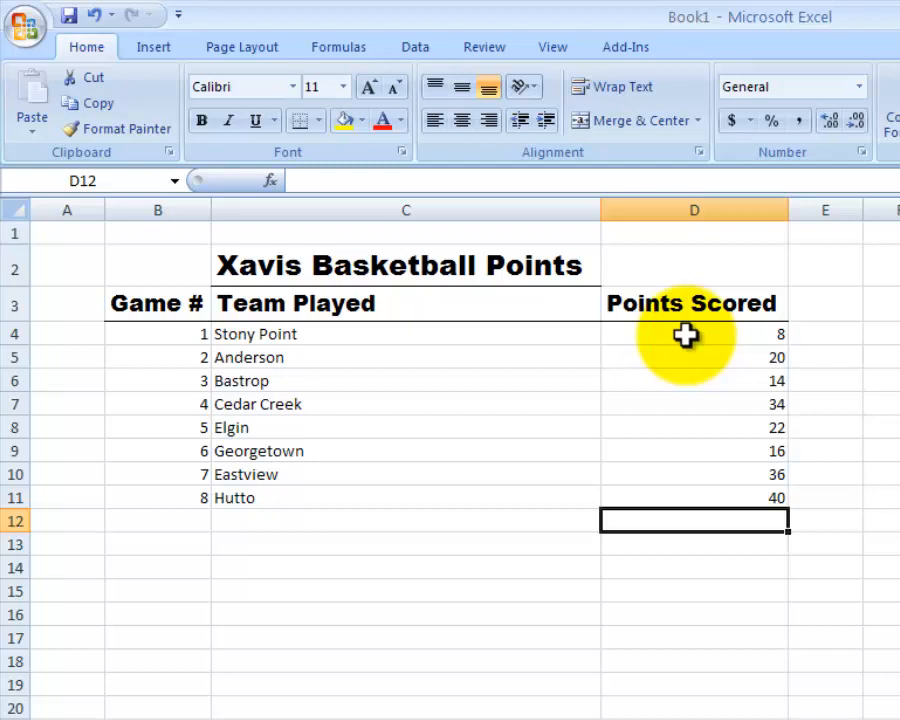
Enter the label 'Total Points Scored' in cell C12 below the team list.
click(404, 520)
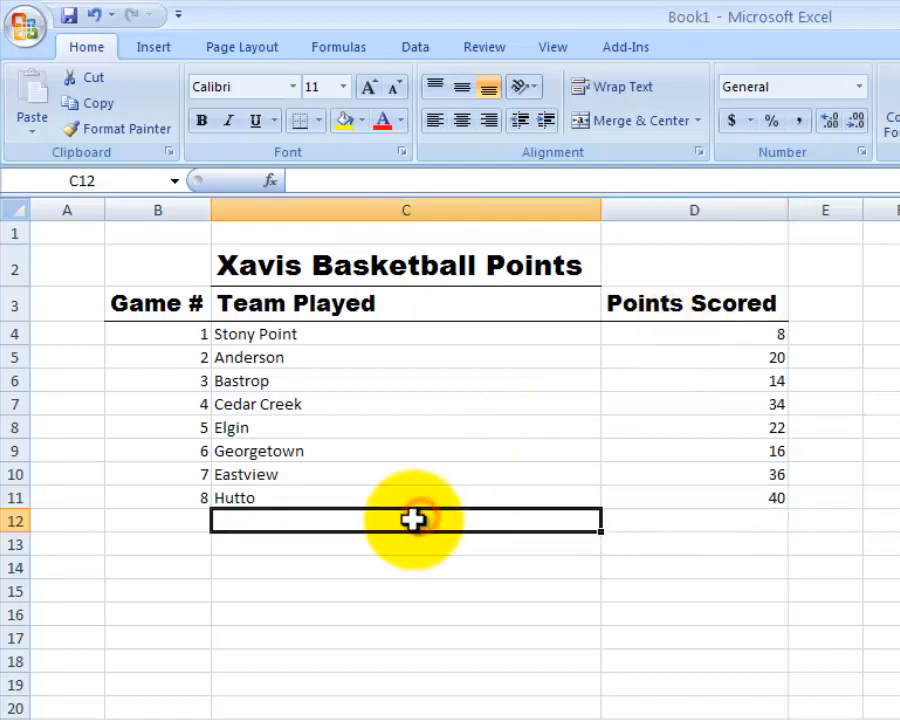
text(Team Played)
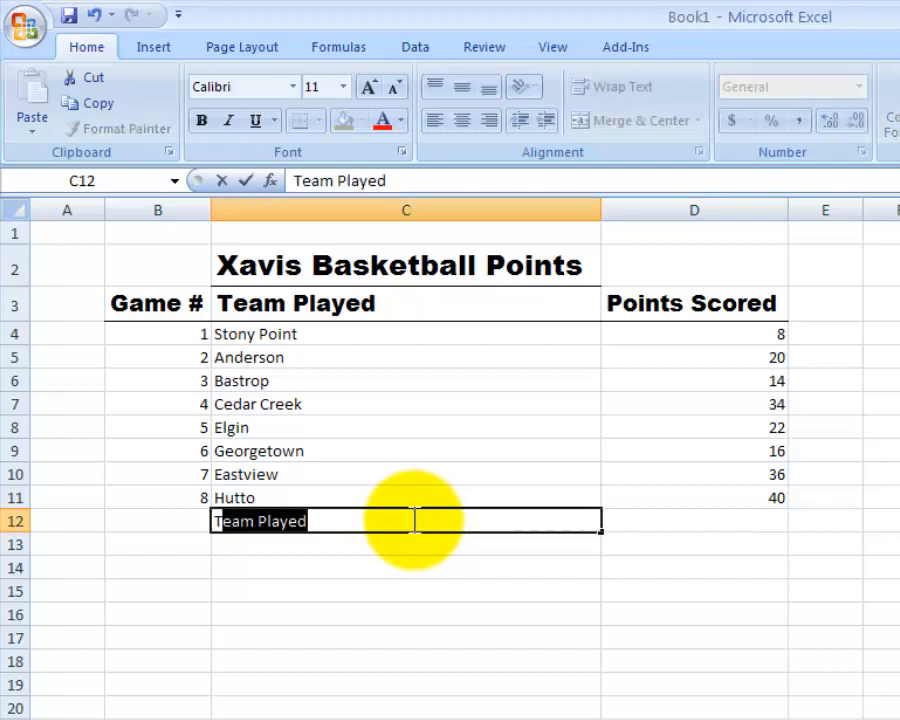
text(Total Points Sc)
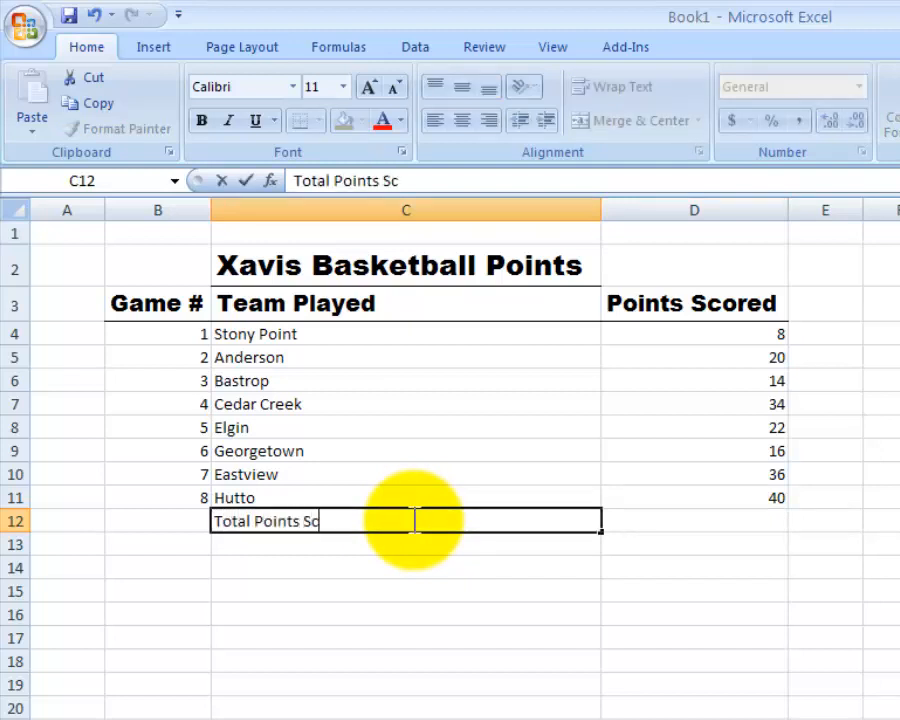
text(ored)
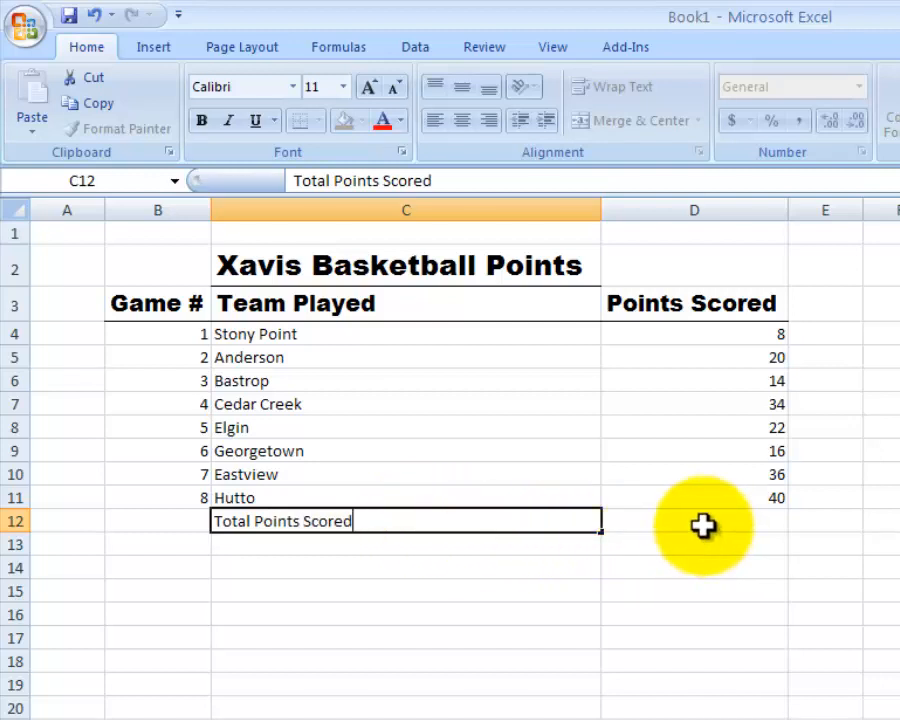
click(694, 520)
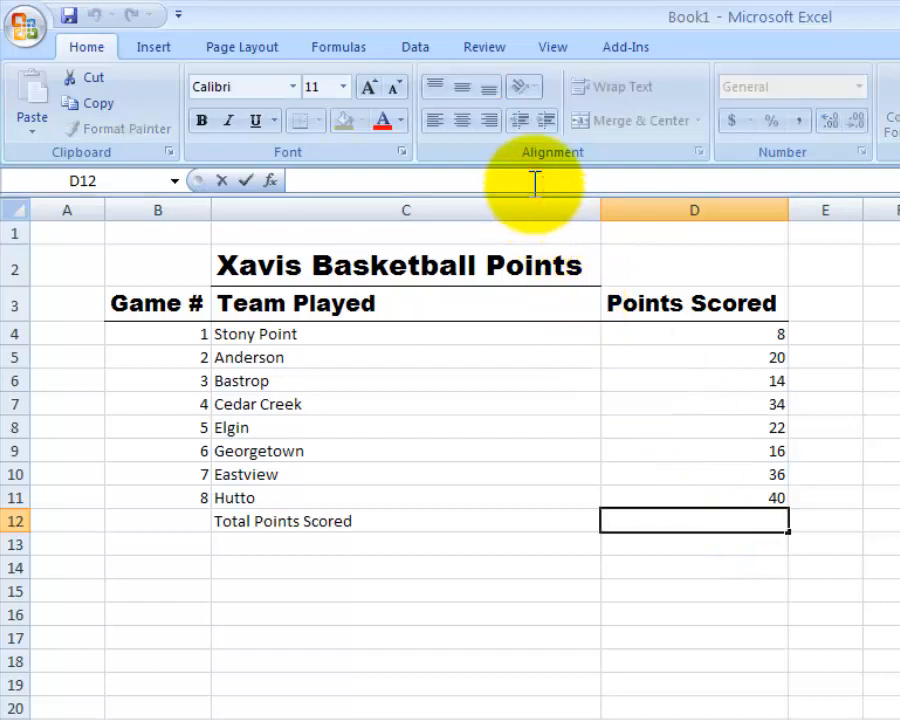
AutoSum the Points Scored column in D12 as =SUM(D4:D11), totaling 190.
text(=)
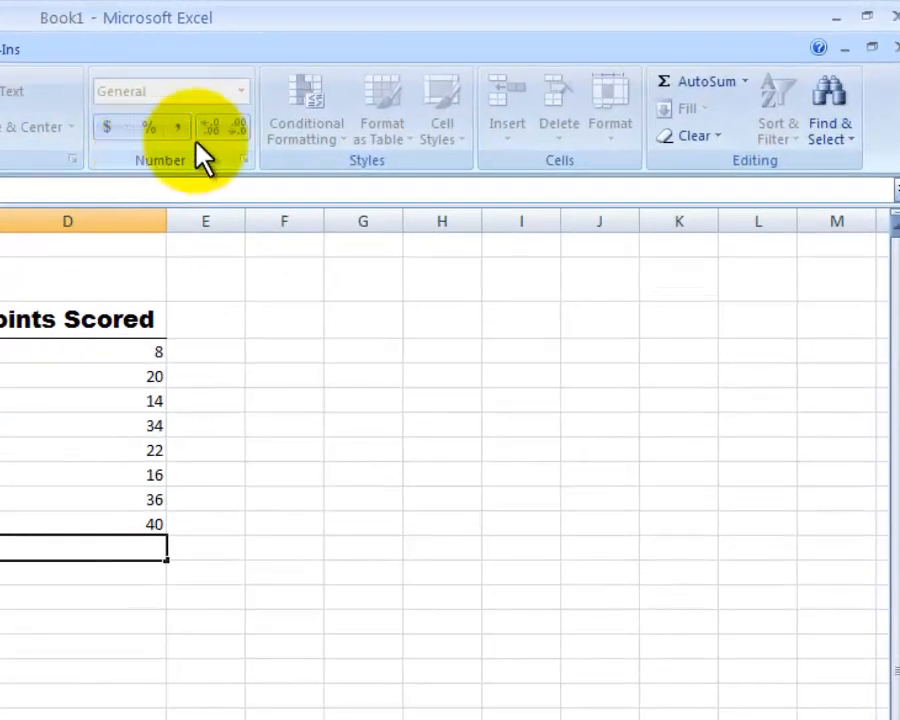
mouse_move(530, 140)
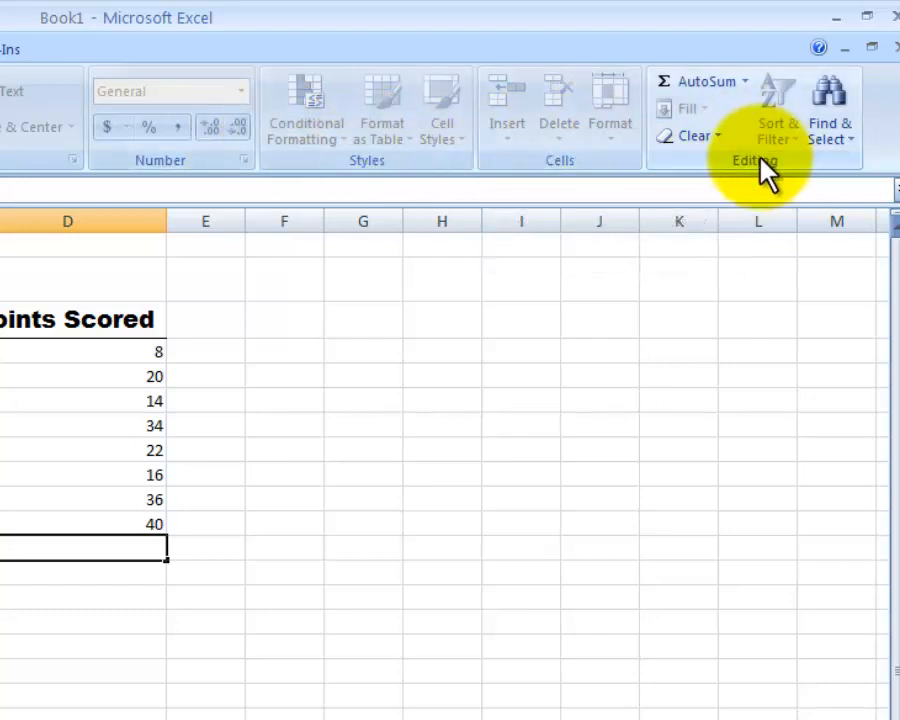
mouse_move(700, 82)
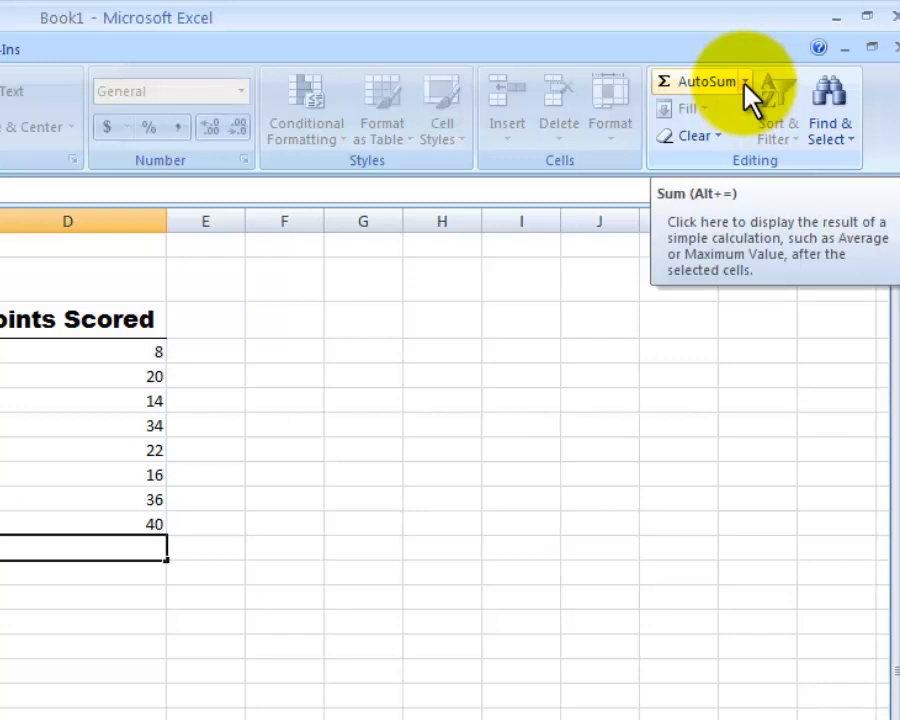
click(704, 80)
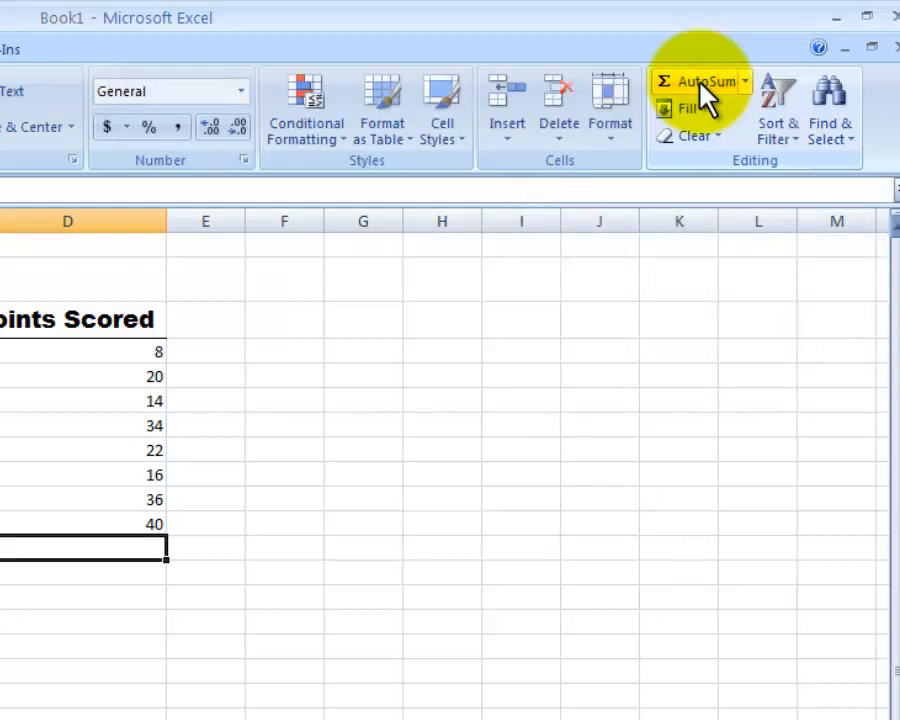
click(700, 82)
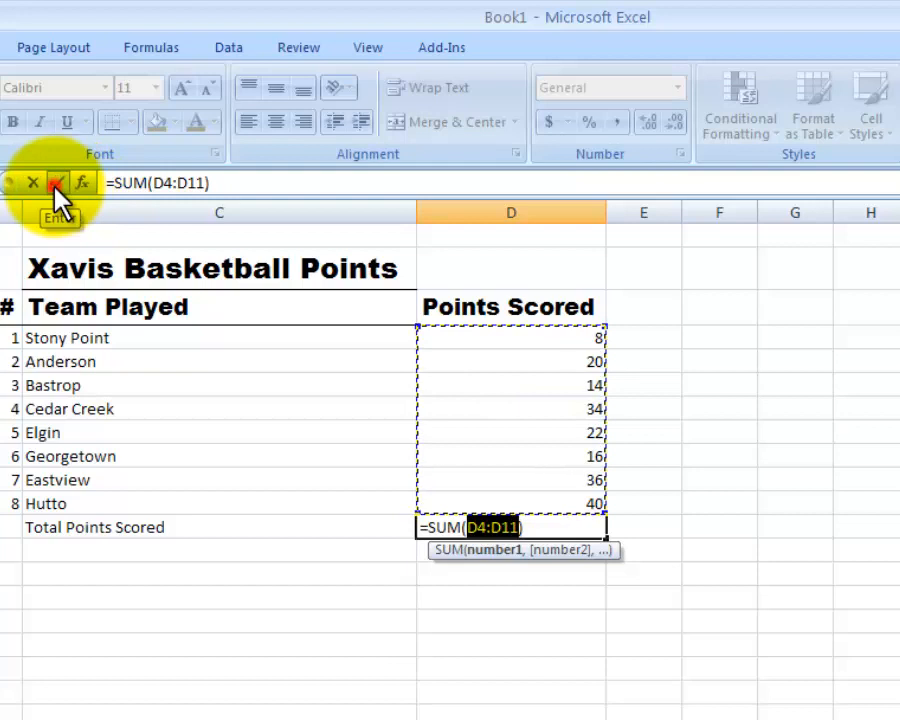
click(58, 182)
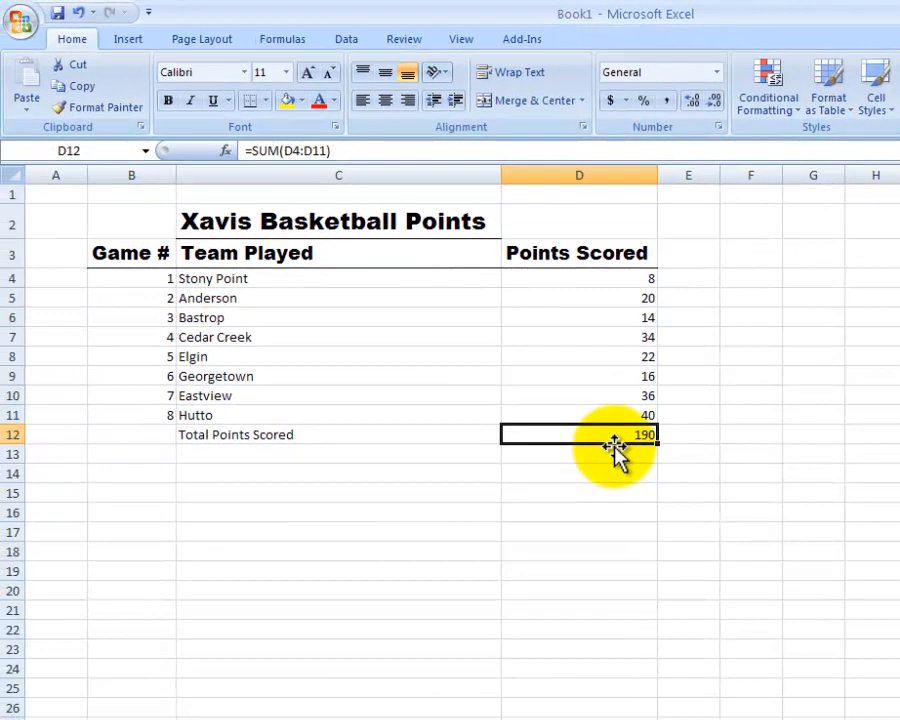
mouse_move(608, 424)
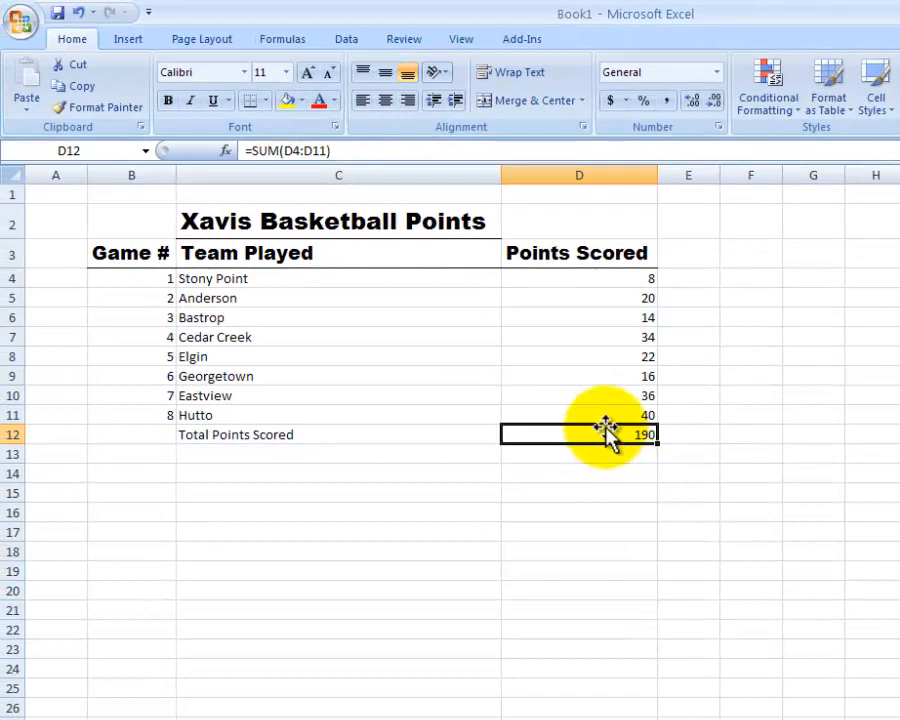
mouse_move(156, 412)
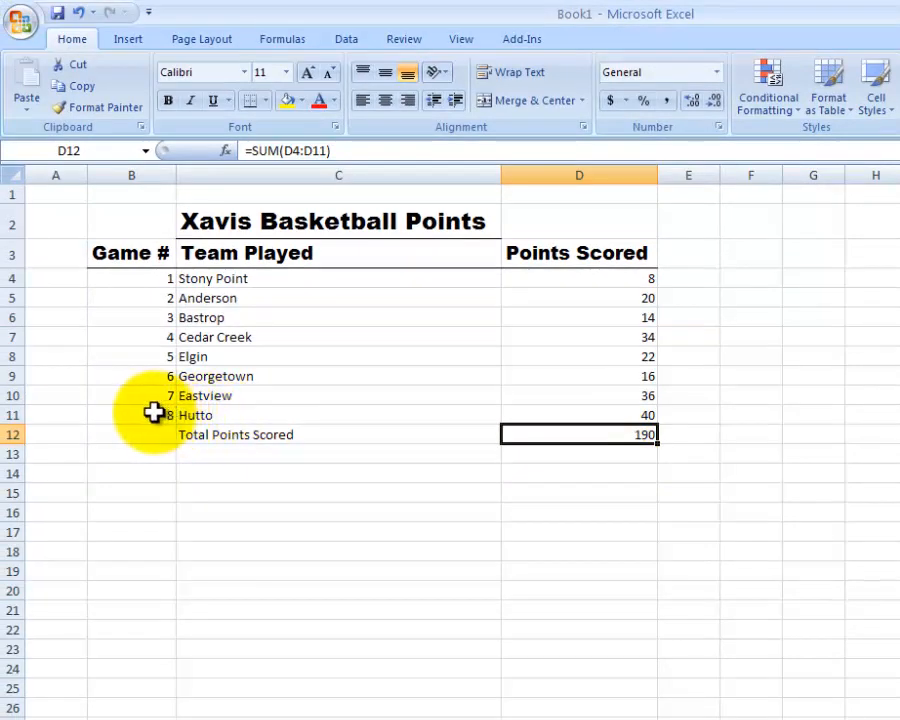
Select the table range B2:D12 and apply a Thick Box Border around it.
click(132, 414)
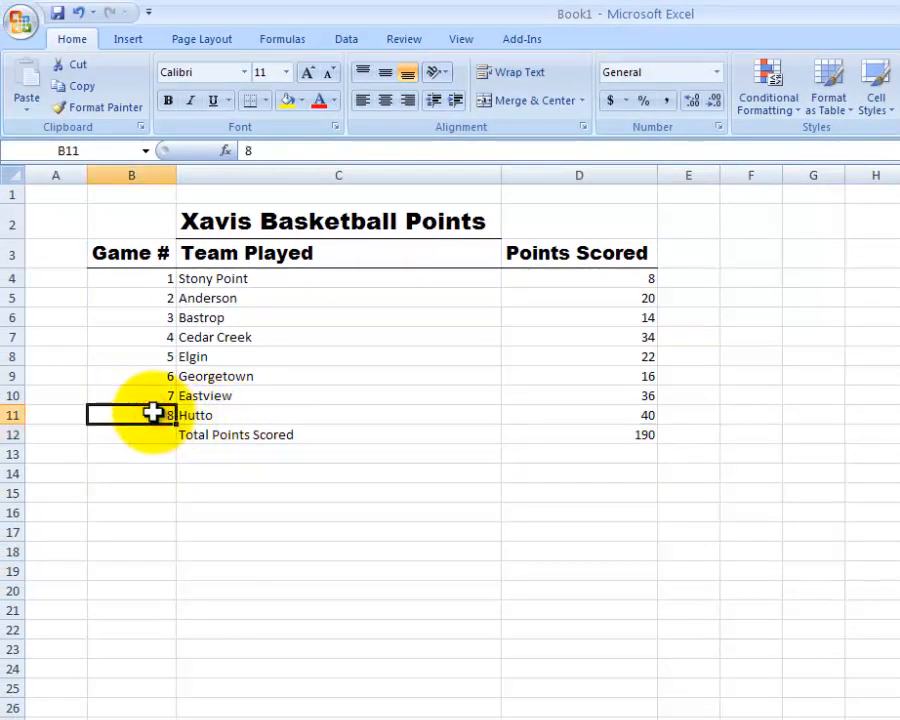
drag(130, 414, 376, 414)
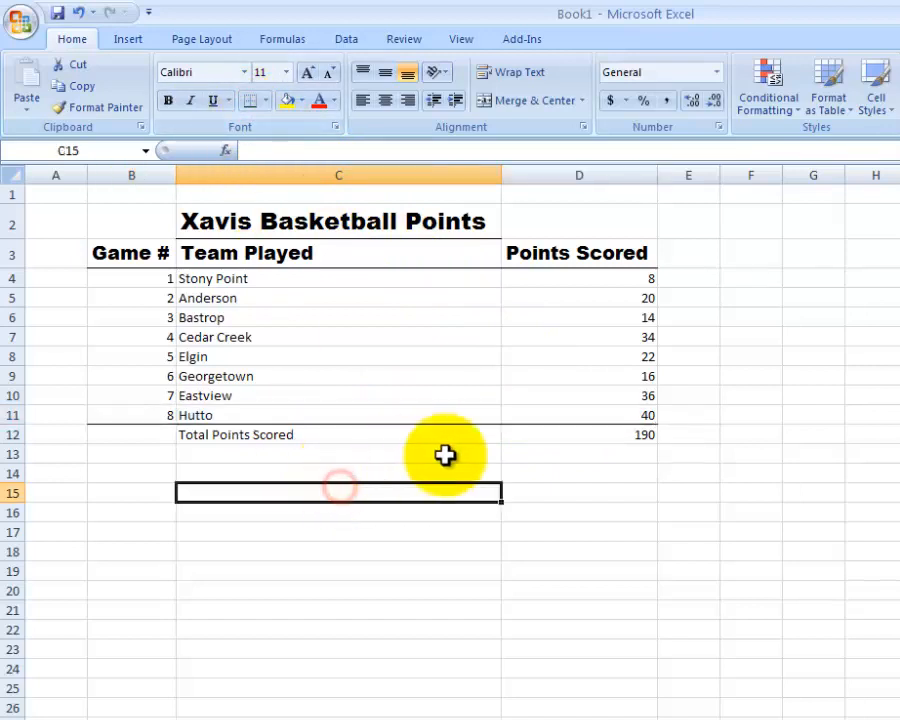
mouse_move(132, 216)
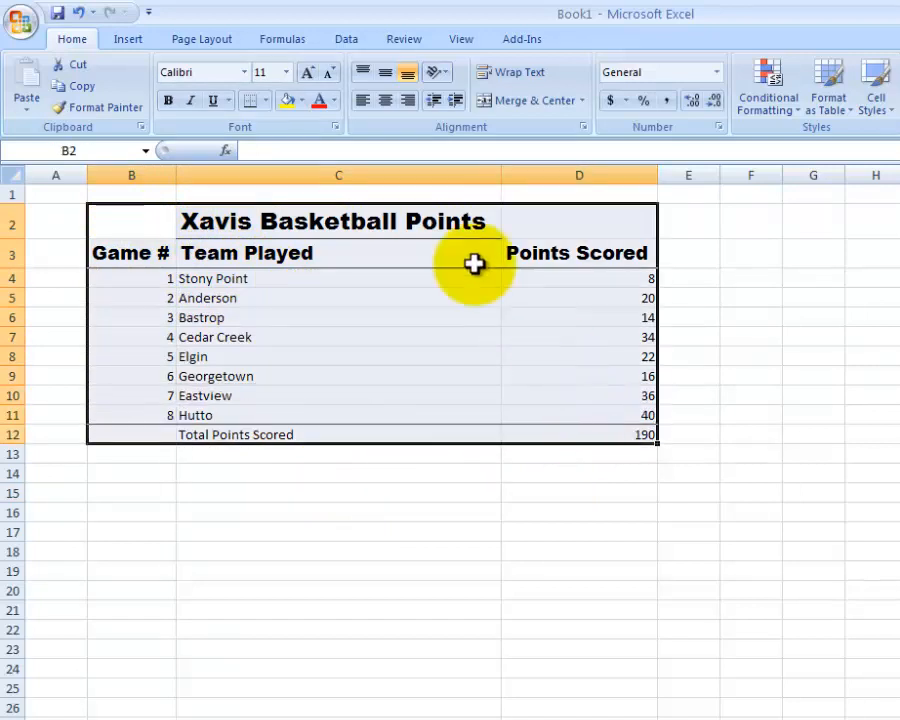
click(270, 100)
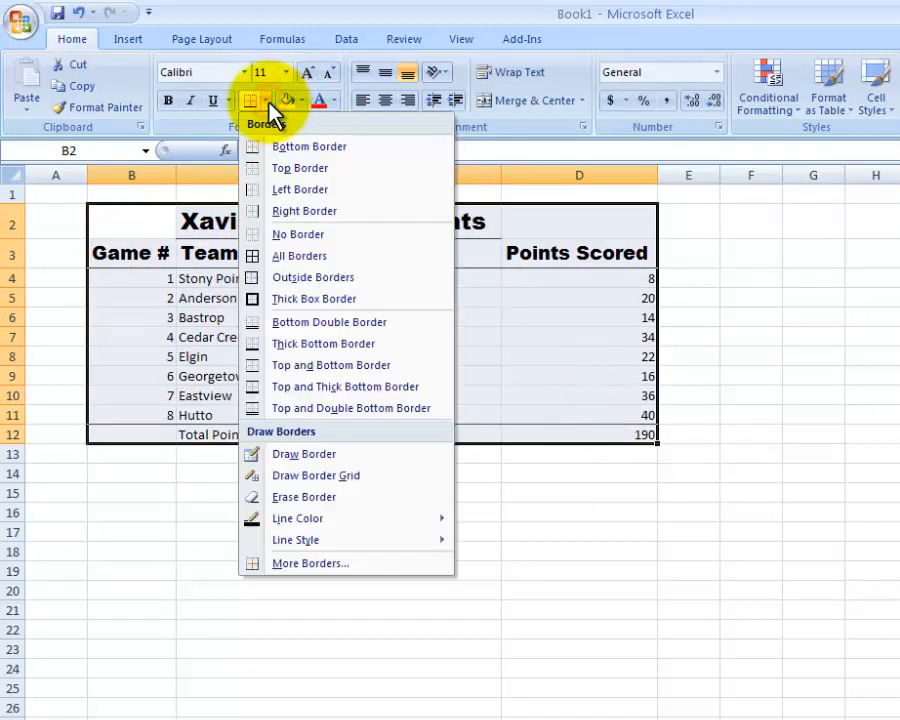
mouse_move(304, 300)
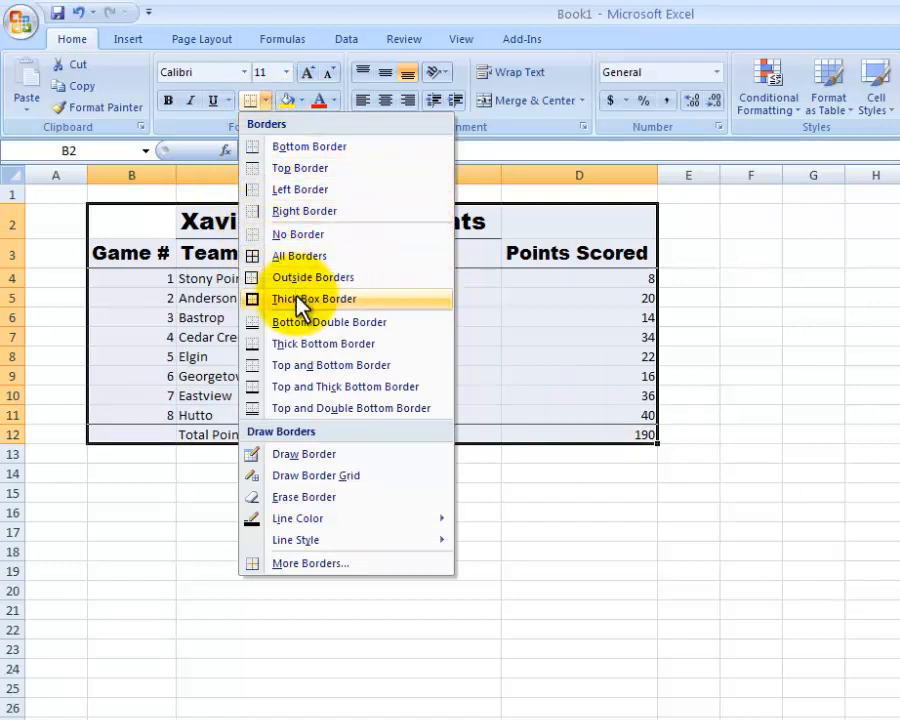
click(312, 298)
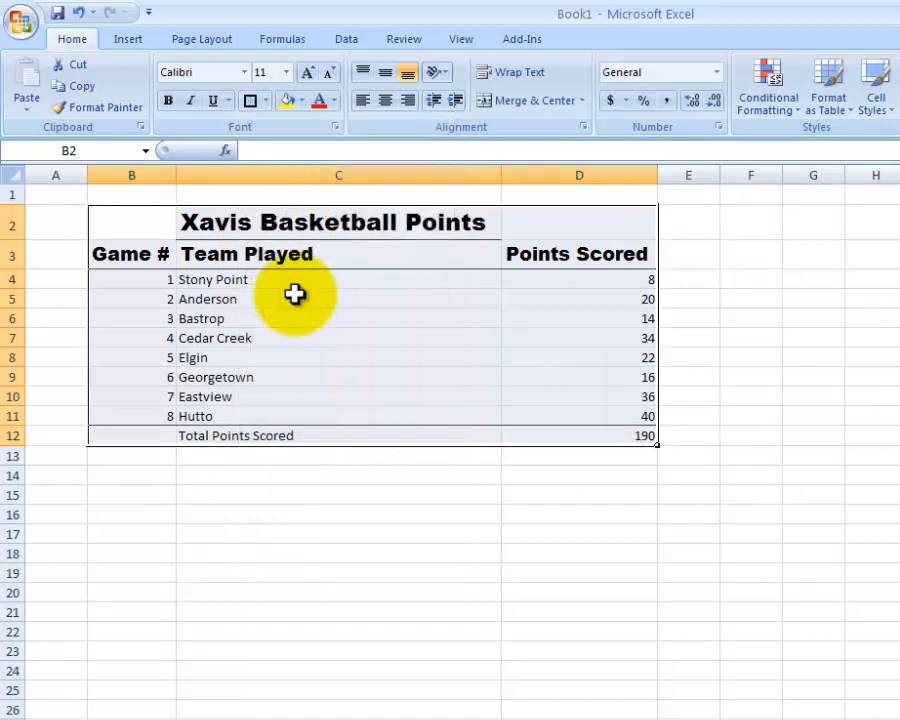
mouse_move(466, 436)
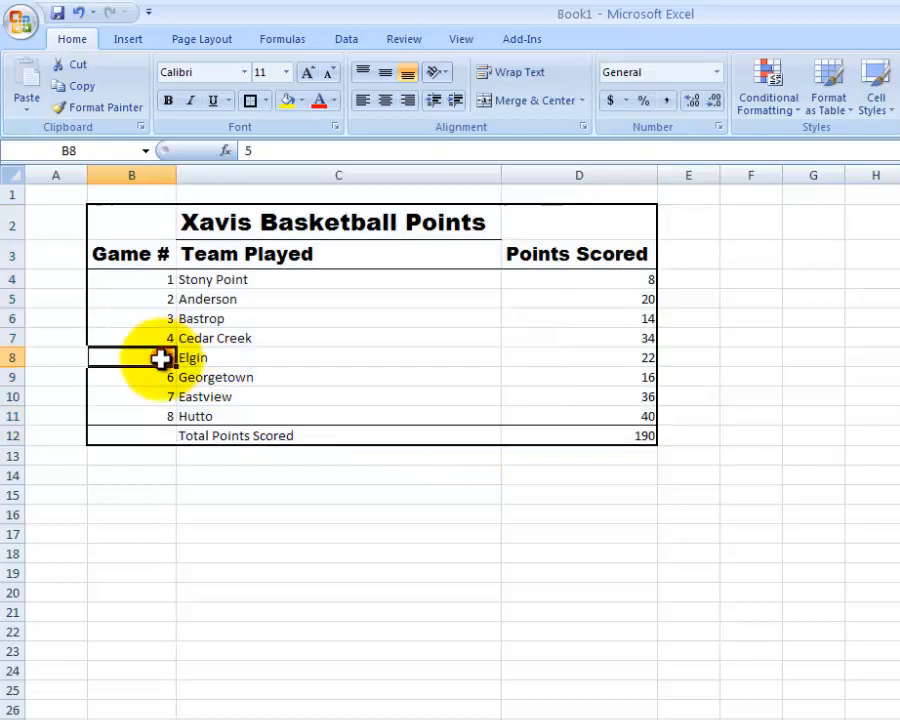
Left-align the Game # column and center the Team Played column.
click(132, 280)
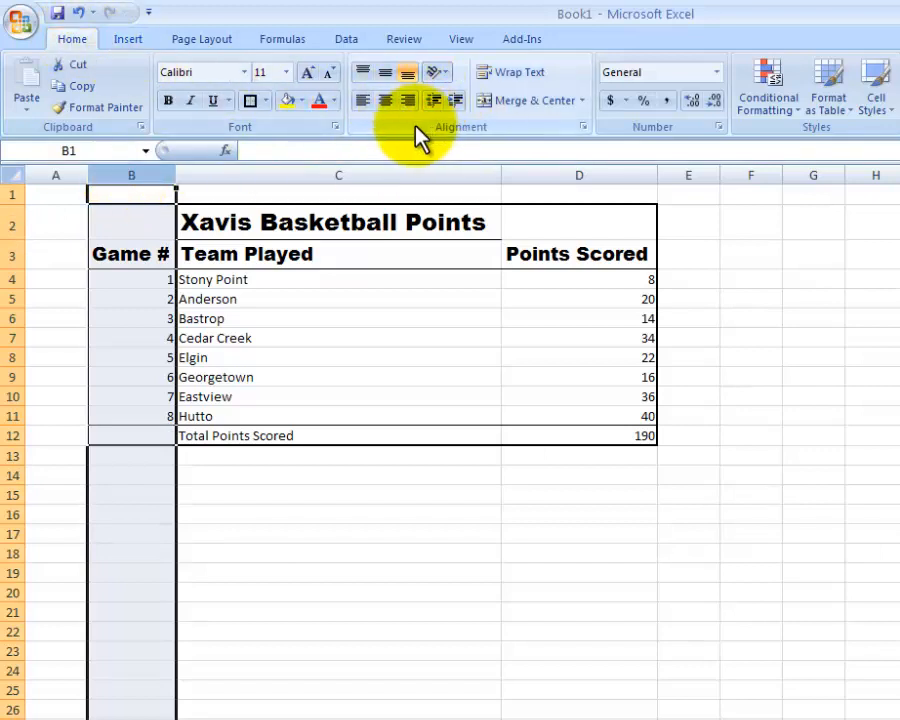
click(364, 100)
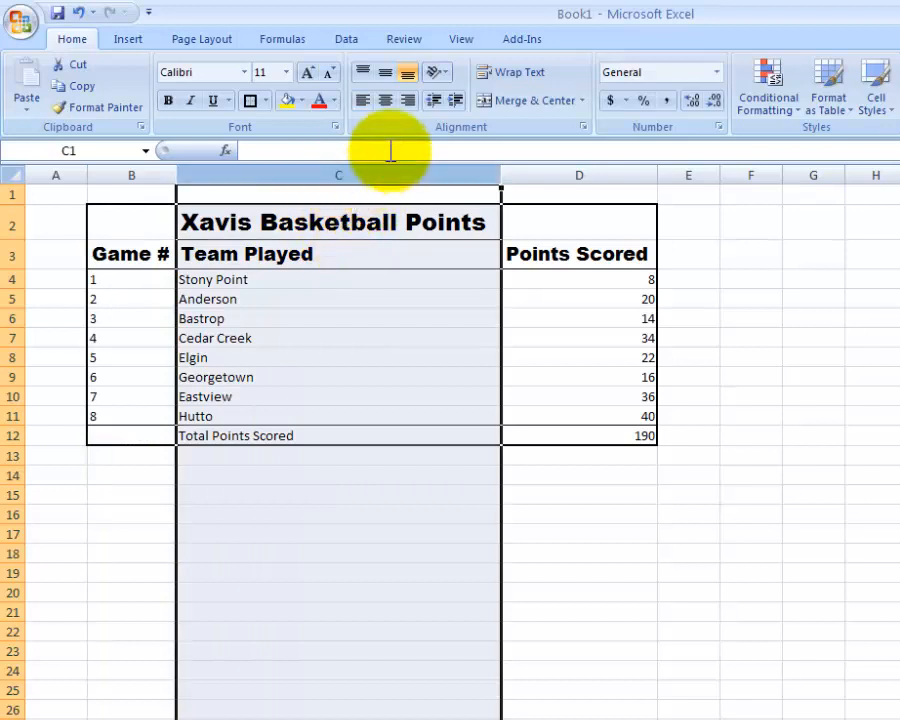
click(384, 100)
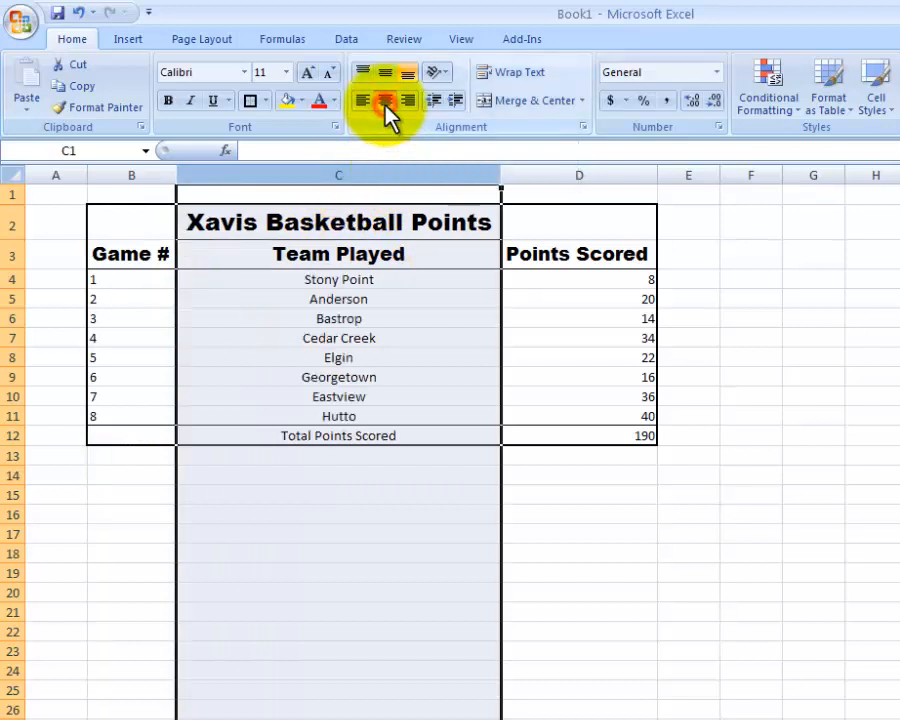
click(384, 100)
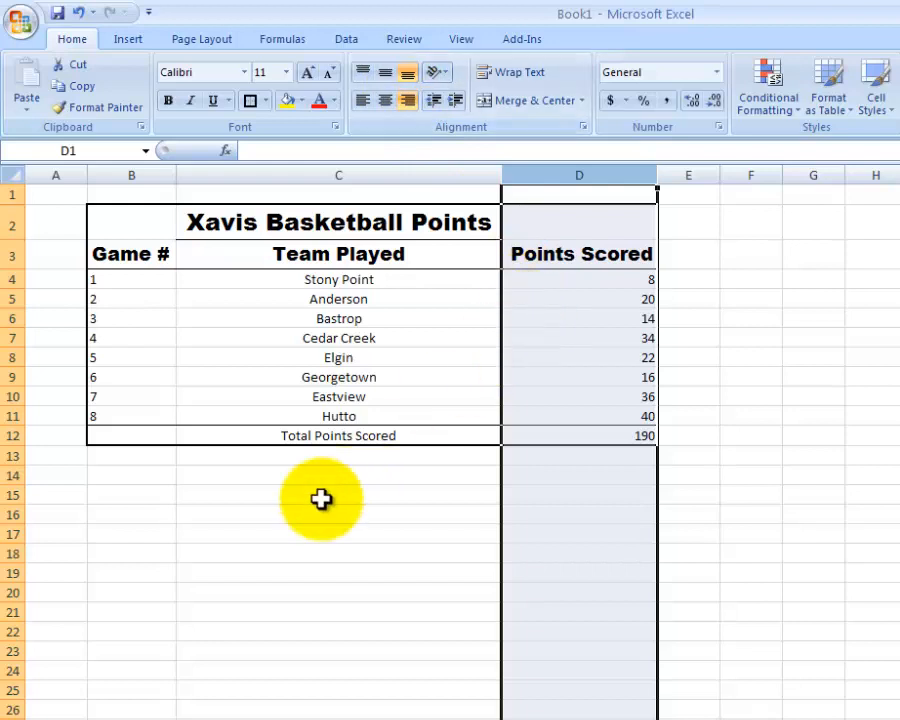
click(338, 456)
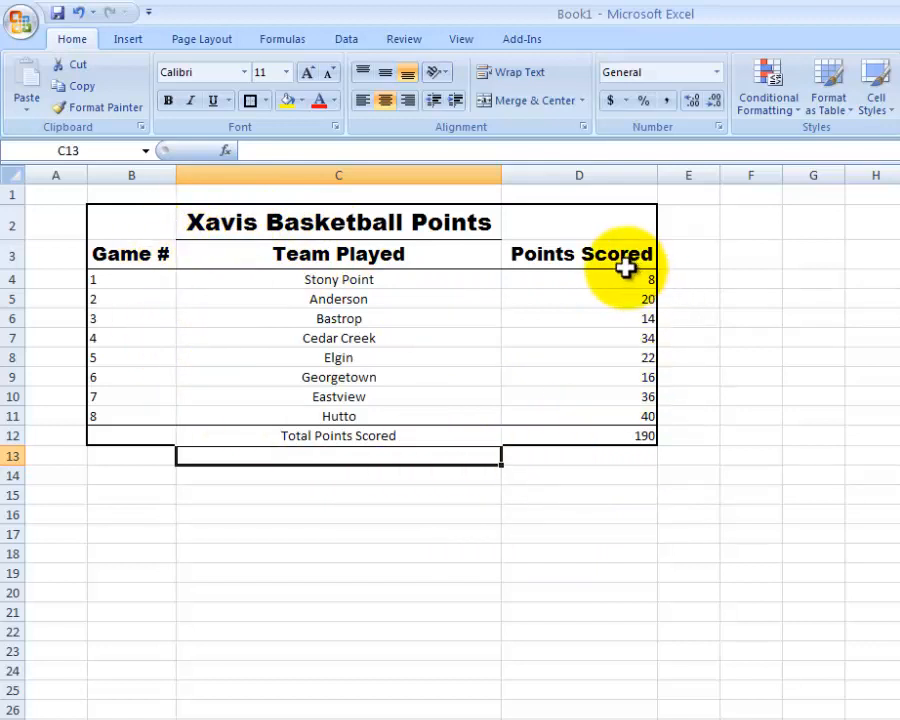
Bring up the Office Button file menu with the recent documents list.
click(22, 18)
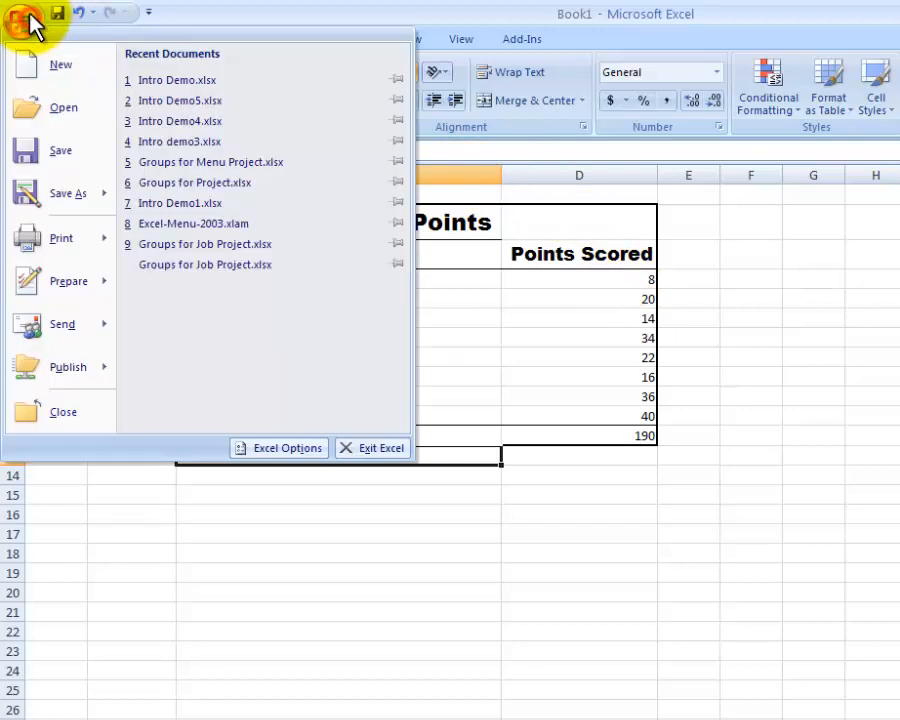
Start Save As on the staff drive and create a new folder named Excel.
click(68, 192)
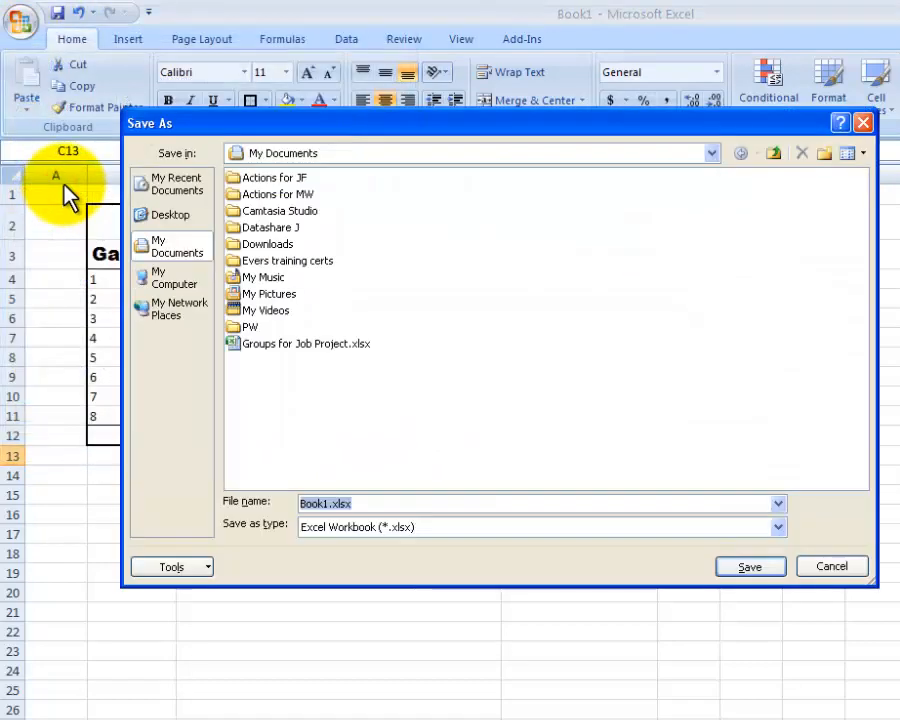
click(710, 152)
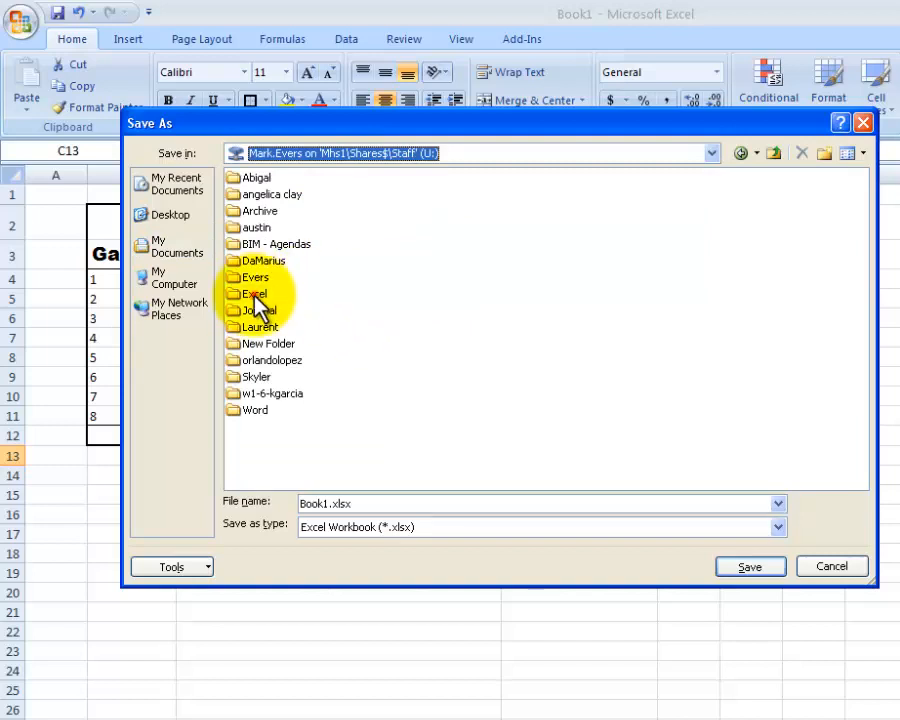
click(252, 292)
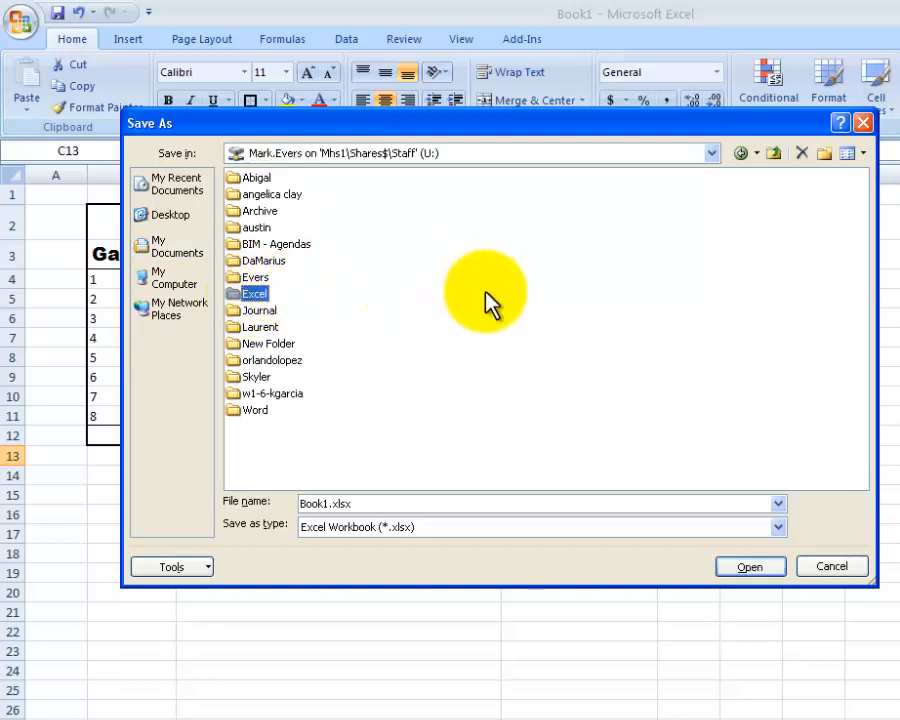
right_click(484, 290)
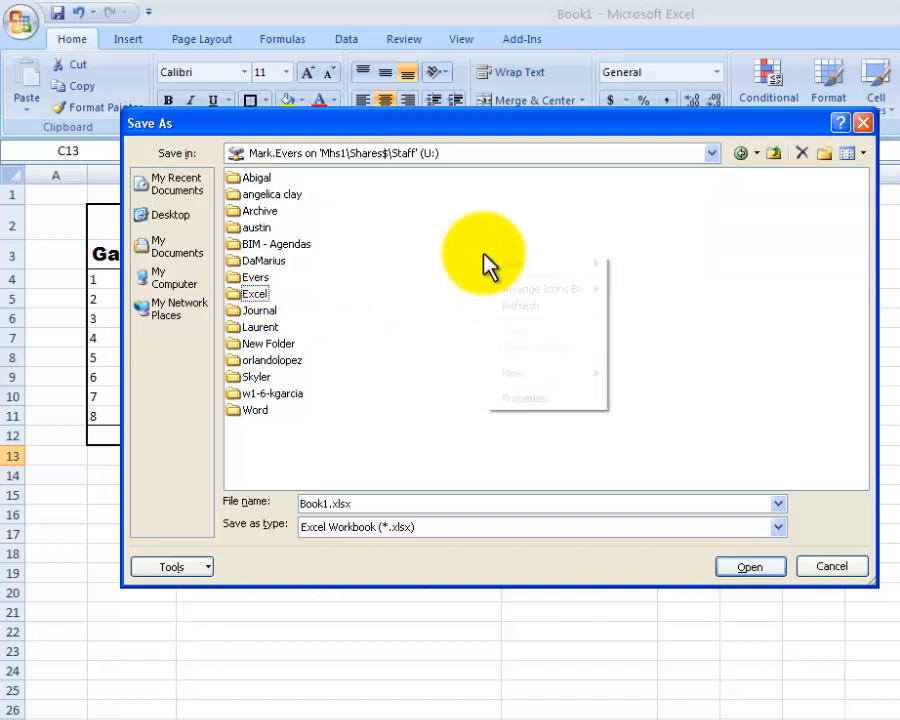
mouse_move(516, 336)
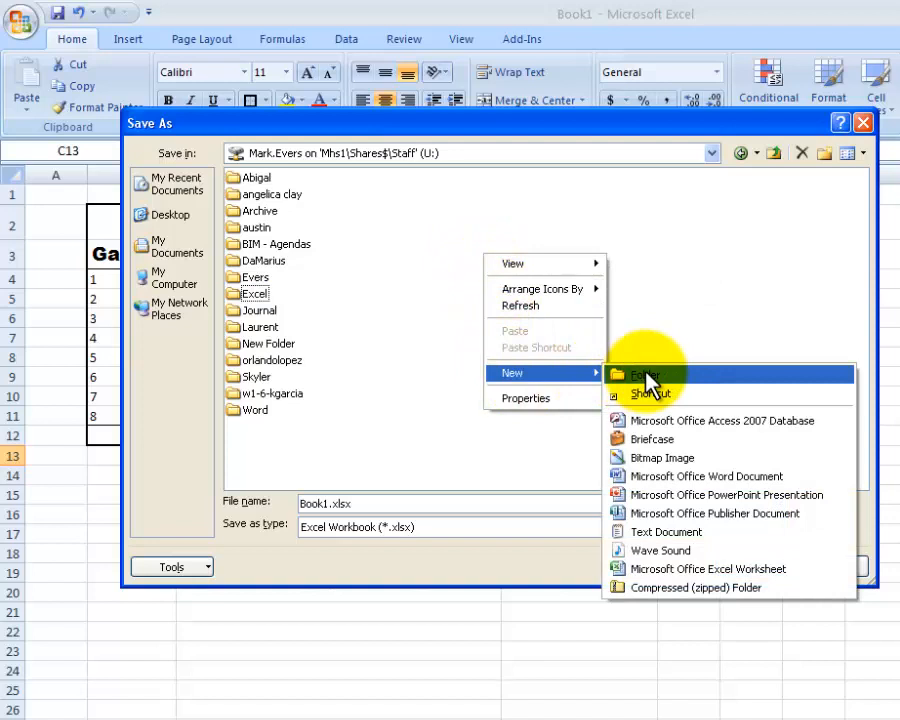
click(644, 374)
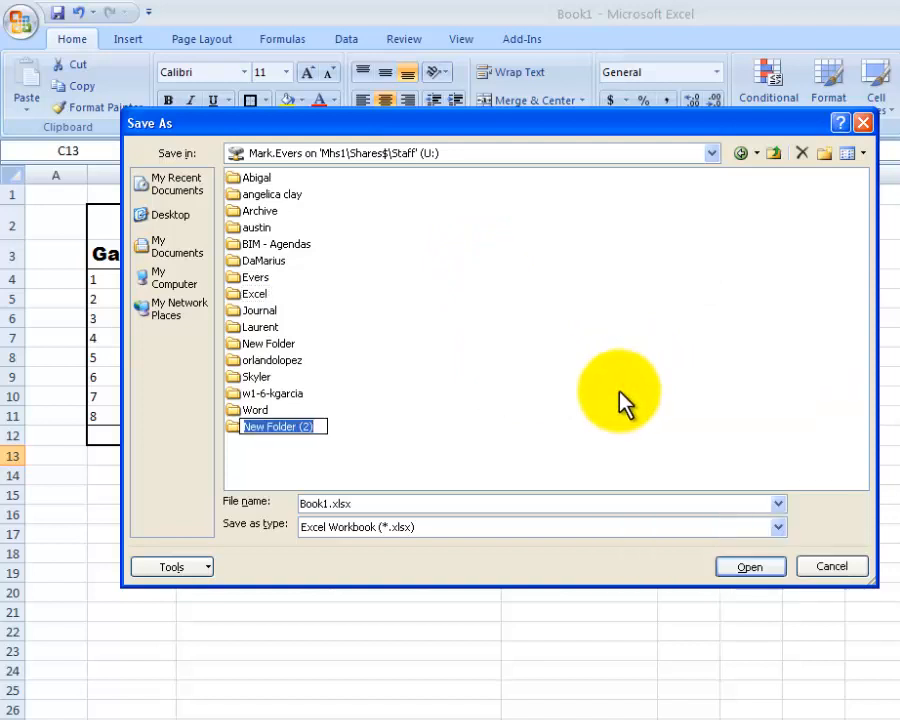
text(Excel)
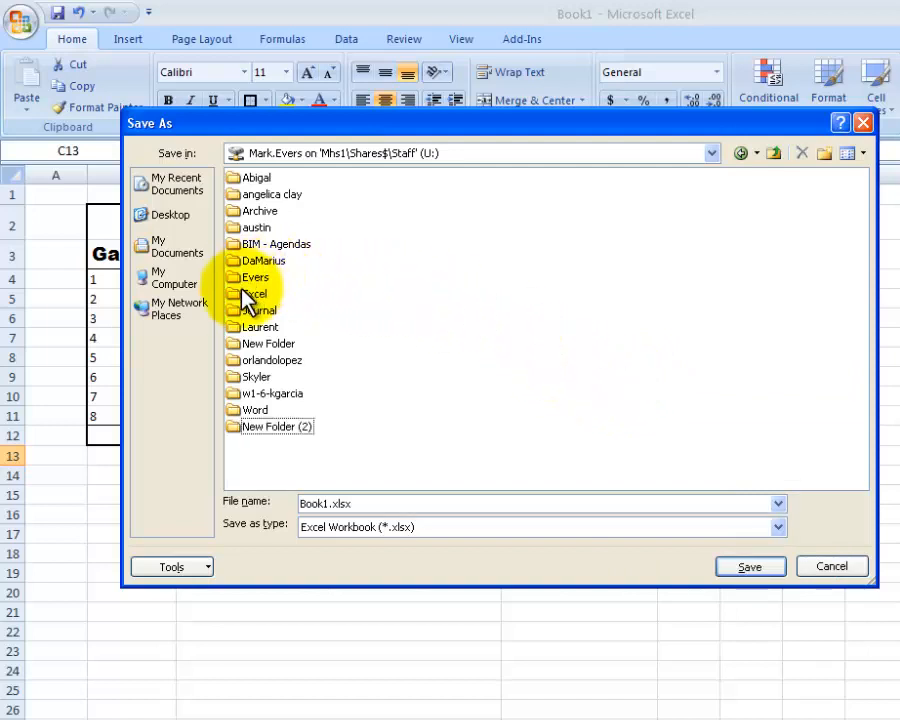
Save the workbook as Intro Demo in the Excel folder, replacing the existing file.
double_click(256, 292)
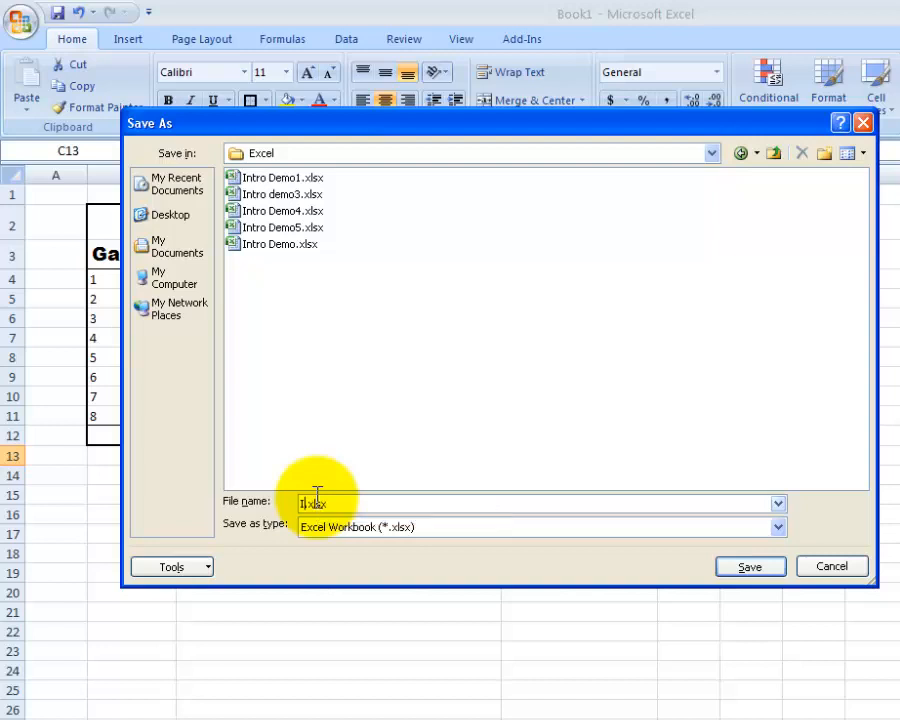
text(Intro Demo)
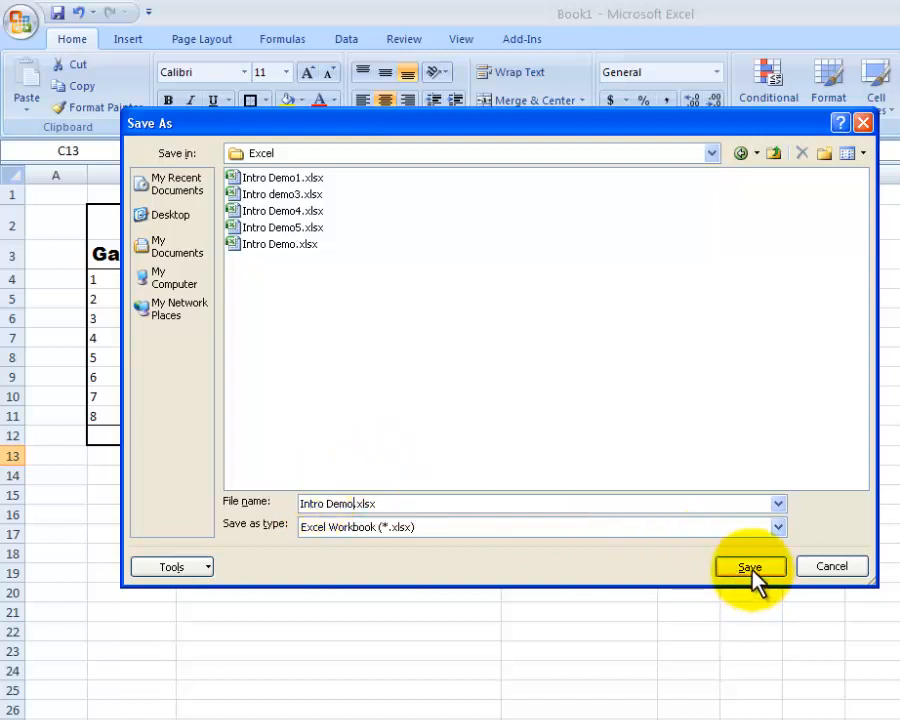
click(748, 566)
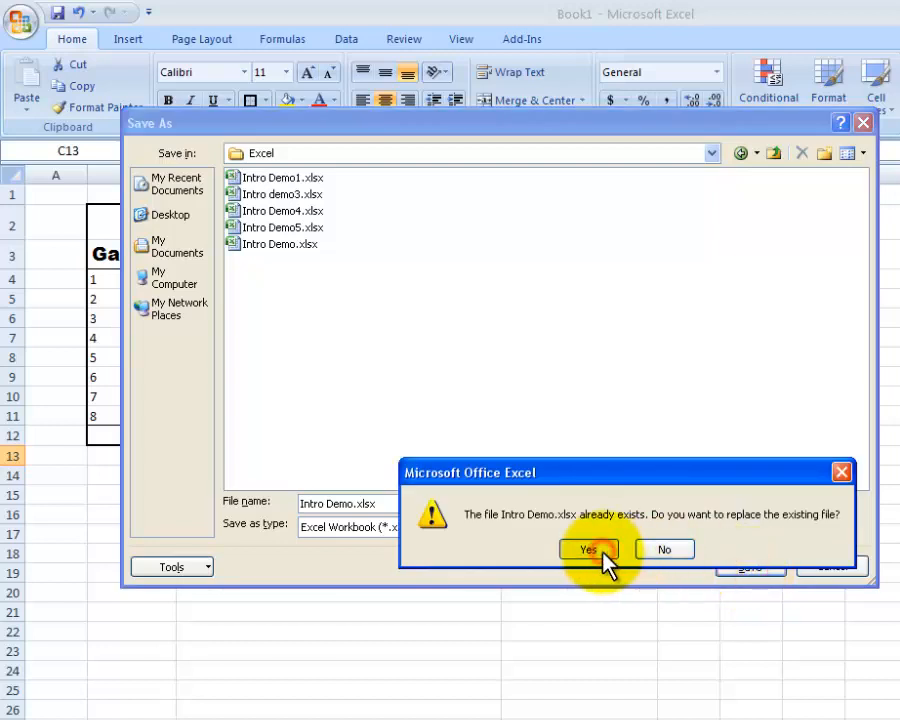
click(588, 548)
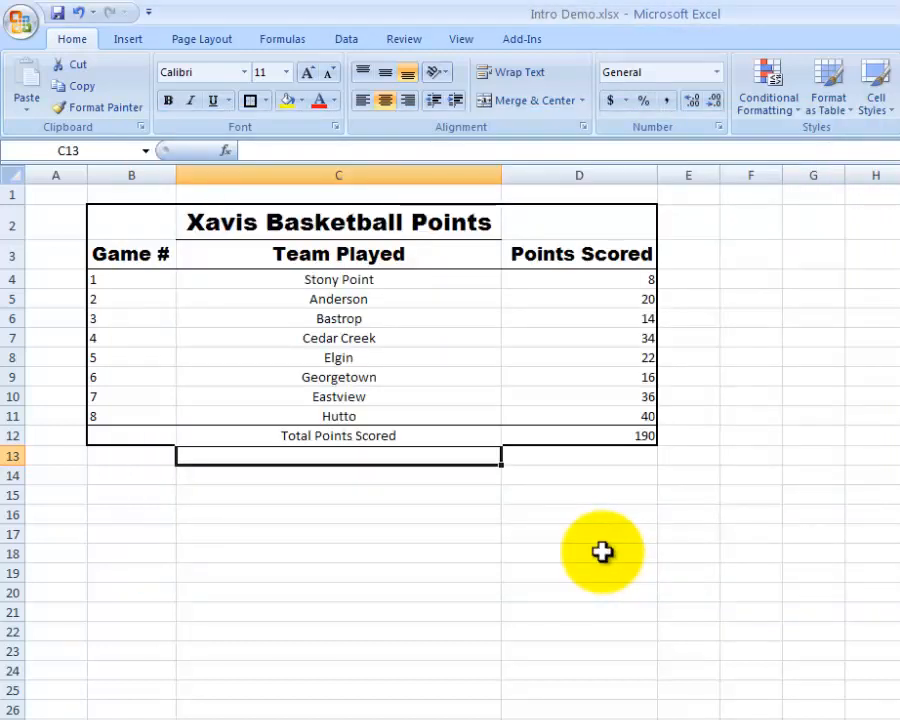
mouse_move(496, 396)
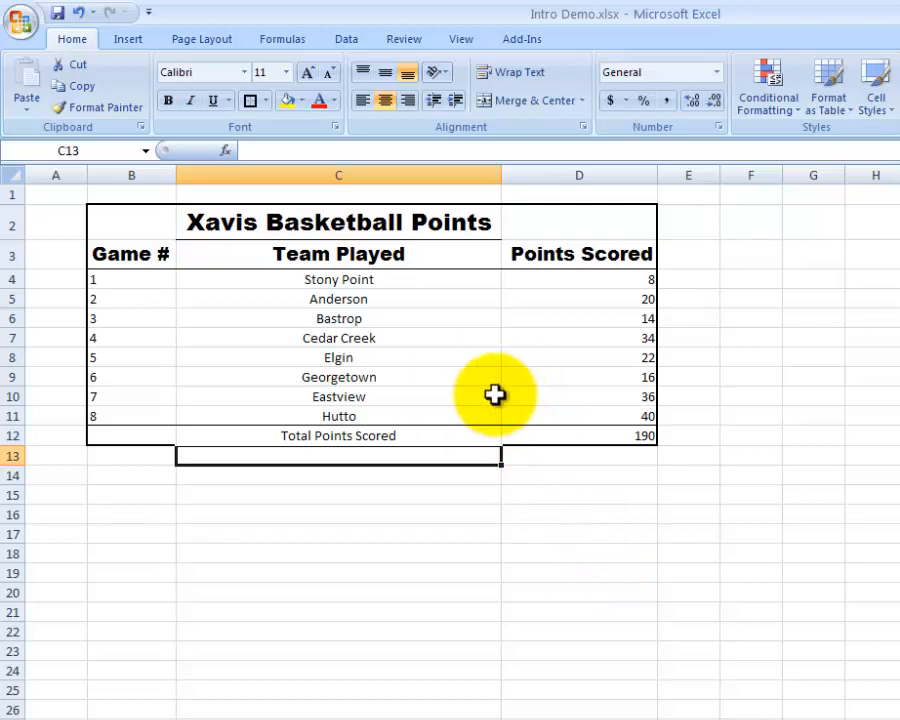
mouse_move(444, 322)
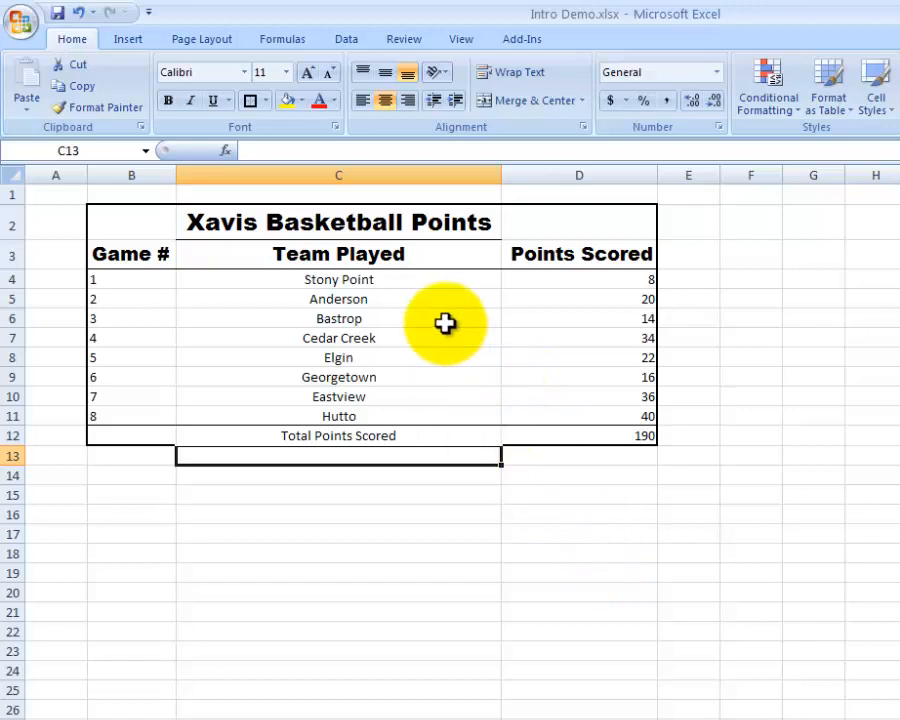
mouse_move(22, 40)
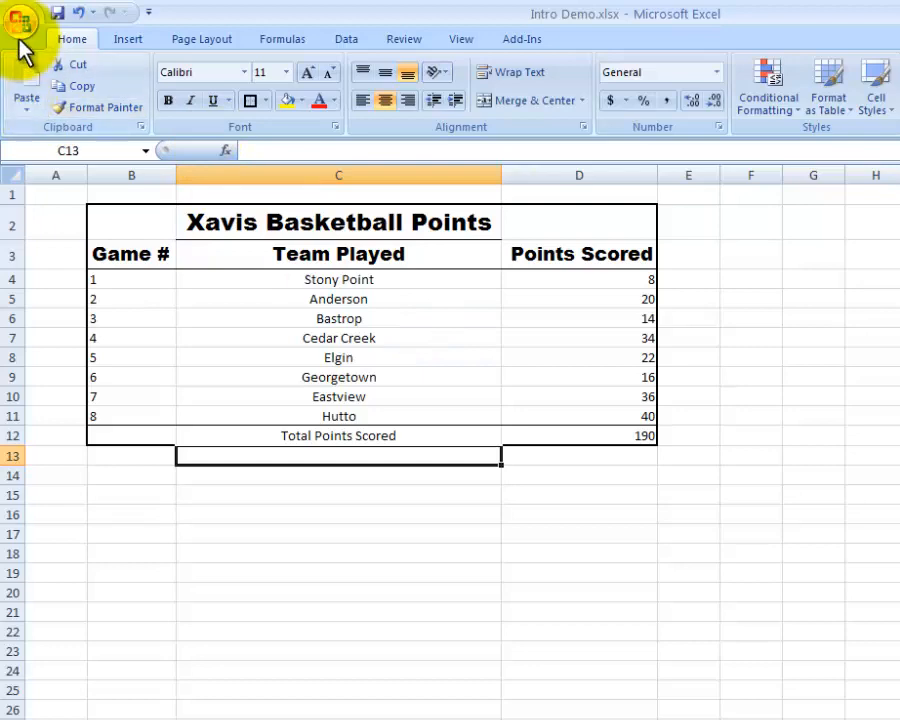
Show the workbook in Print Preview from the Office button's Print options.
click(22, 22)
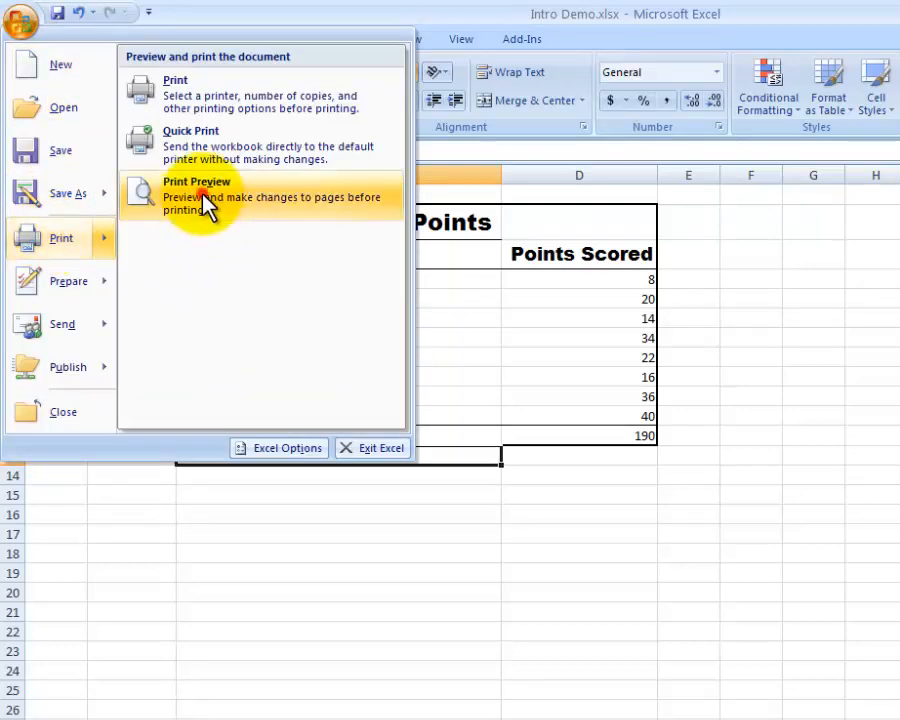
click(196, 190)
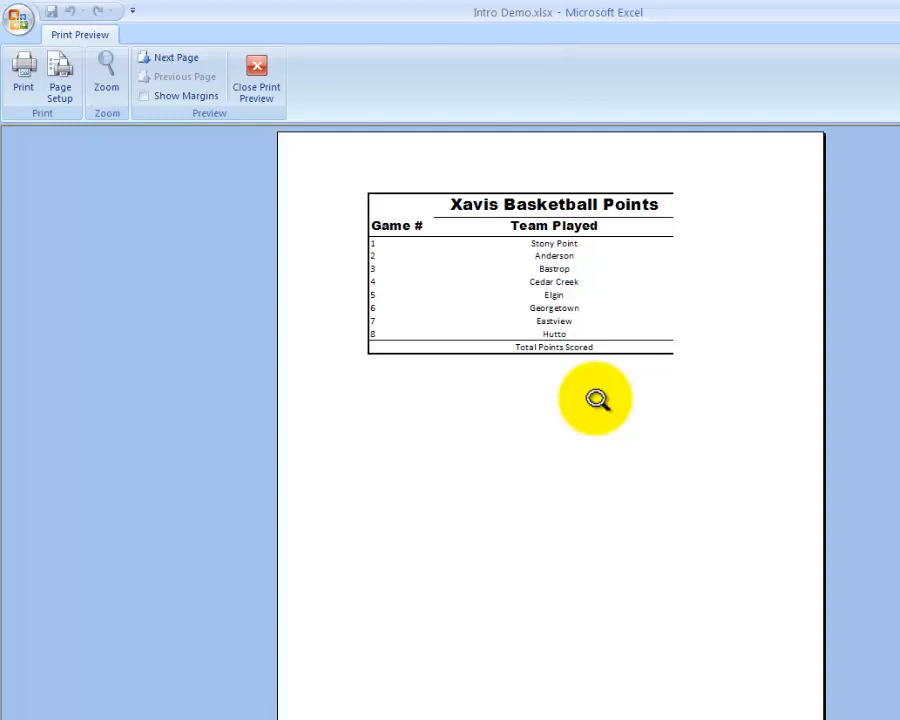
mouse_move(668, 244)
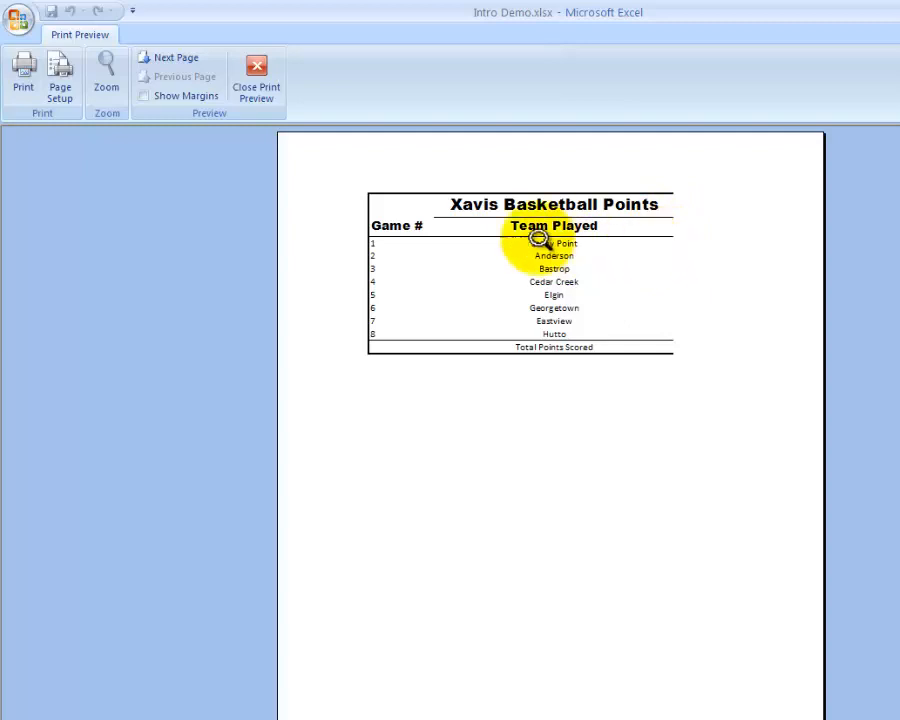
In Page Setup, fit the printout to 1 page wide by 1 tall in Landscape orientation.
click(60, 80)
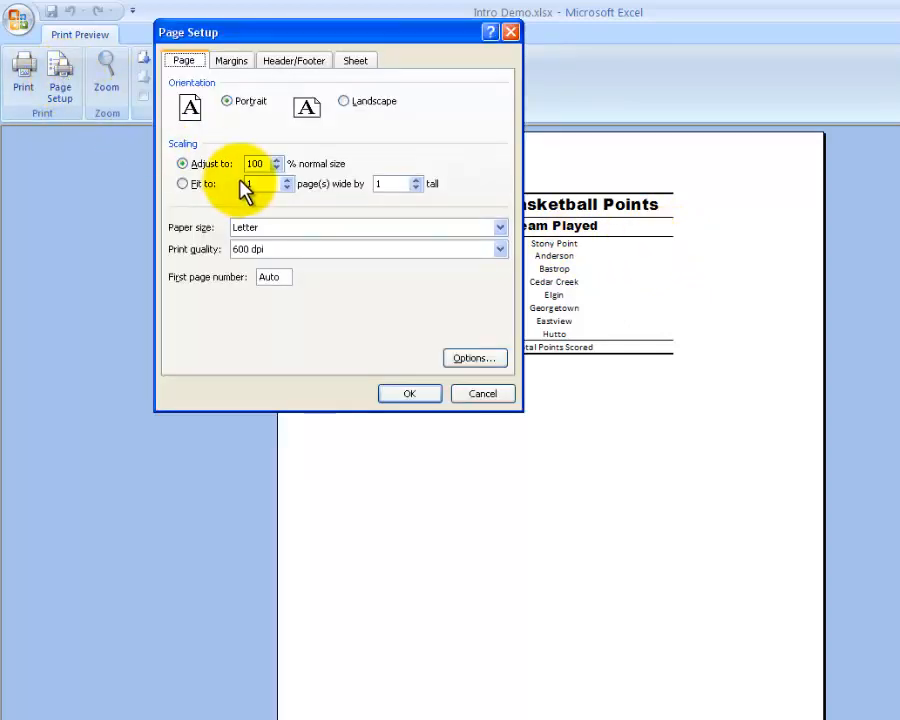
click(184, 184)
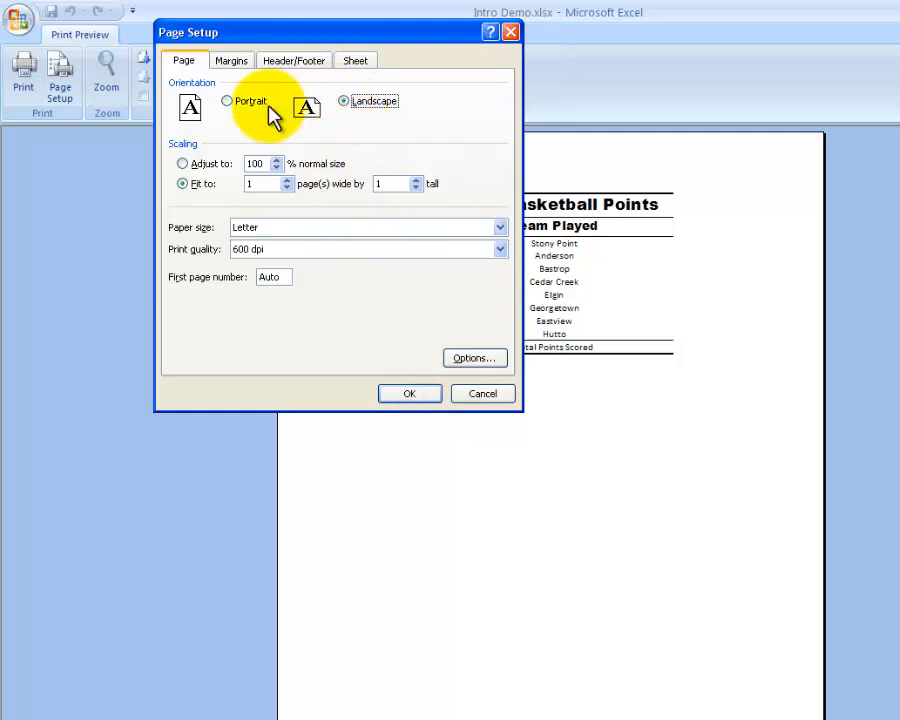
click(344, 100)
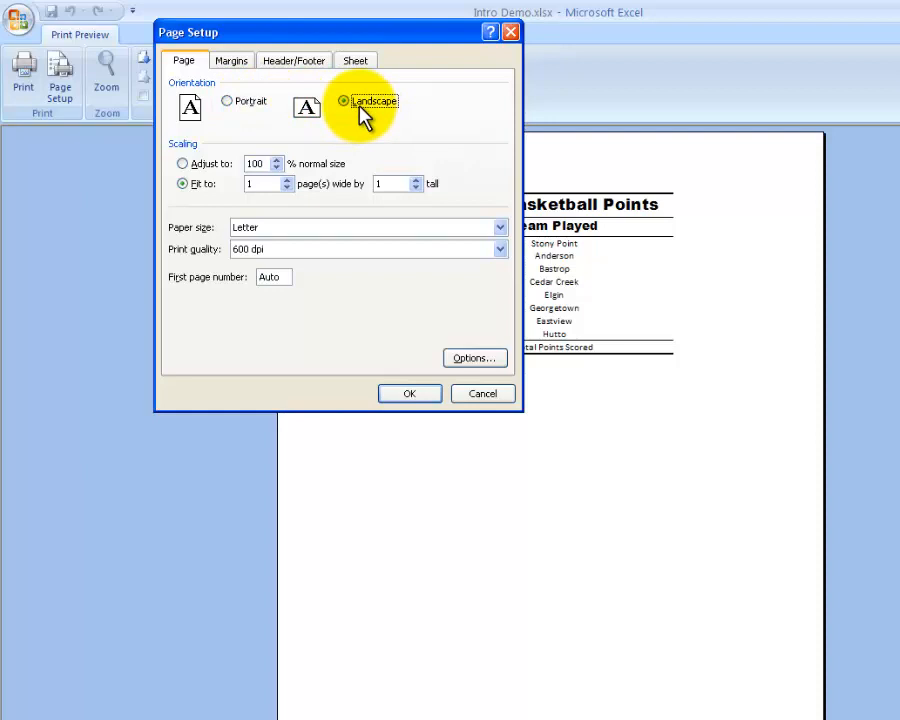
click(408, 392)
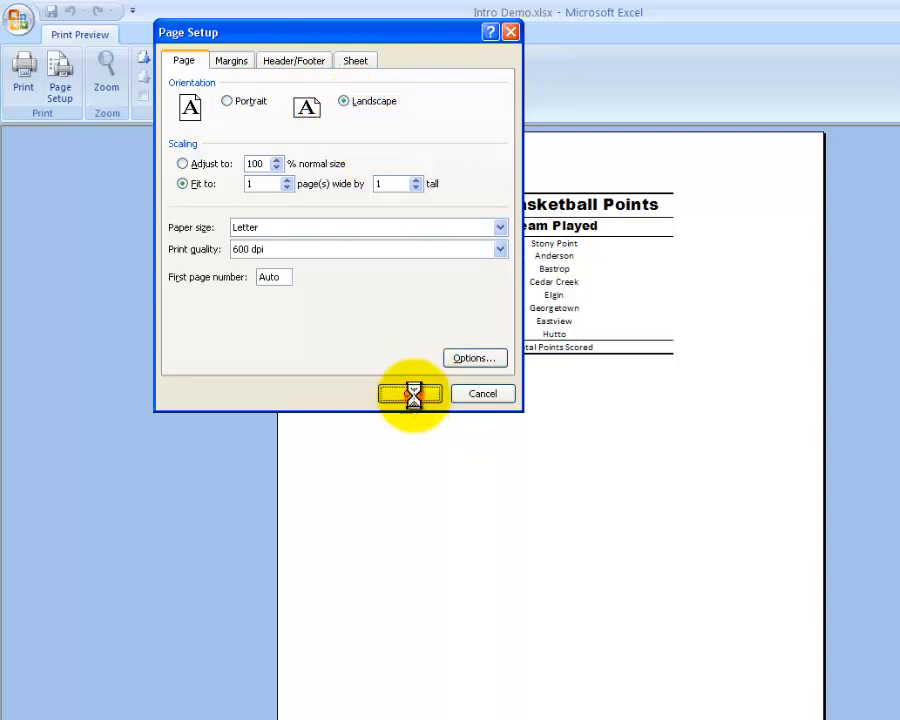
click(410, 392)
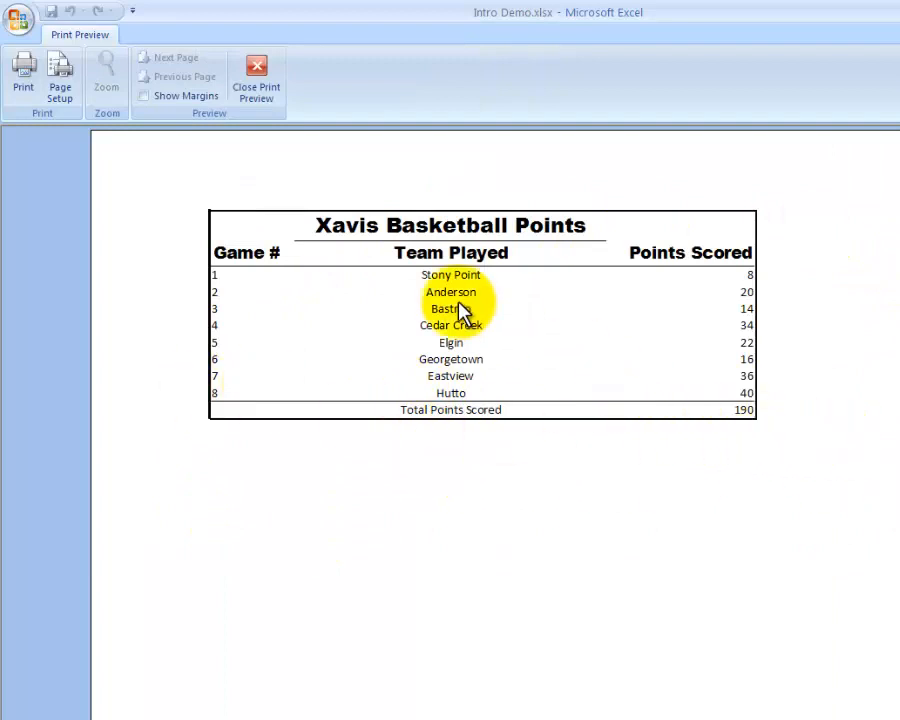
mouse_move(584, 422)
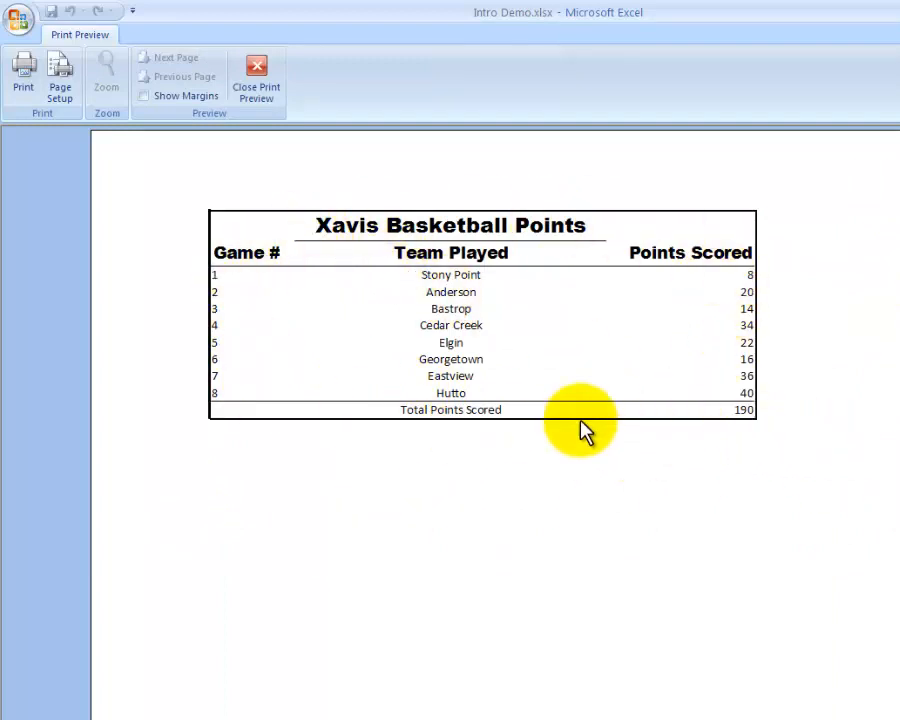
In Page Setup Margins, center the table horizontally and vertically on the page.
click(60, 80)
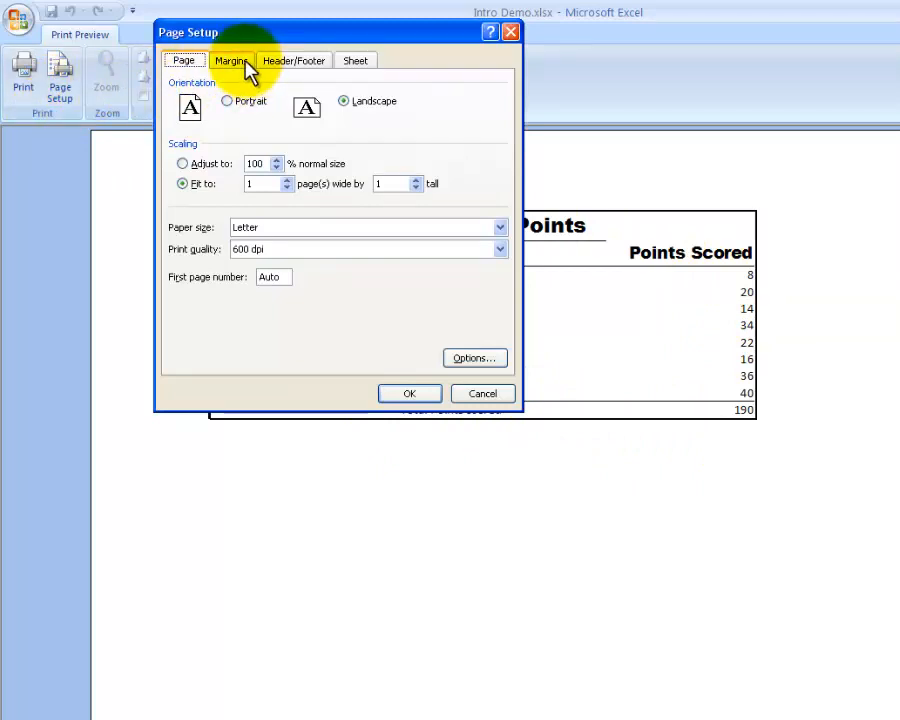
click(232, 60)
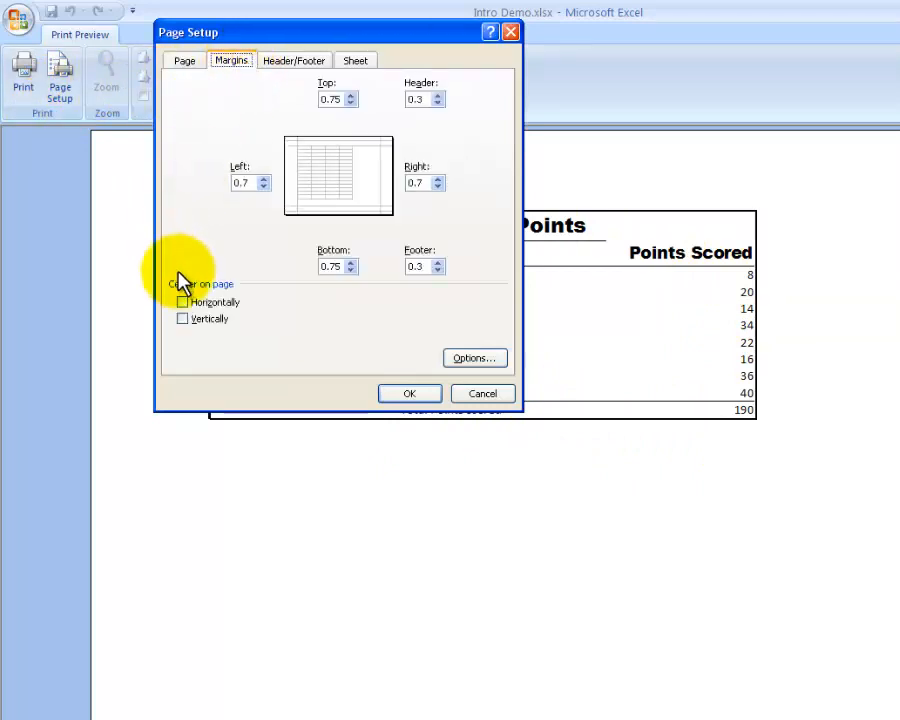
click(182, 302)
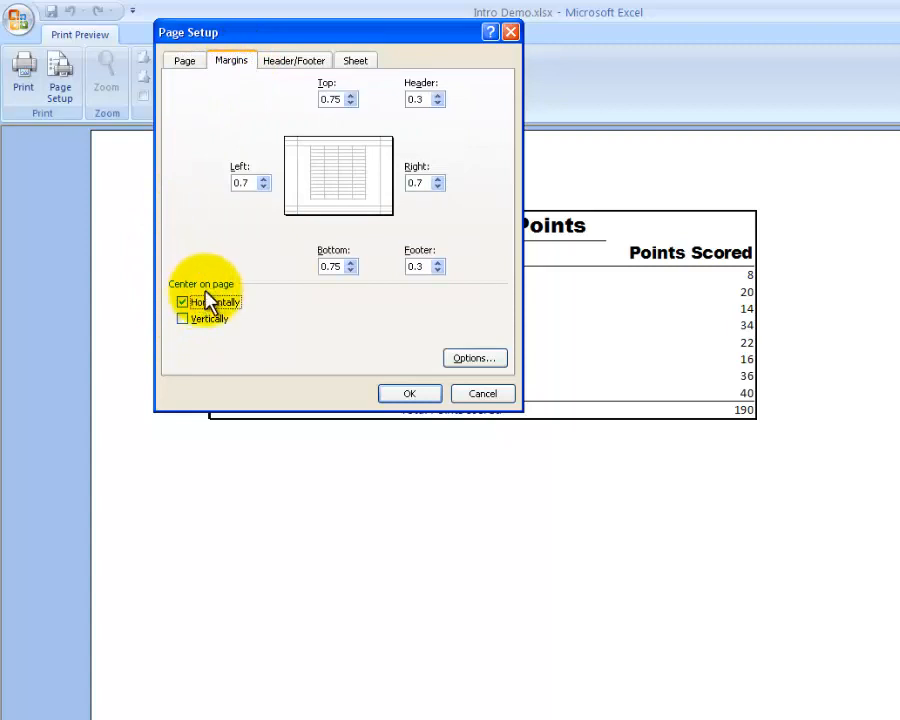
click(182, 318)
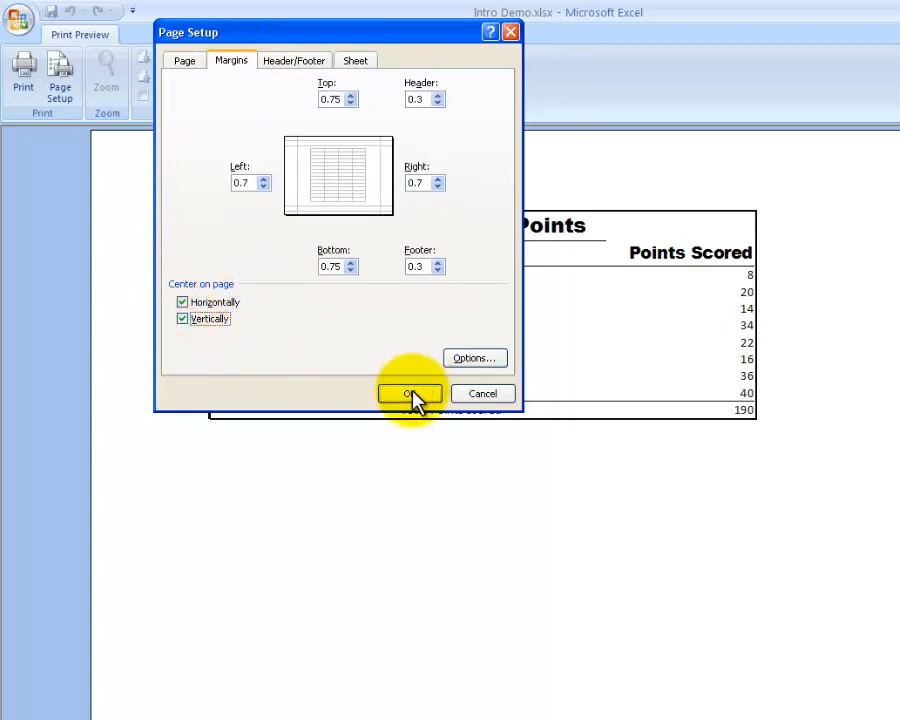
click(408, 392)
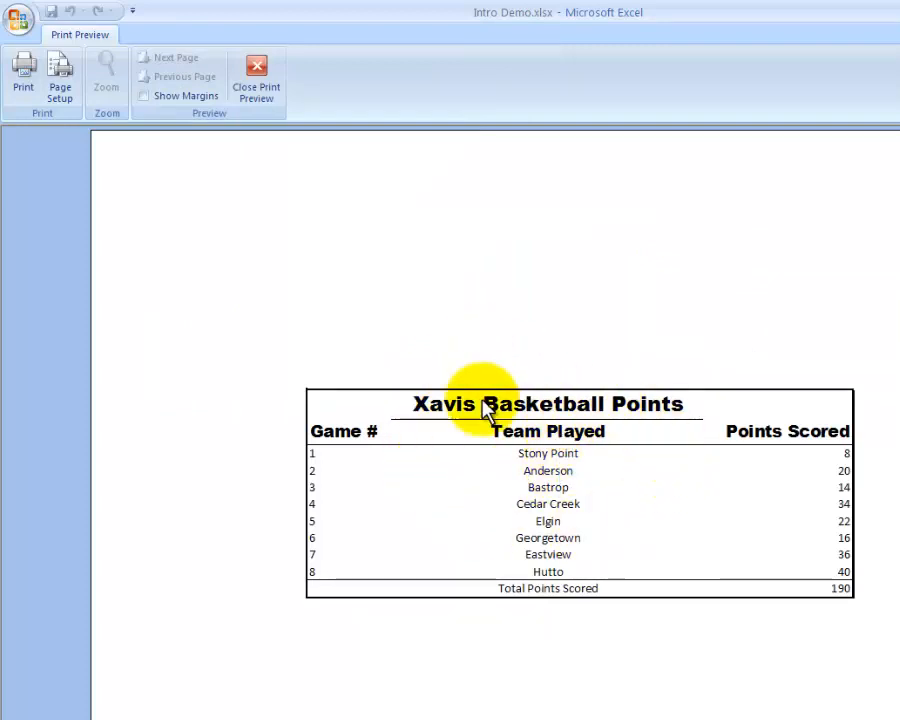
mouse_move(524, 470)
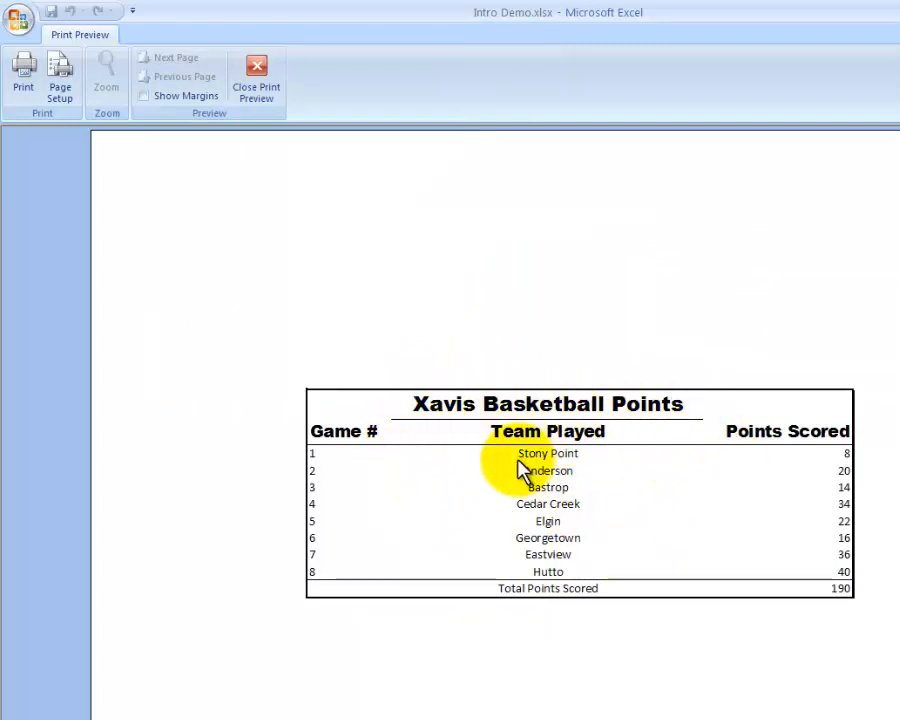
mouse_move(60, 78)
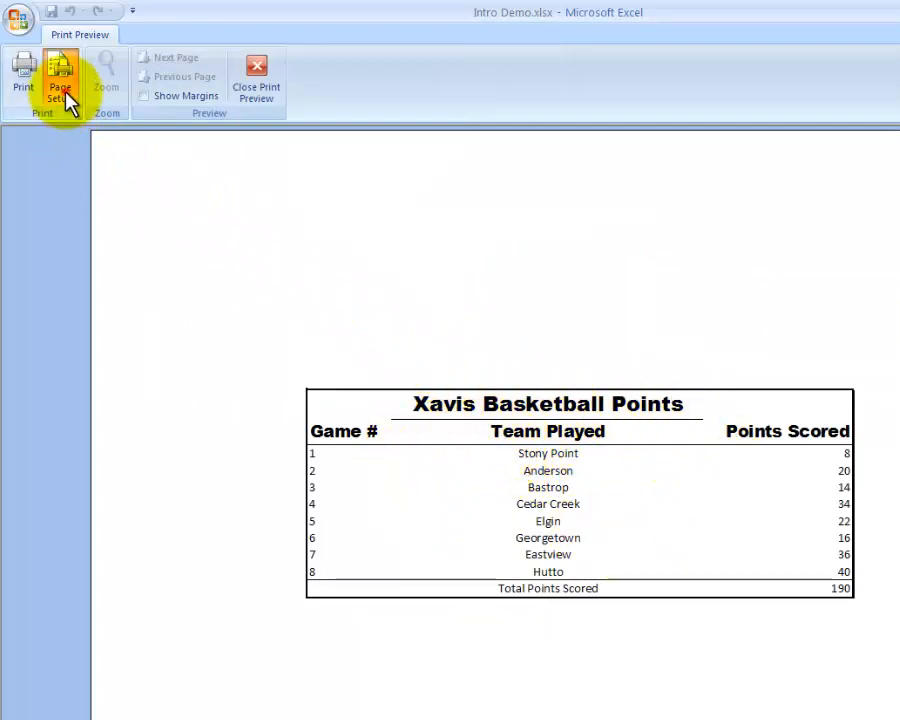
In Page Setup Margins, keep the table centered horizontally only, turning off vertical centering.
click(60, 80)
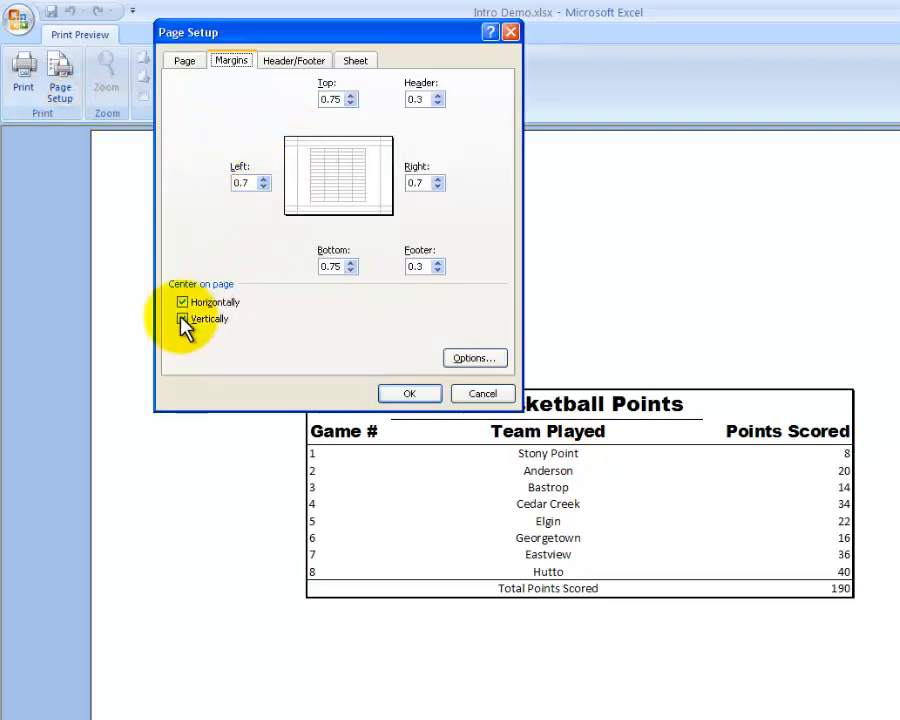
click(182, 318)
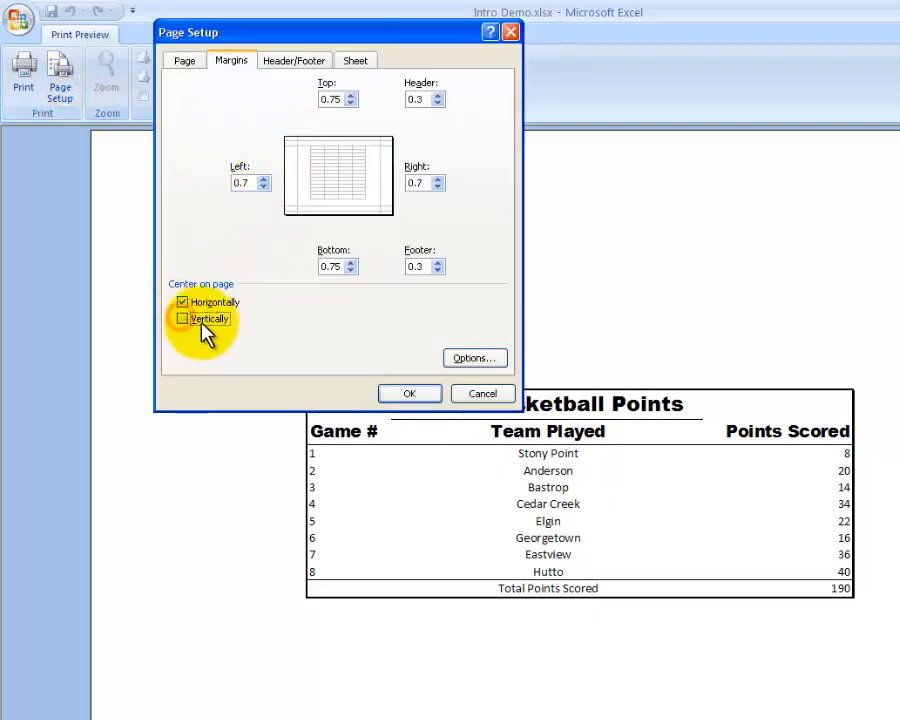
click(408, 392)
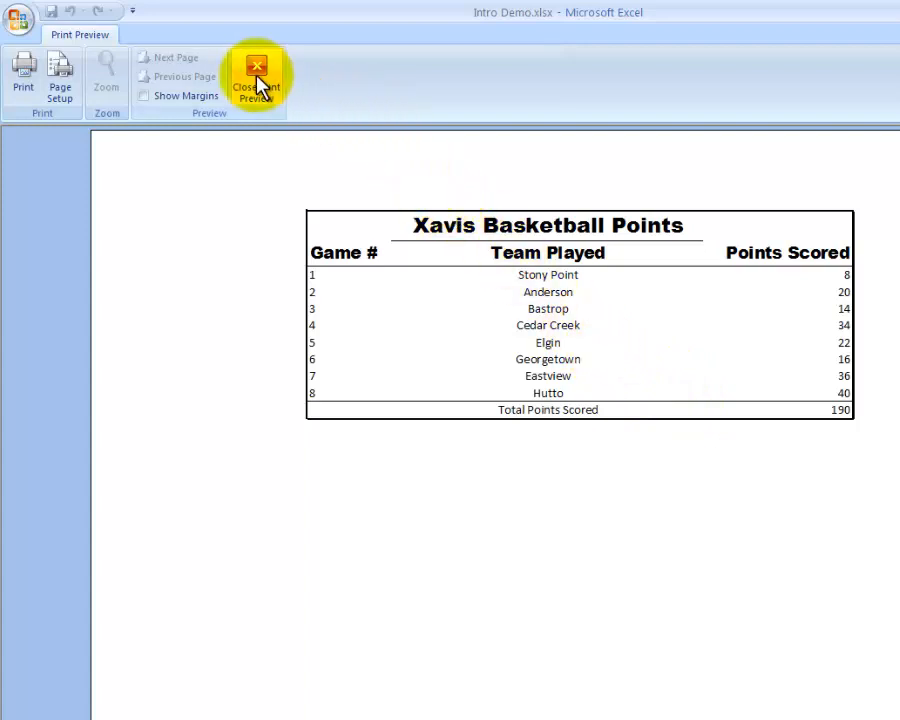
Leave print preview and return to the basketball points worksheet.
click(256, 80)
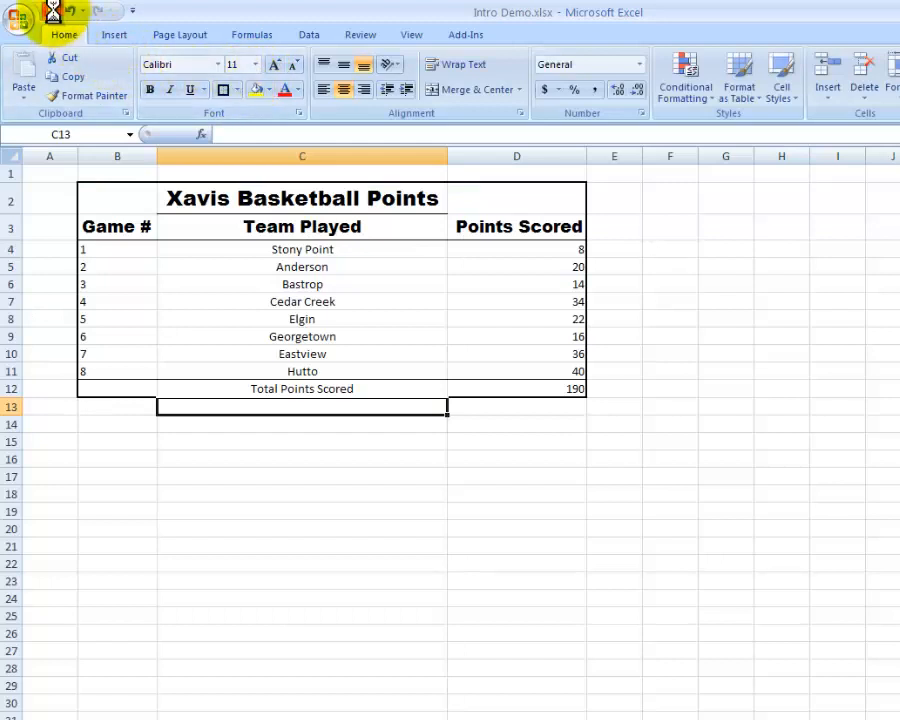
mouse_move(316, 62)
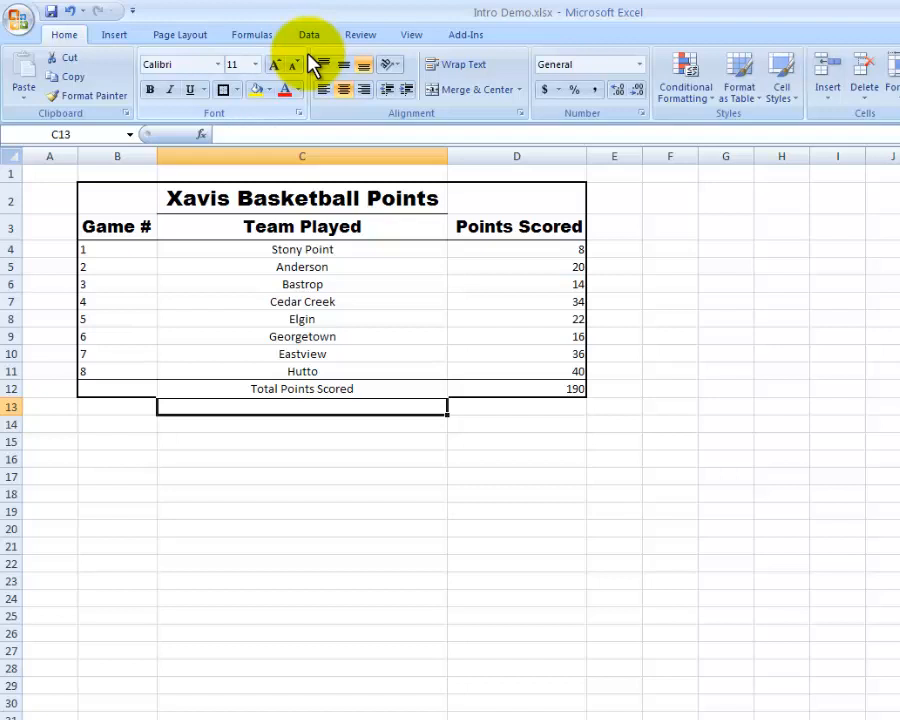
mouse_move(310, 62)
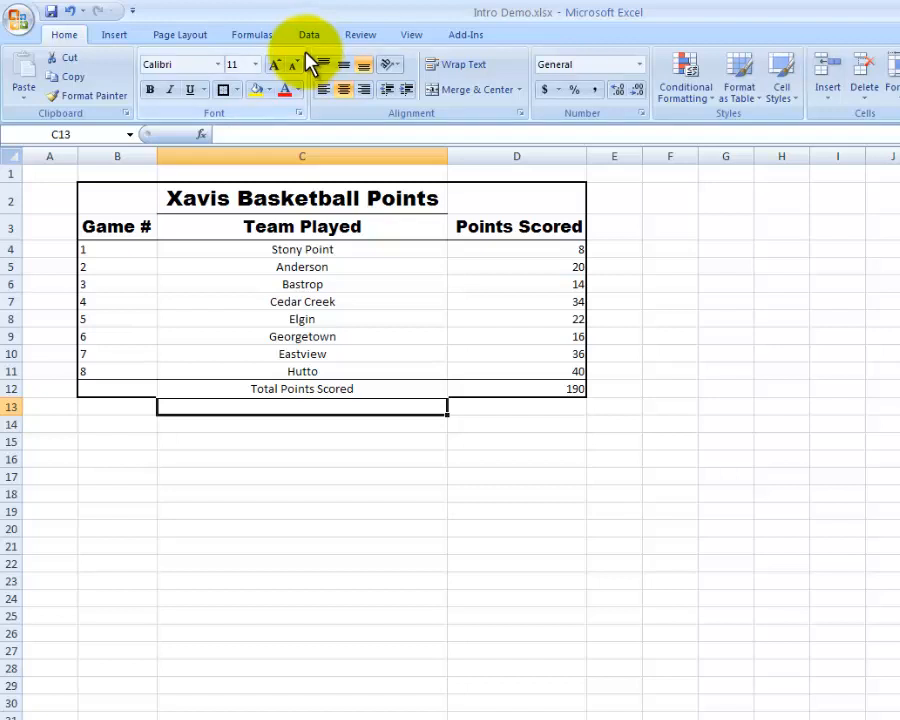